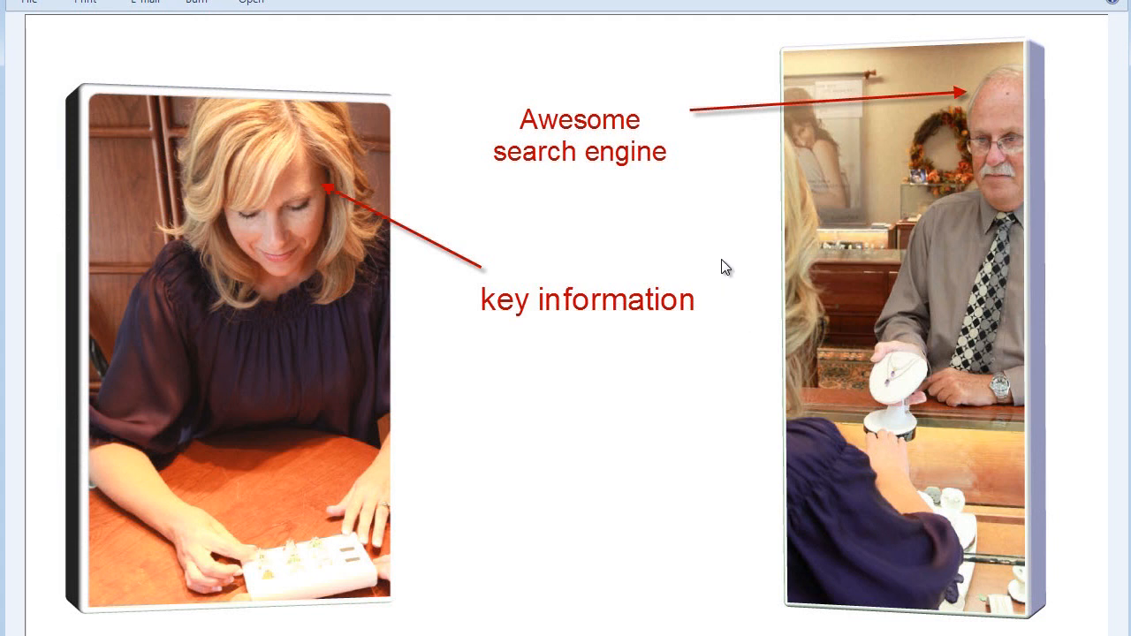
pyautogui.moveTo(694, 192)
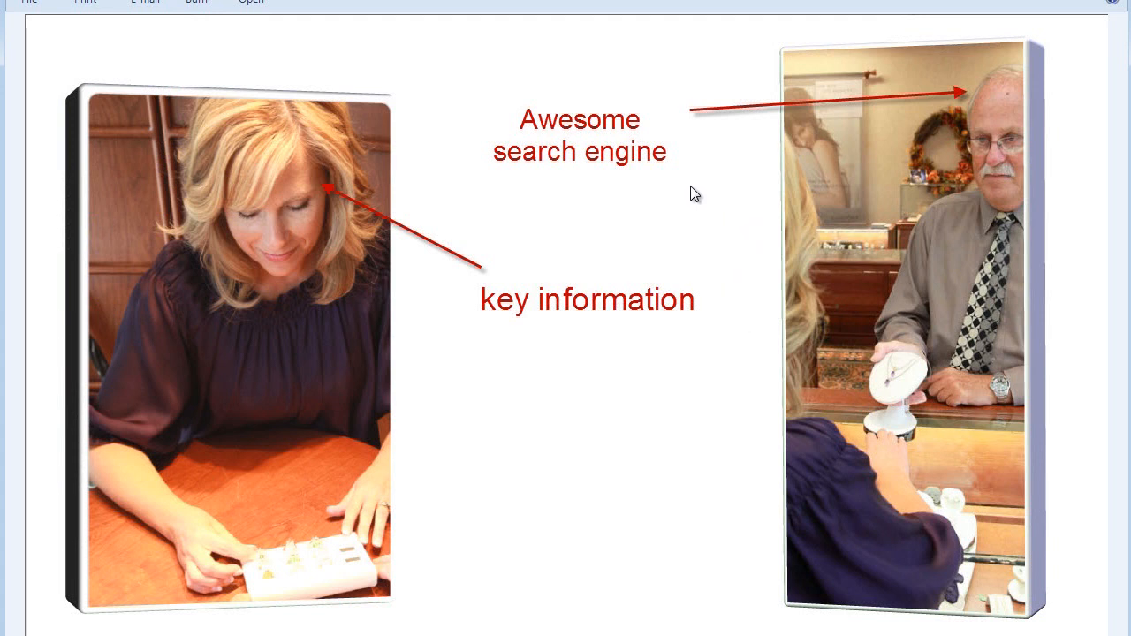
pyautogui.moveTo(618, 385)
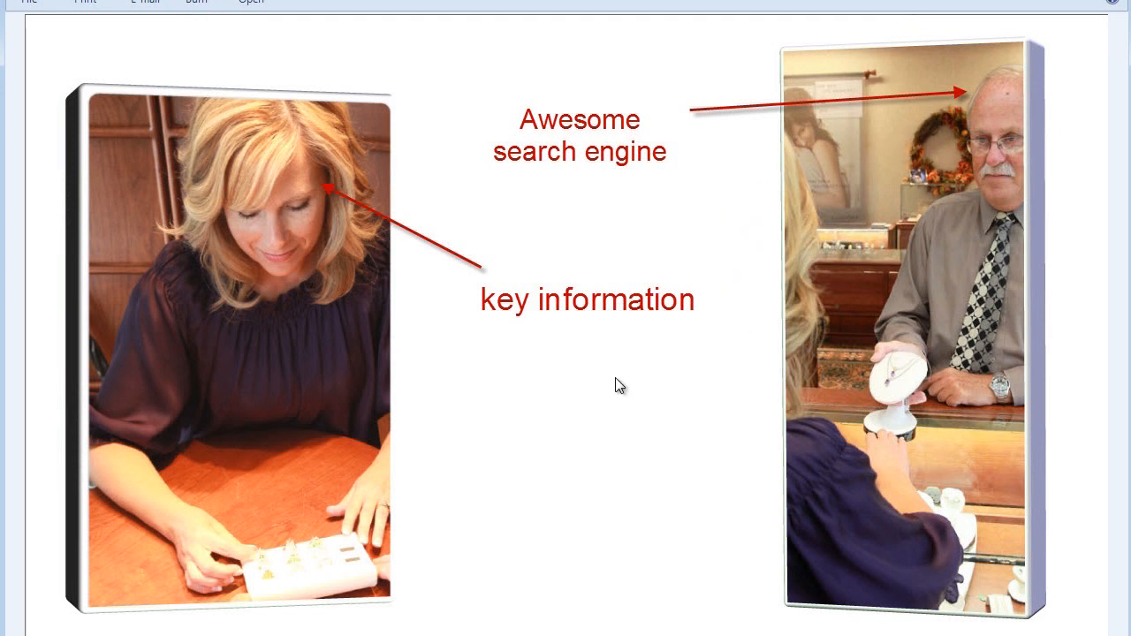
pyautogui.moveTo(605, 366)
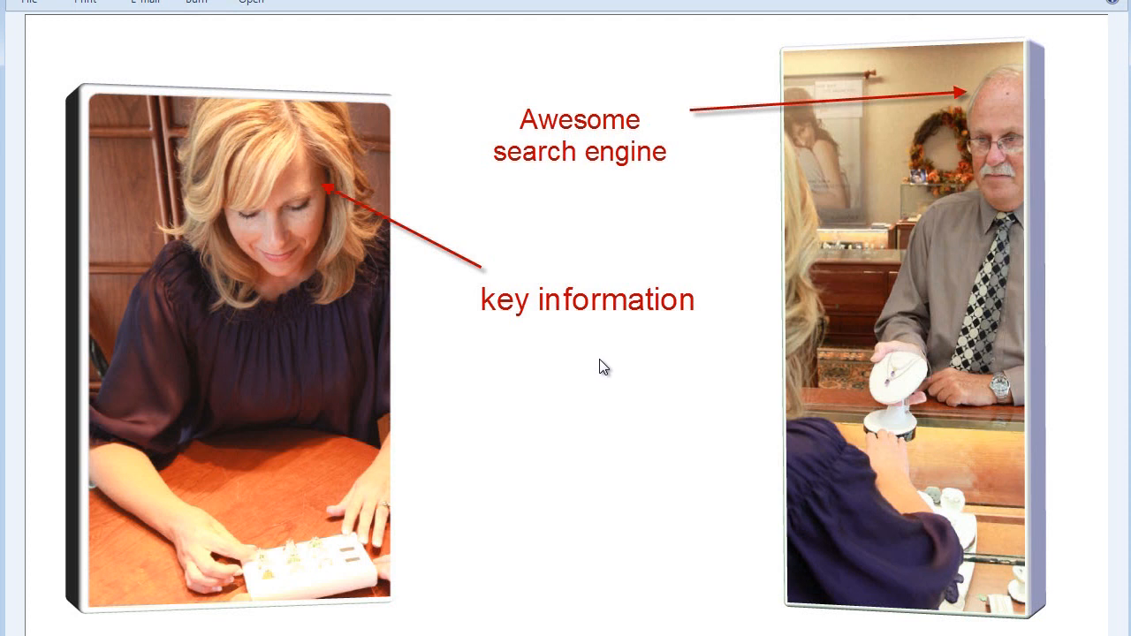
pyautogui.moveTo(592, 378)
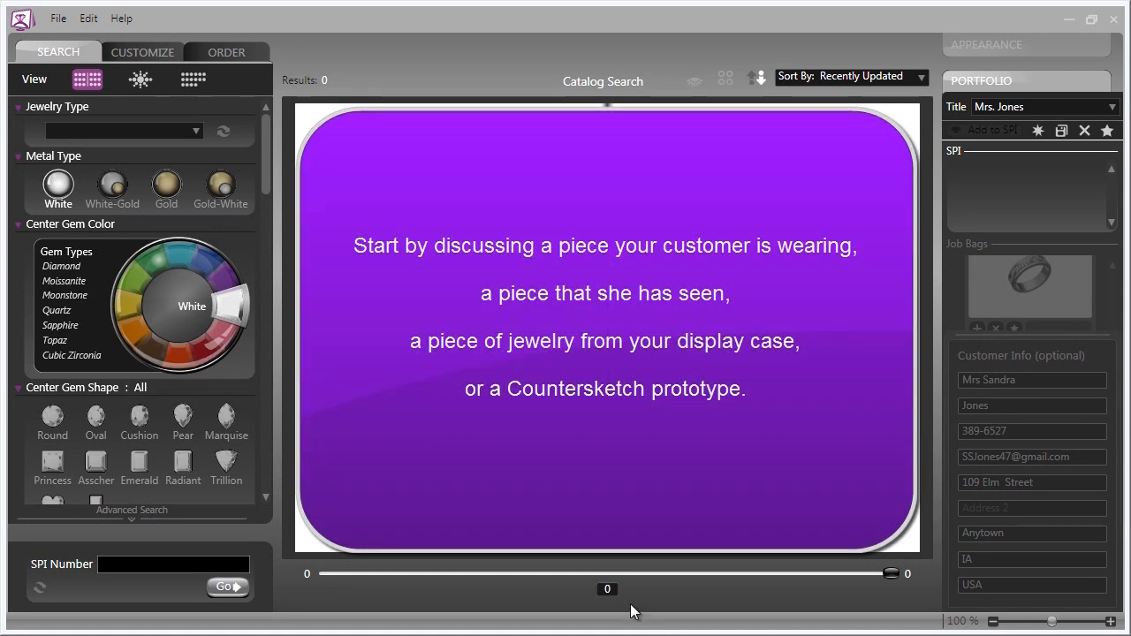
pyautogui.moveTo(633, 612)
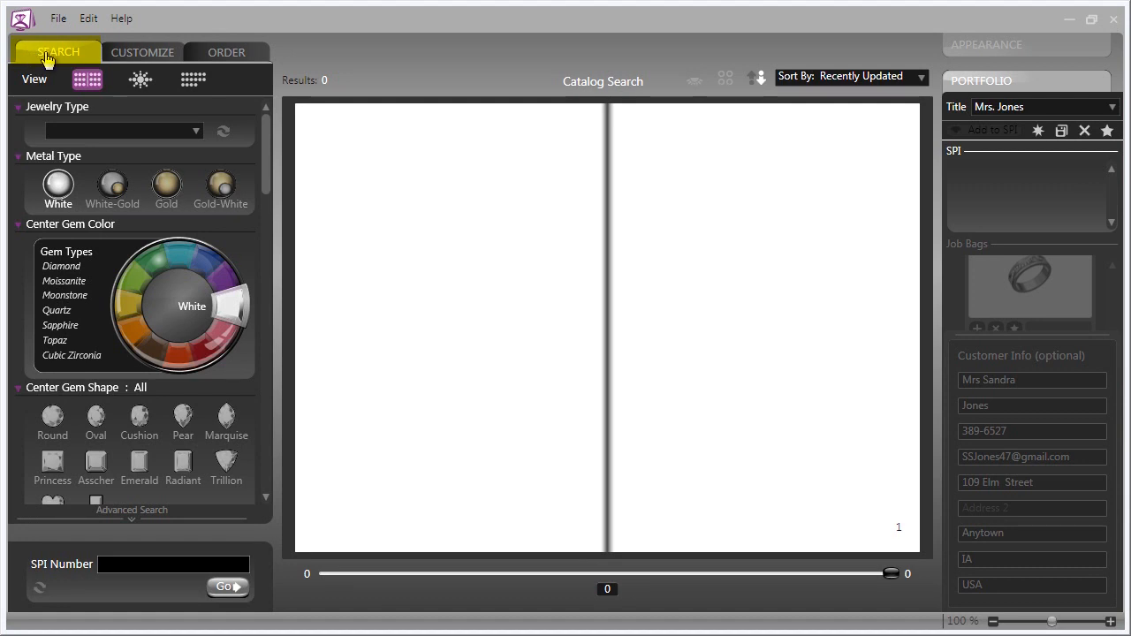
pyautogui.moveTo(446, 226)
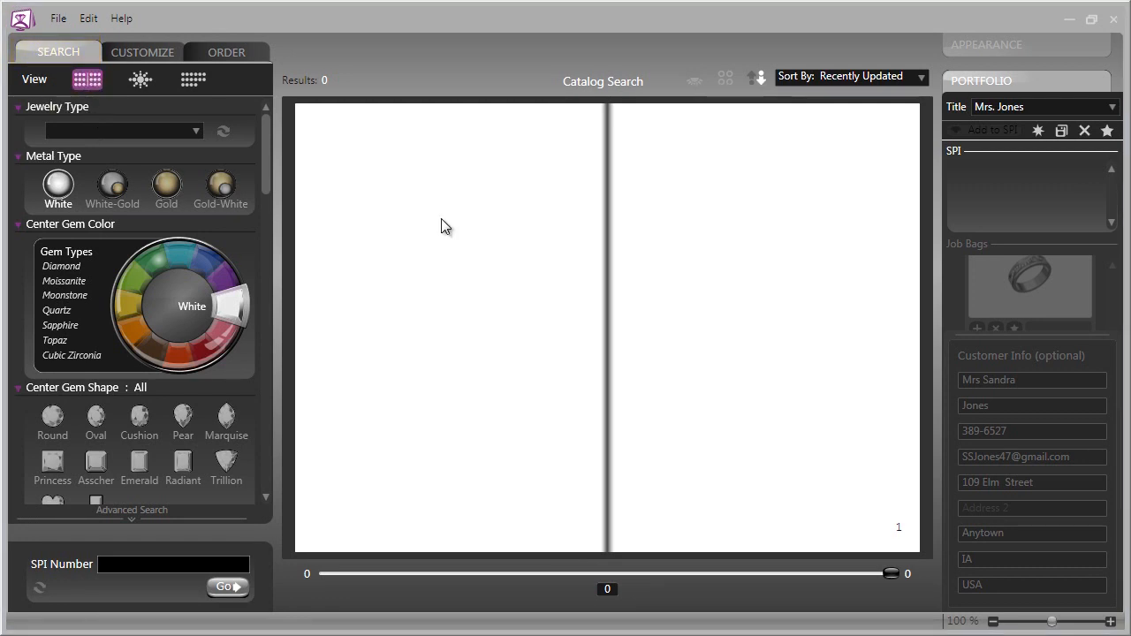
pyautogui.moveTo(393, 255)
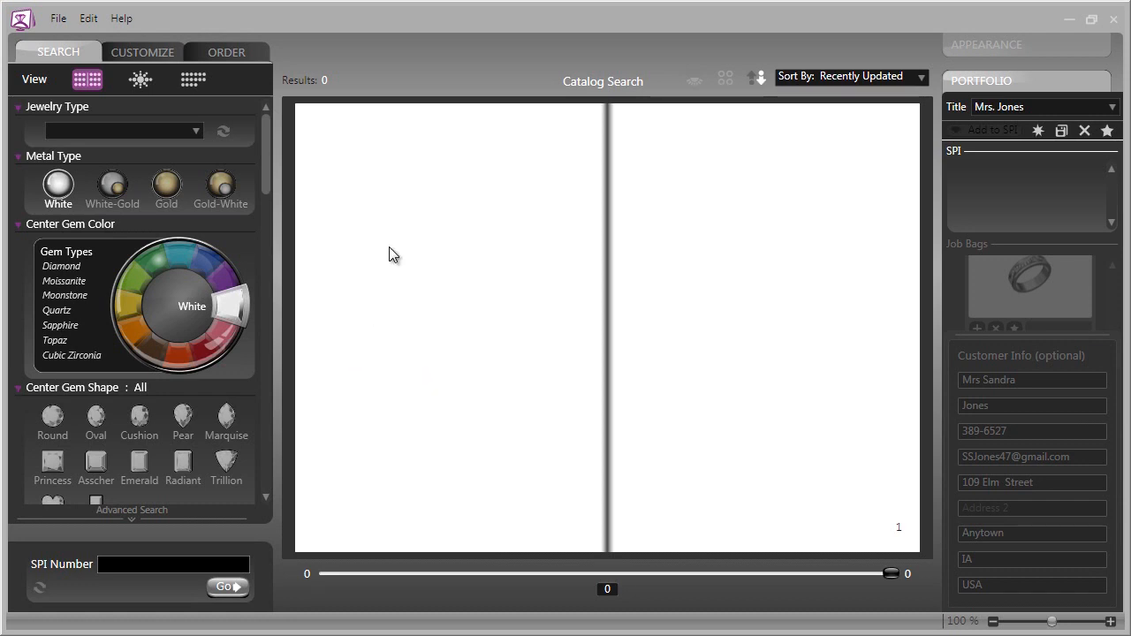
pyautogui.moveTo(467, 268)
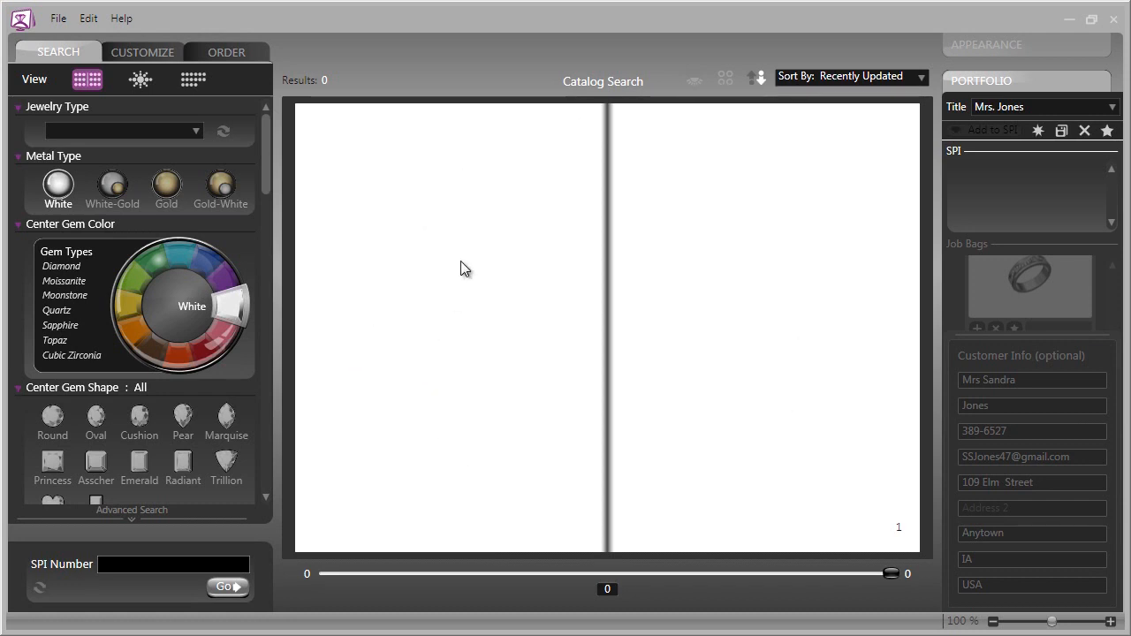
pyautogui.moveTo(375, 390)
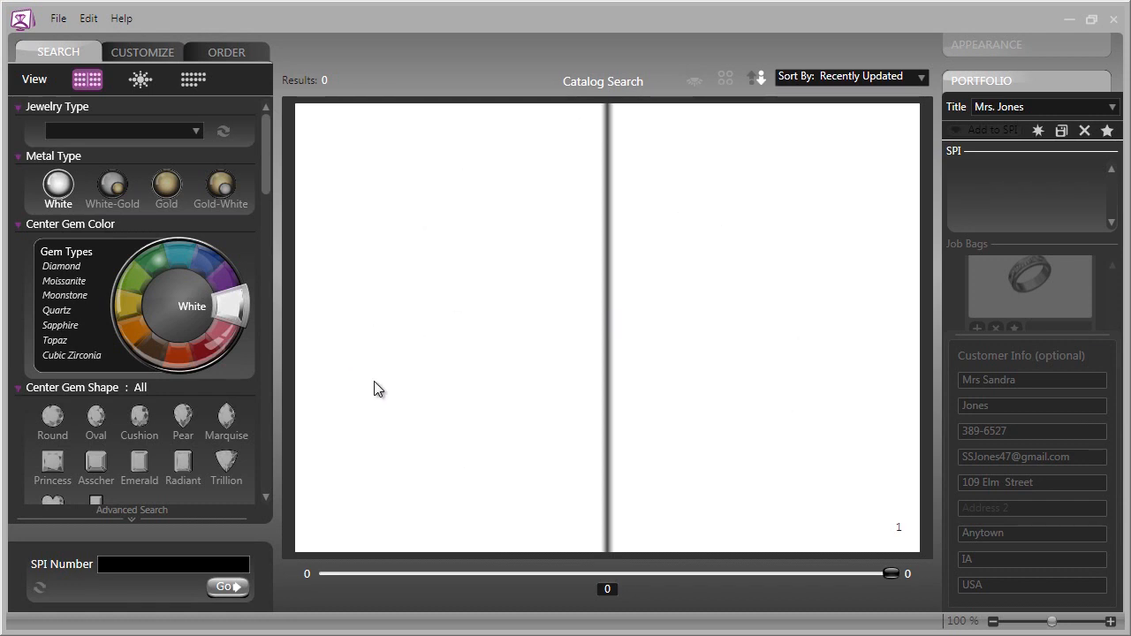
pyautogui.moveTo(360, 466)
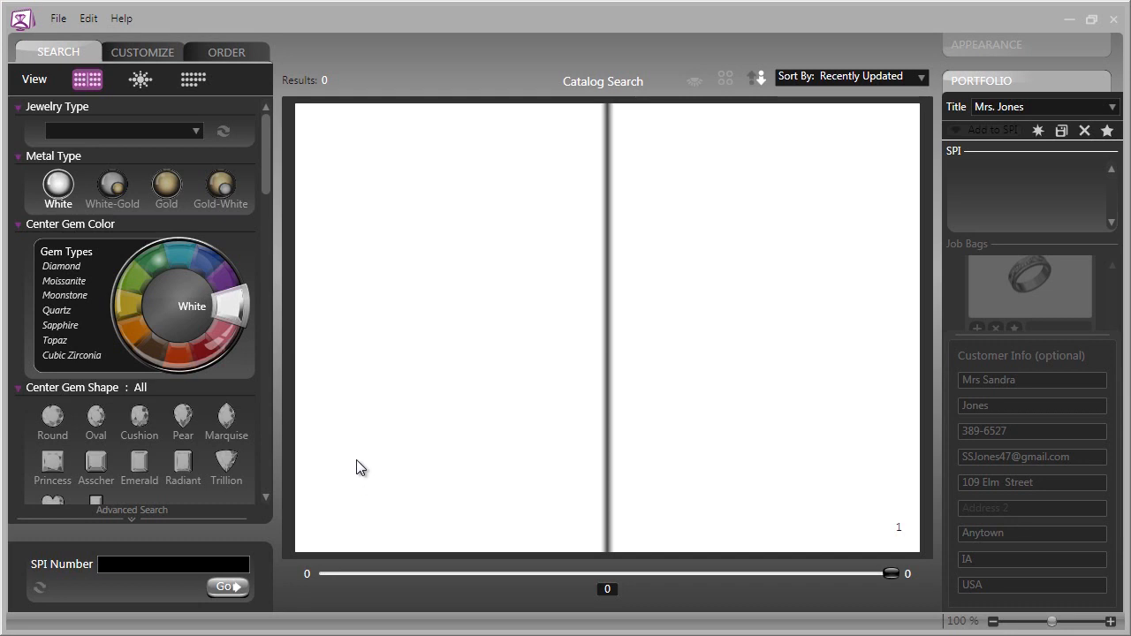
pyautogui.moveTo(353, 474)
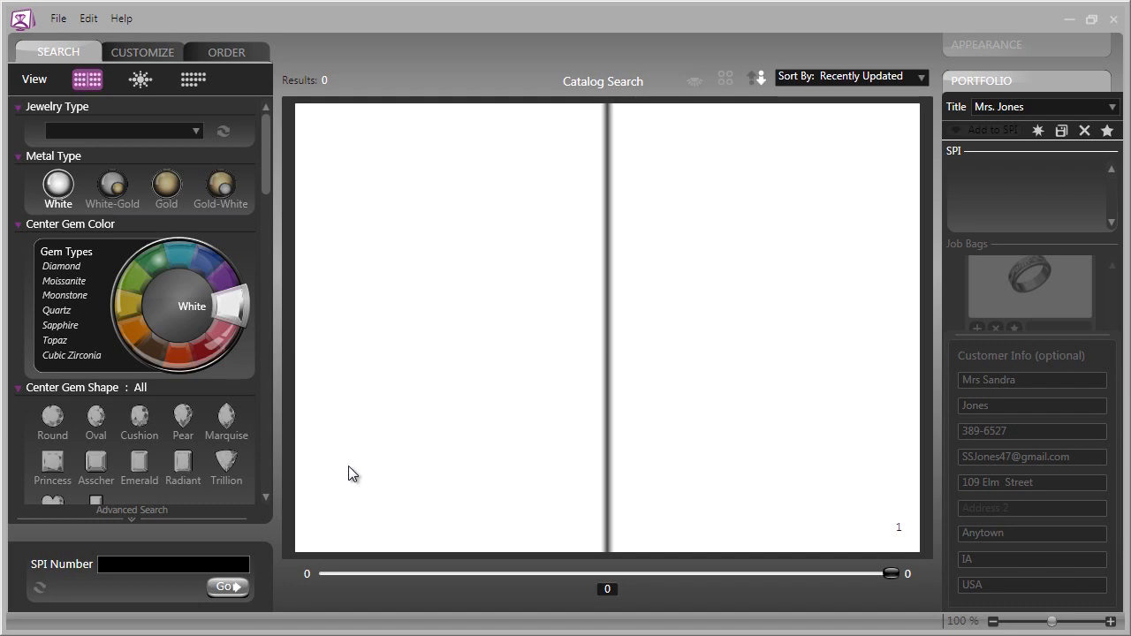
pyautogui.moveTo(226, 586)
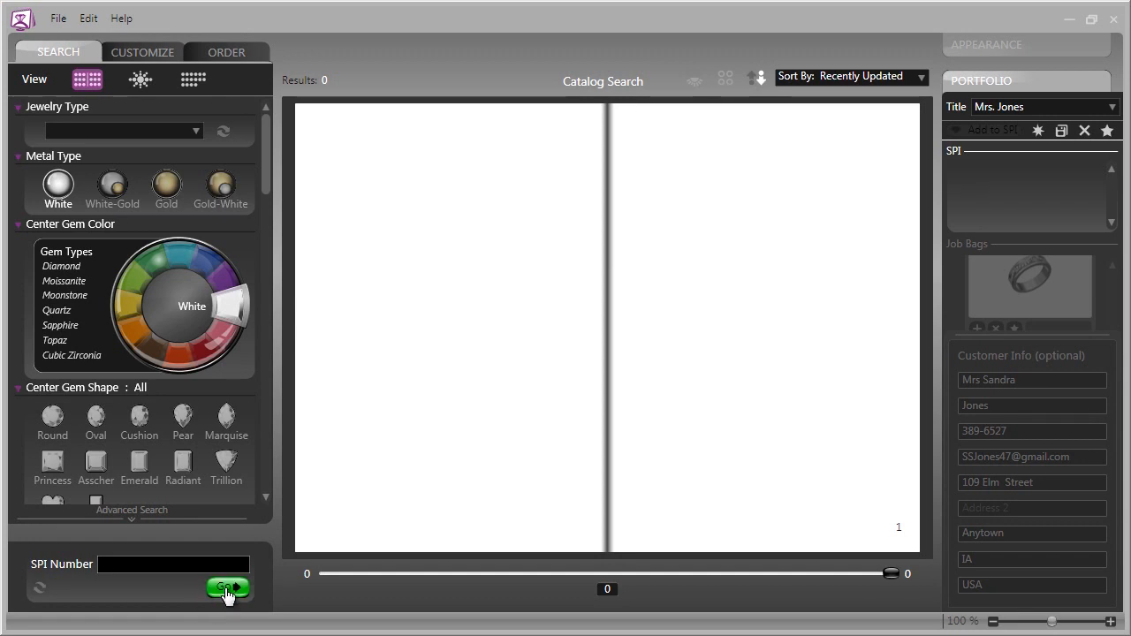
pyautogui.moveTo(187, 594)
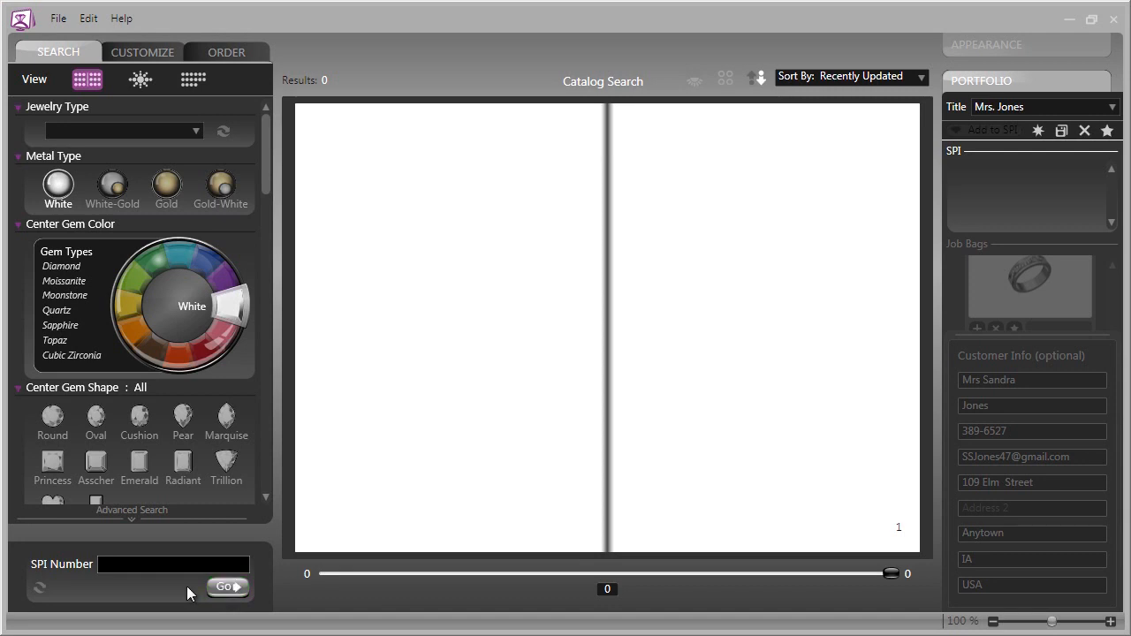
pyautogui.moveTo(228, 586)
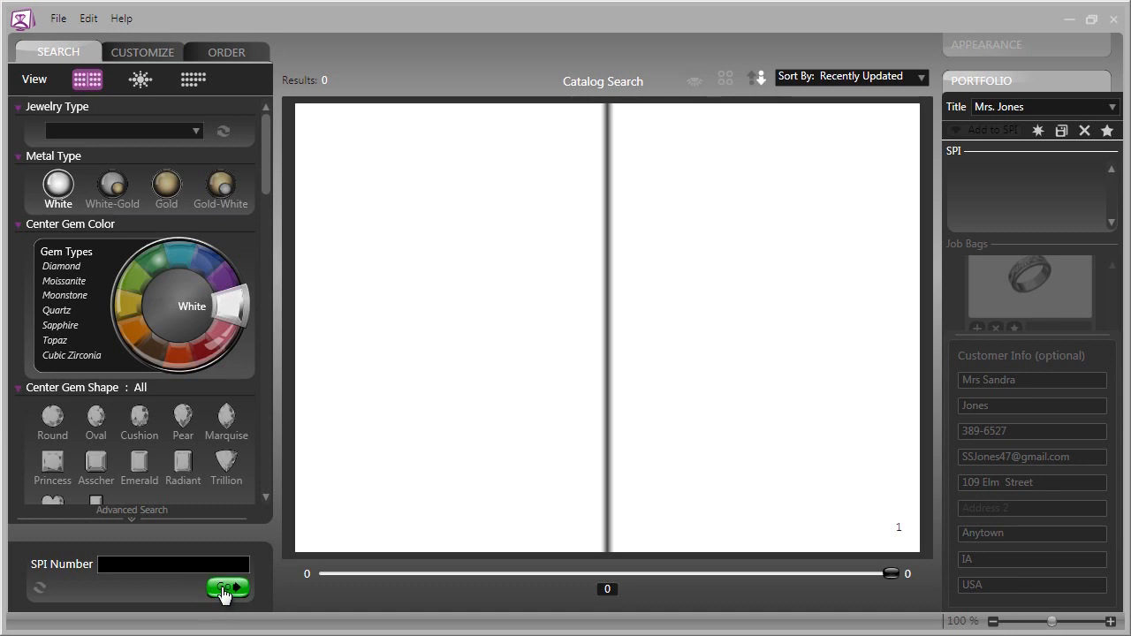
# - Search the catalog with no criteria, returning 2200 designs, and page forward to pages 10–11
pyautogui.click(222, 587)
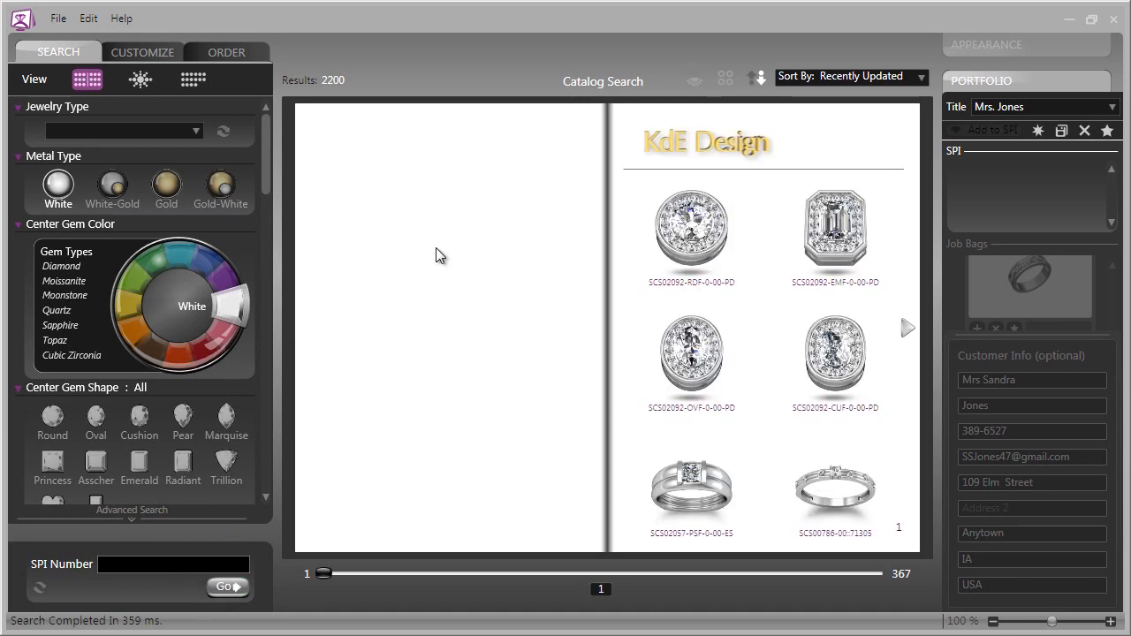
pyautogui.moveTo(742, 392)
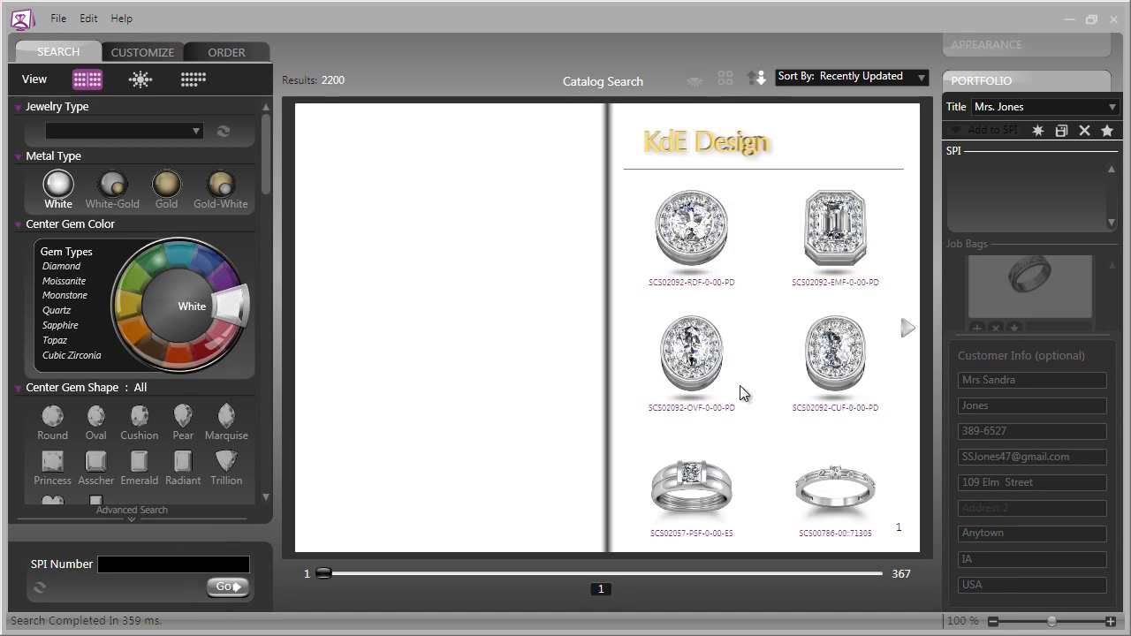
pyautogui.click(908, 327)
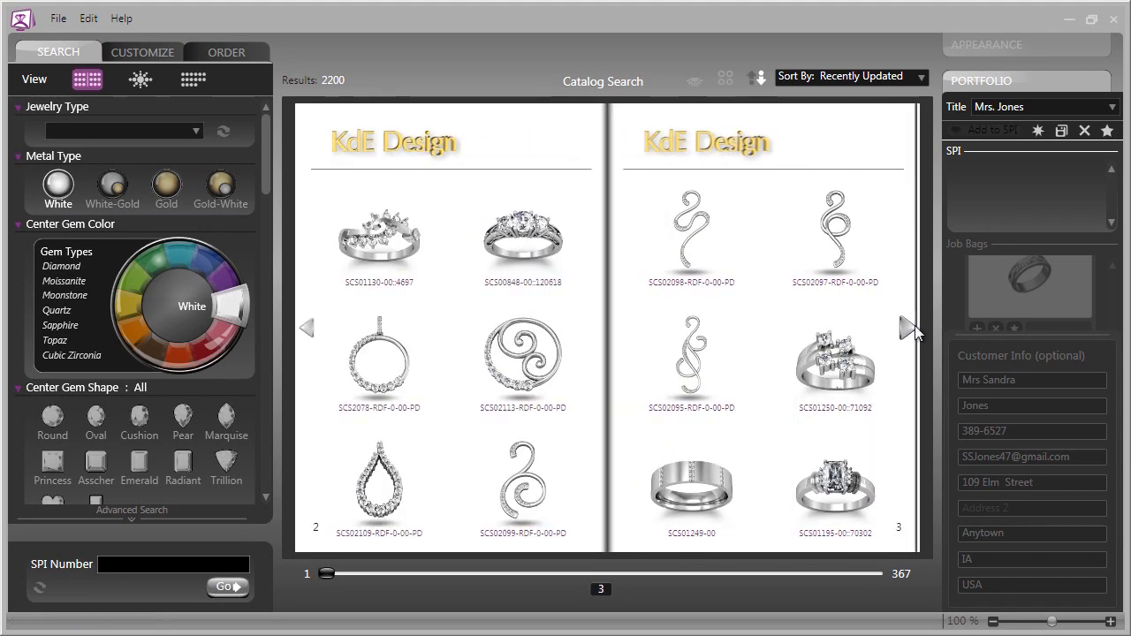
pyautogui.click(908, 327)
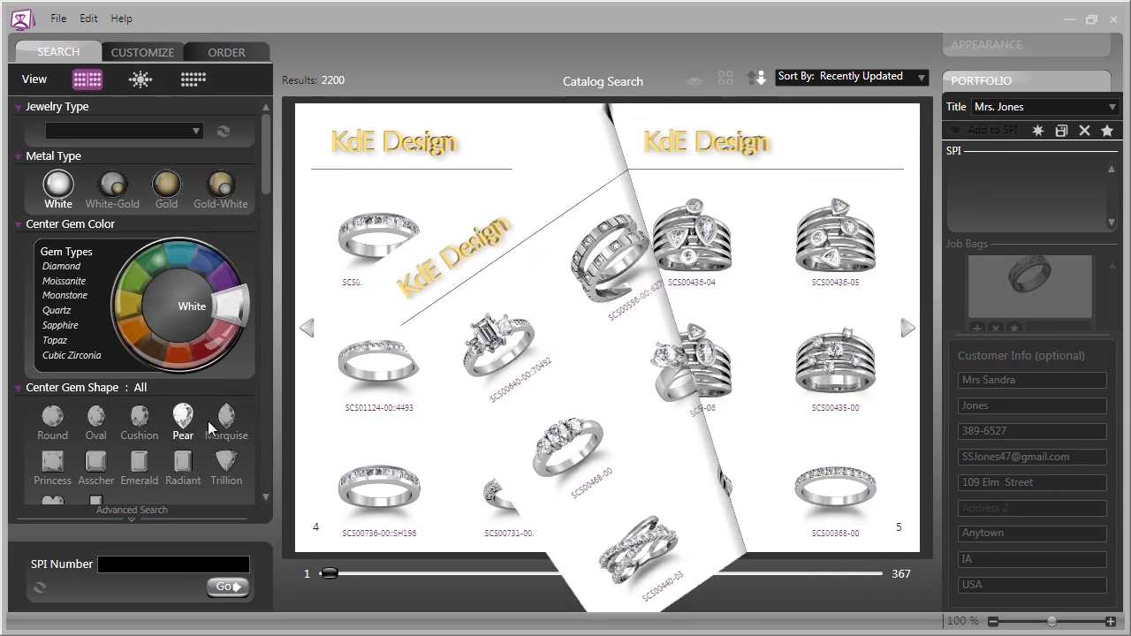
pyautogui.click(908, 326)
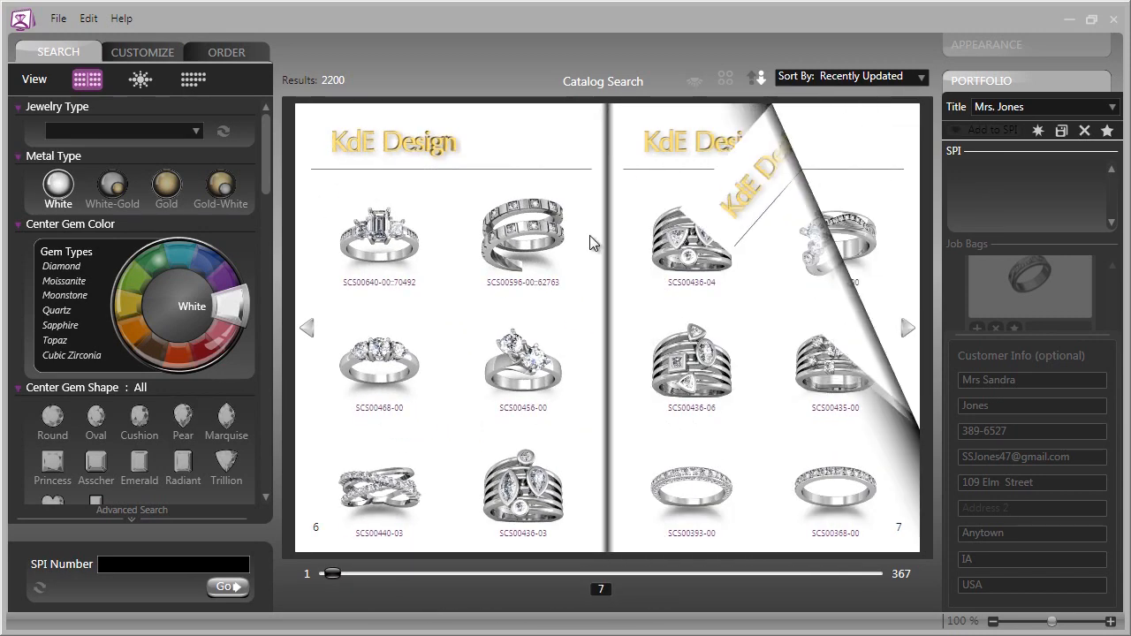
pyautogui.click(908, 327)
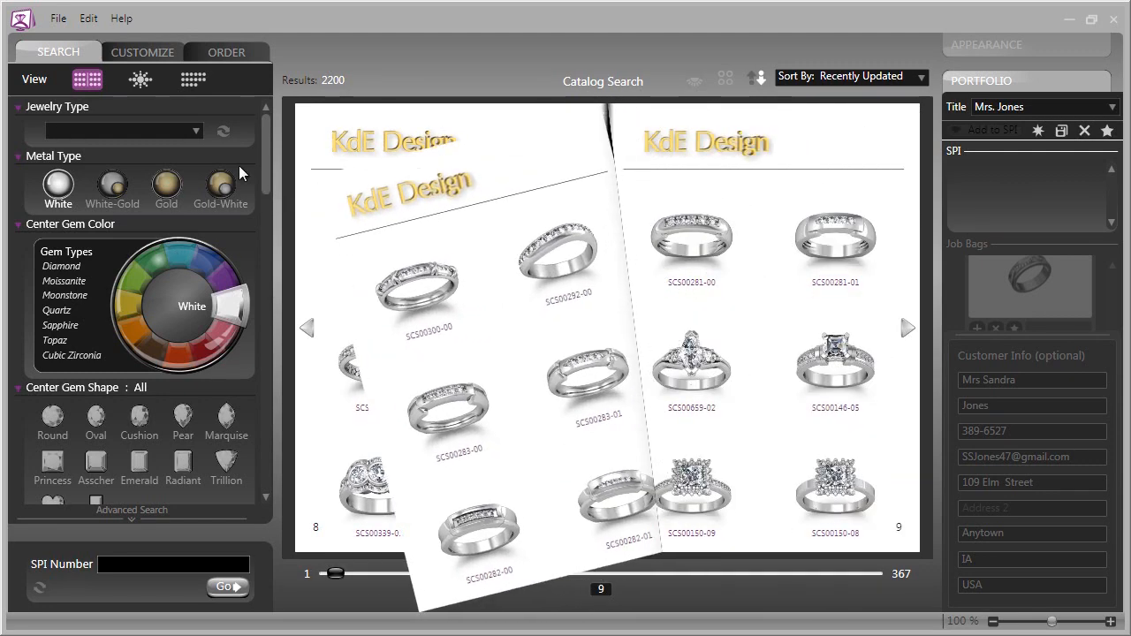
pyautogui.click(908, 327)
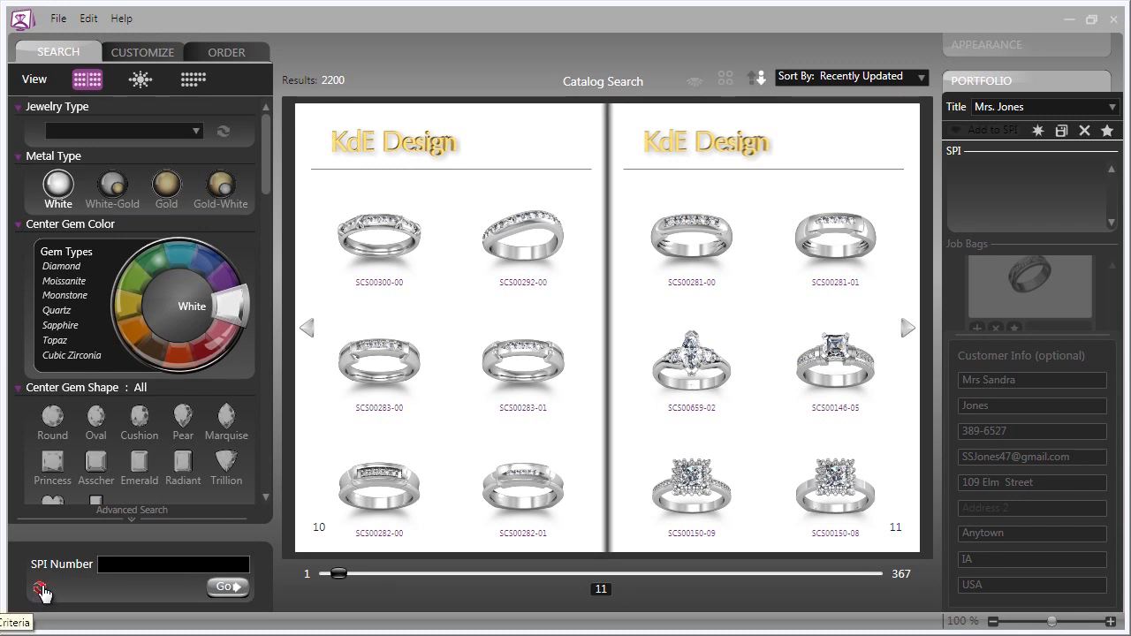
# - Reset the criteria and search for Pendant jewelry only, returning 47 designs, then turn the page
pyautogui.click(38, 586)
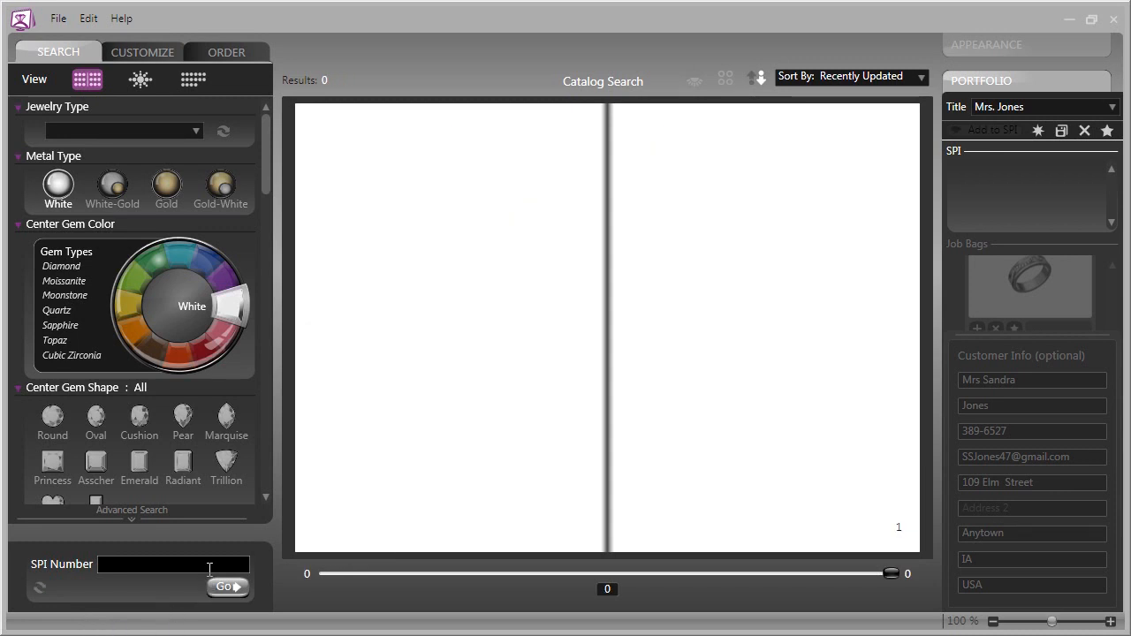
pyautogui.click(195, 131)
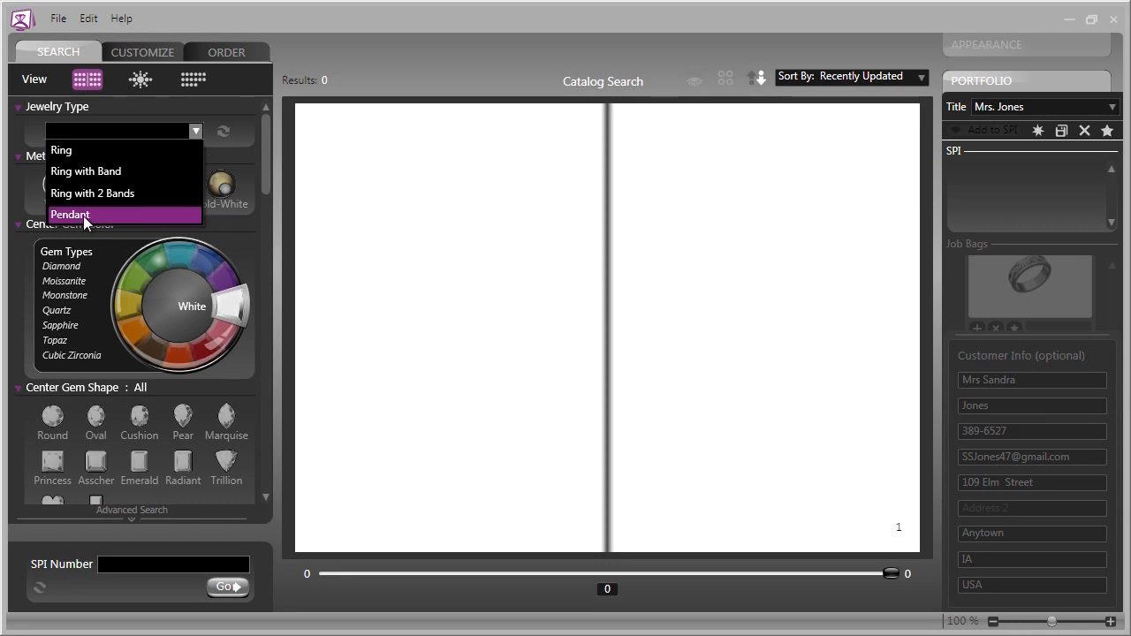
pyautogui.click(69, 213)
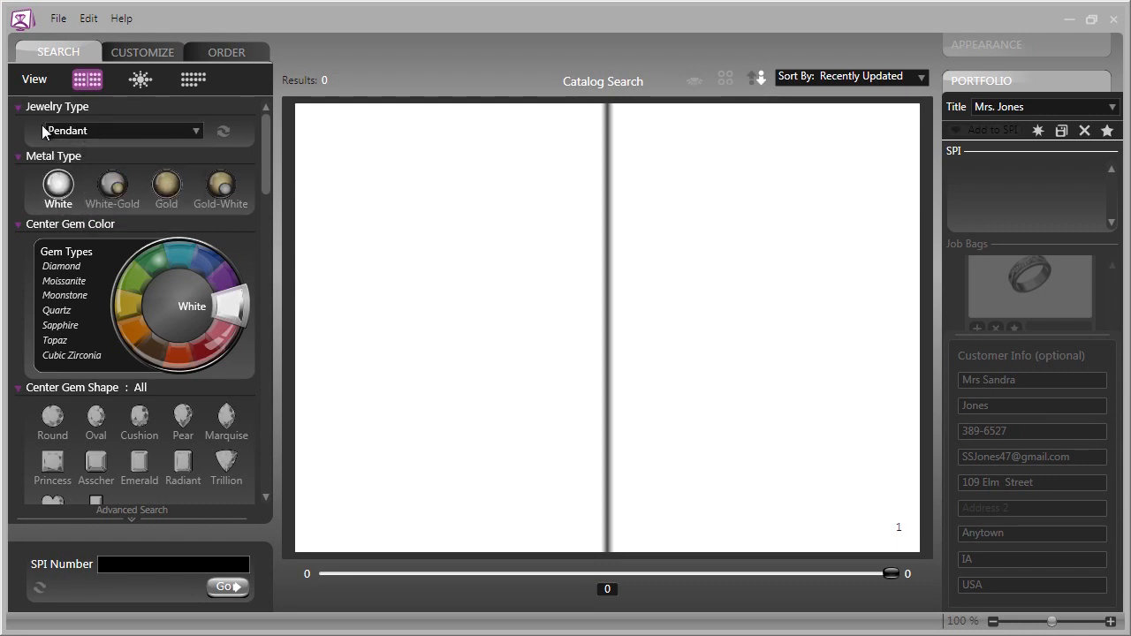
pyautogui.moveTo(287, 463)
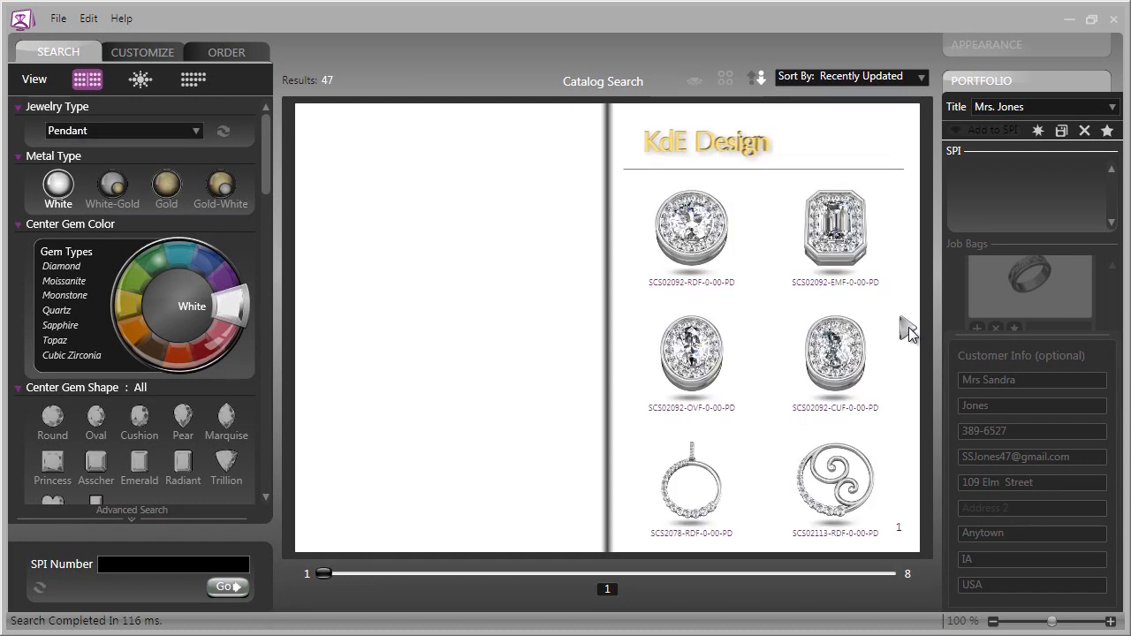
pyautogui.moveTo(326, 573); pyautogui.dragTo(647, 573)
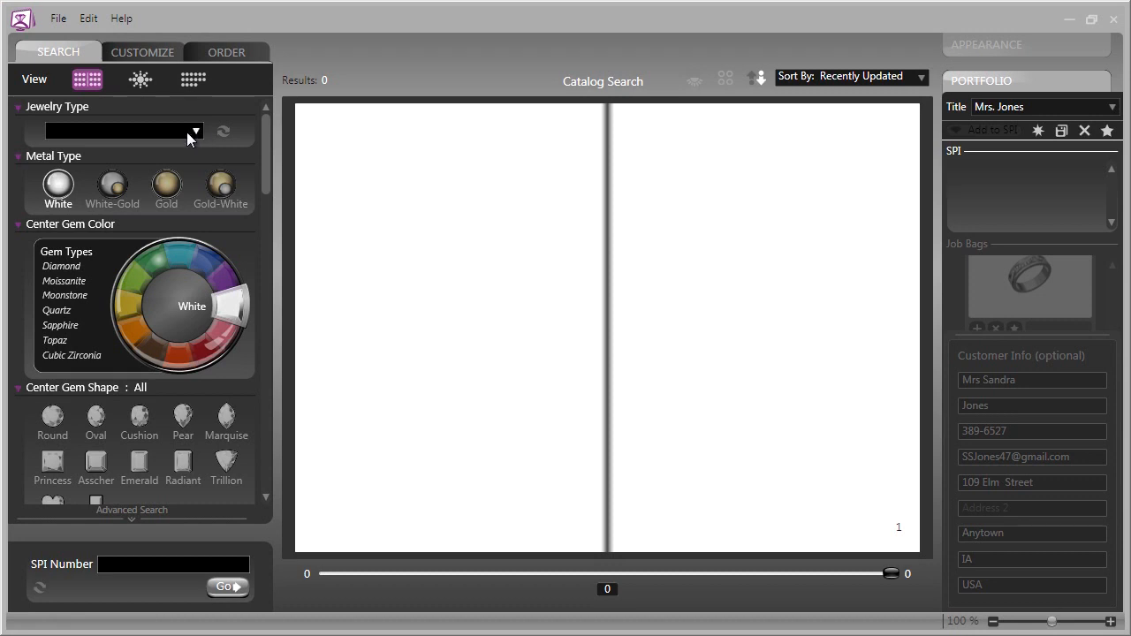
pyautogui.moveTo(155, 129)
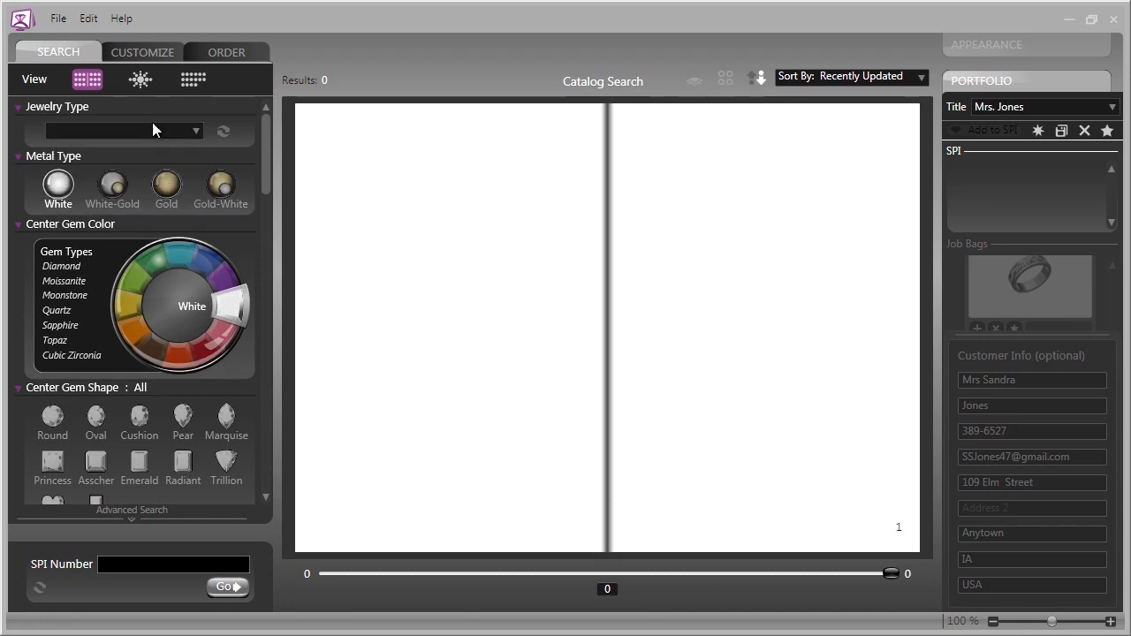
pyautogui.moveTo(263, 192)
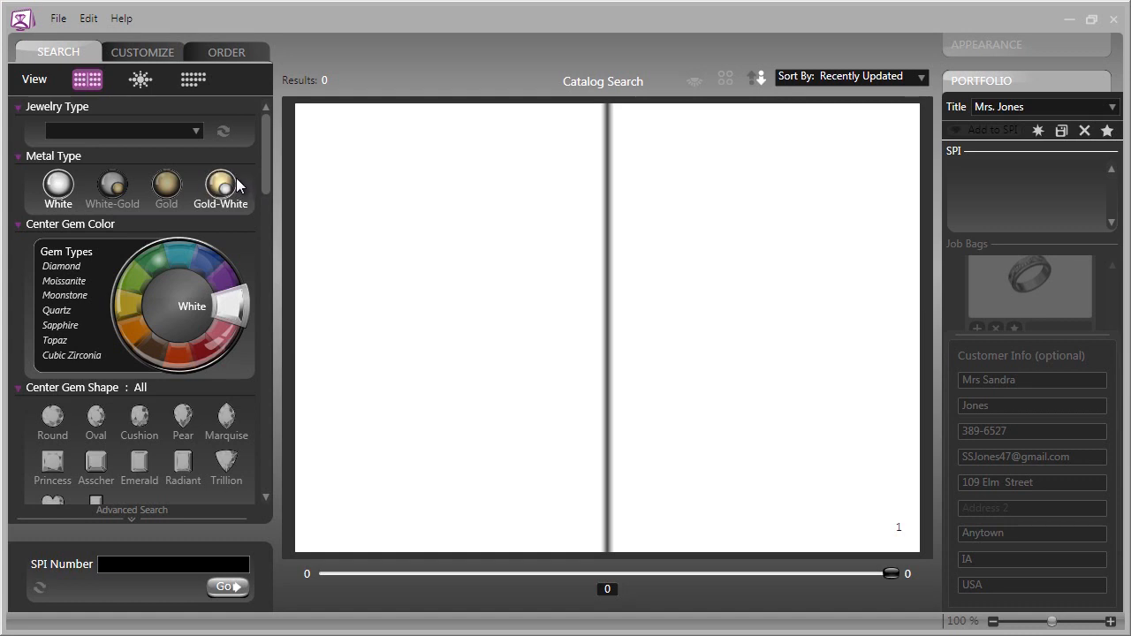
# - Limit the Metal Type filter to Gold-White, keeping the centre gem colour White
pyautogui.click(56, 186)
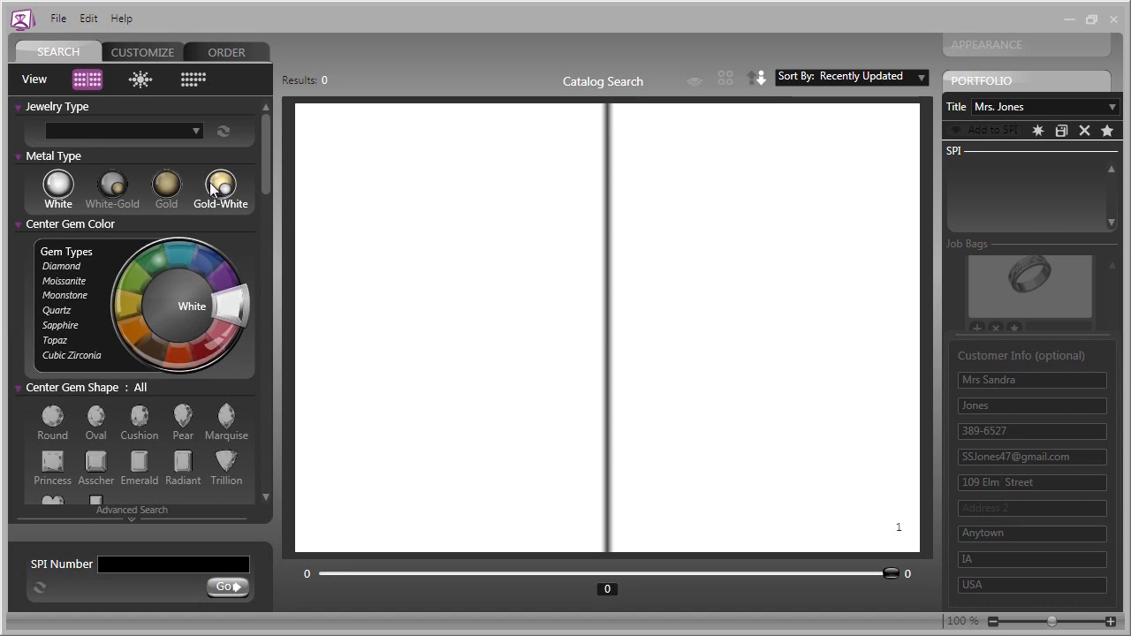
pyautogui.moveTo(226, 203)
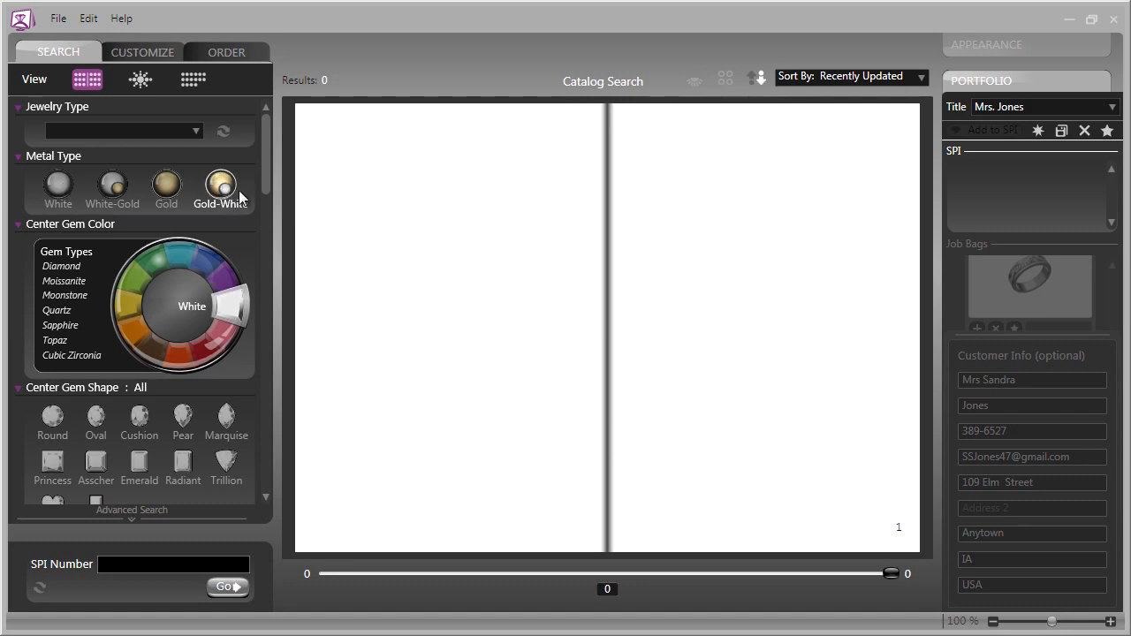
pyautogui.moveTo(361, 332)
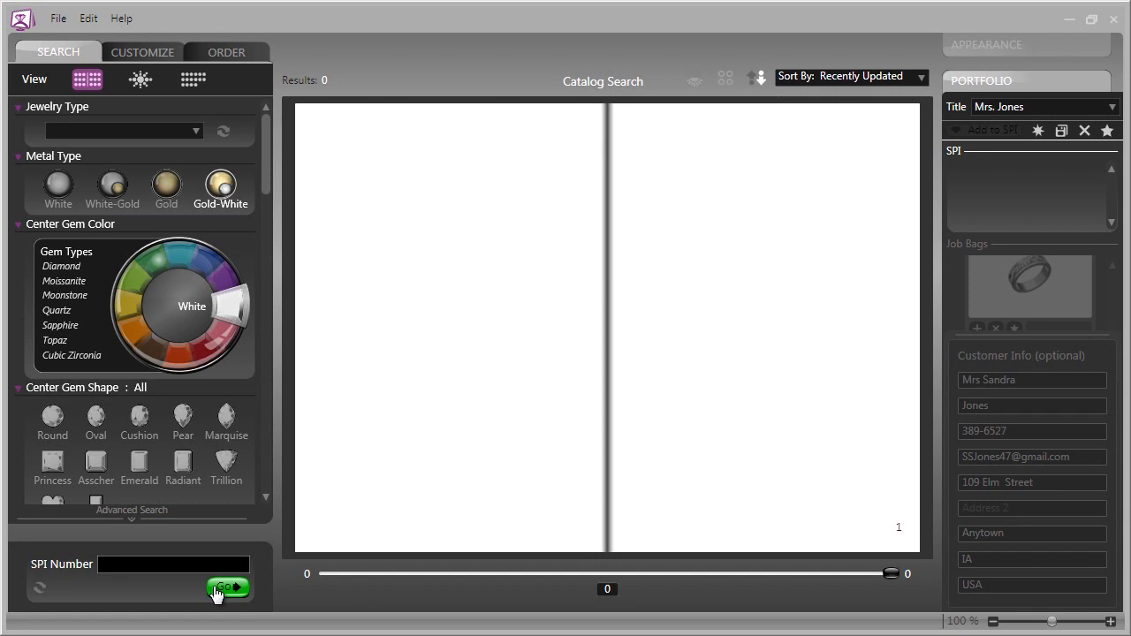
# - Search for Gold-White designs, returning 1290, and page ahead to pages 4–5
pyautogui.click(223, 586)
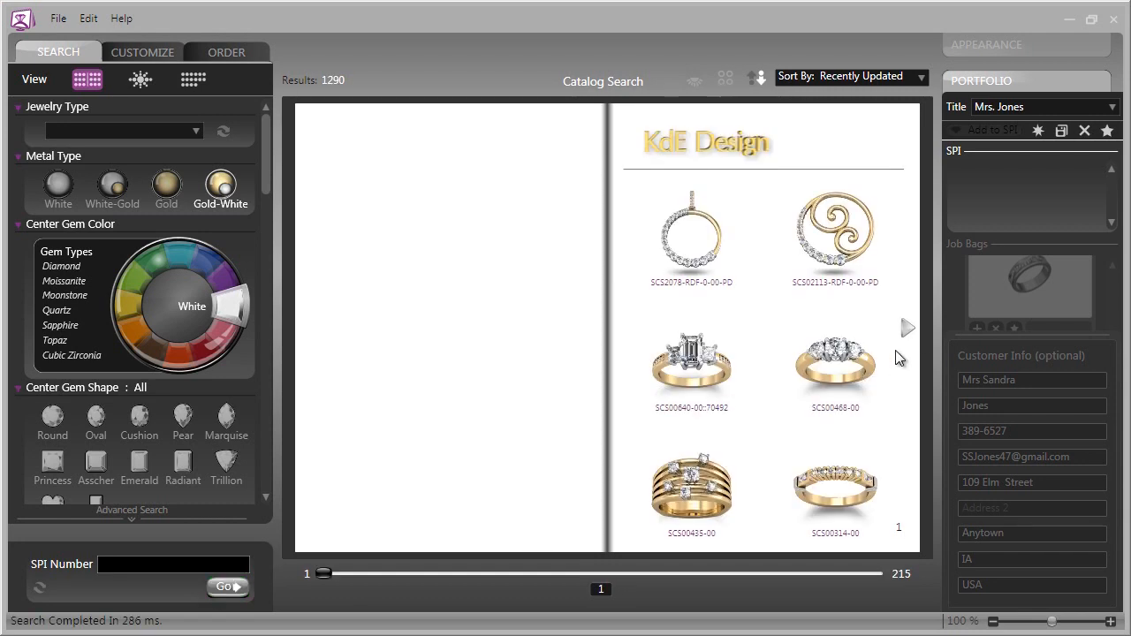
pyautogui.click(909, 327)
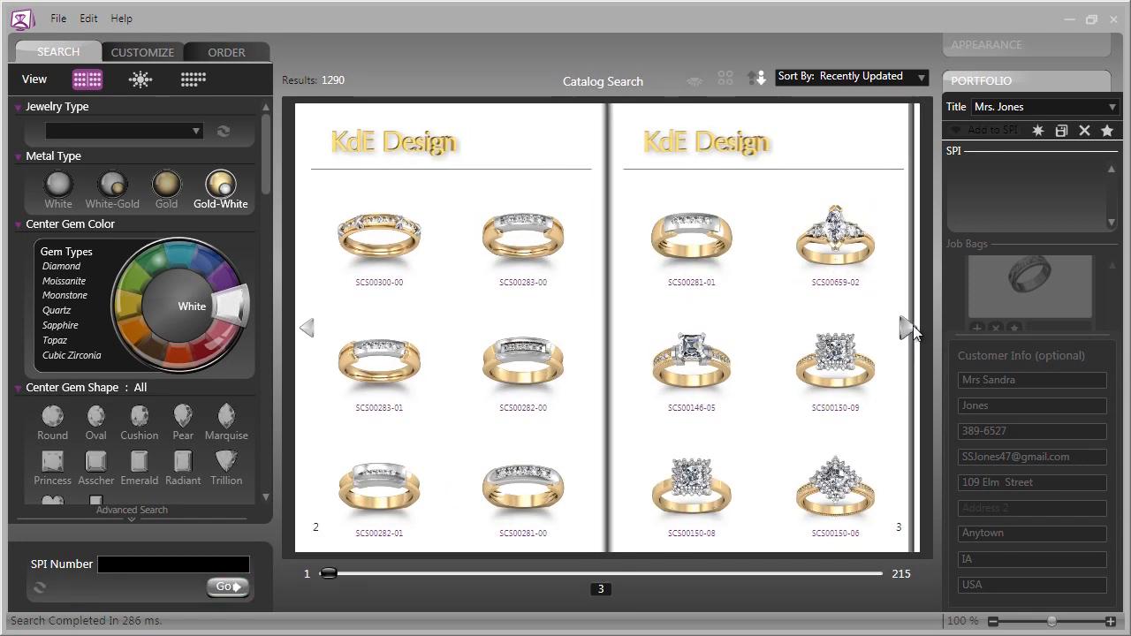
pyautogui.click(908, 326)
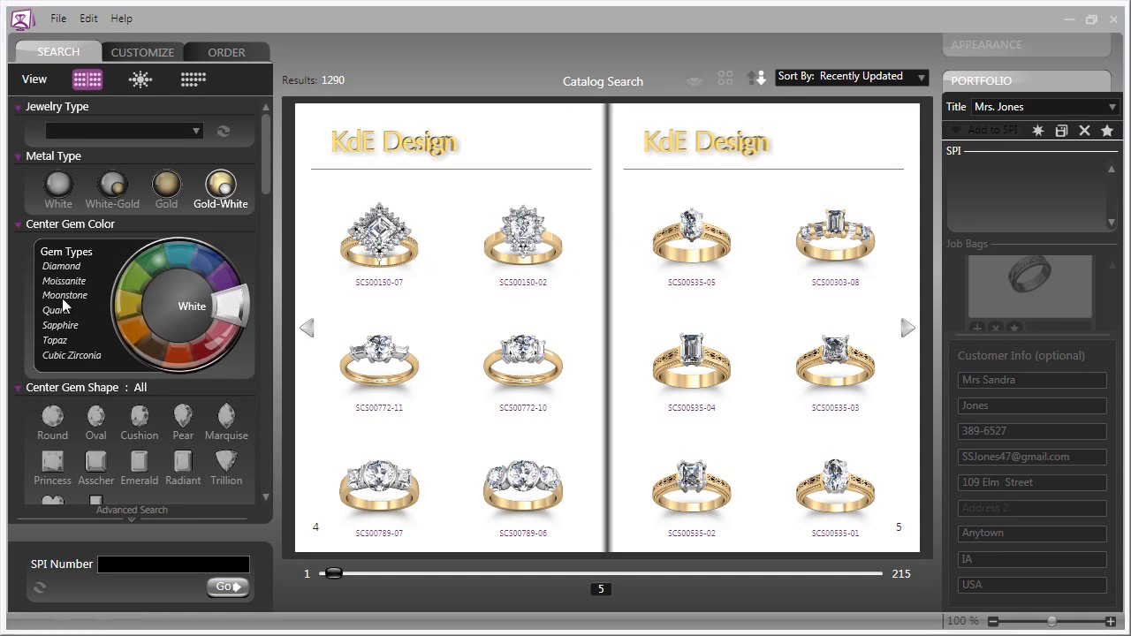
pyautogui.moveTo(36, 275)
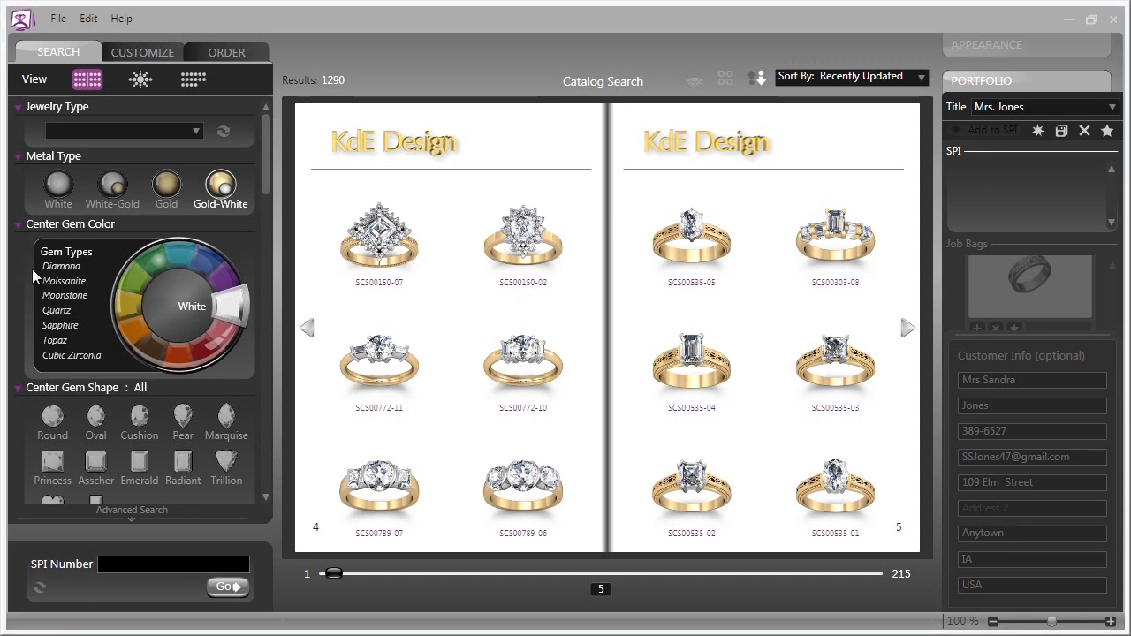
pyautogui.moveTo(159, 265)
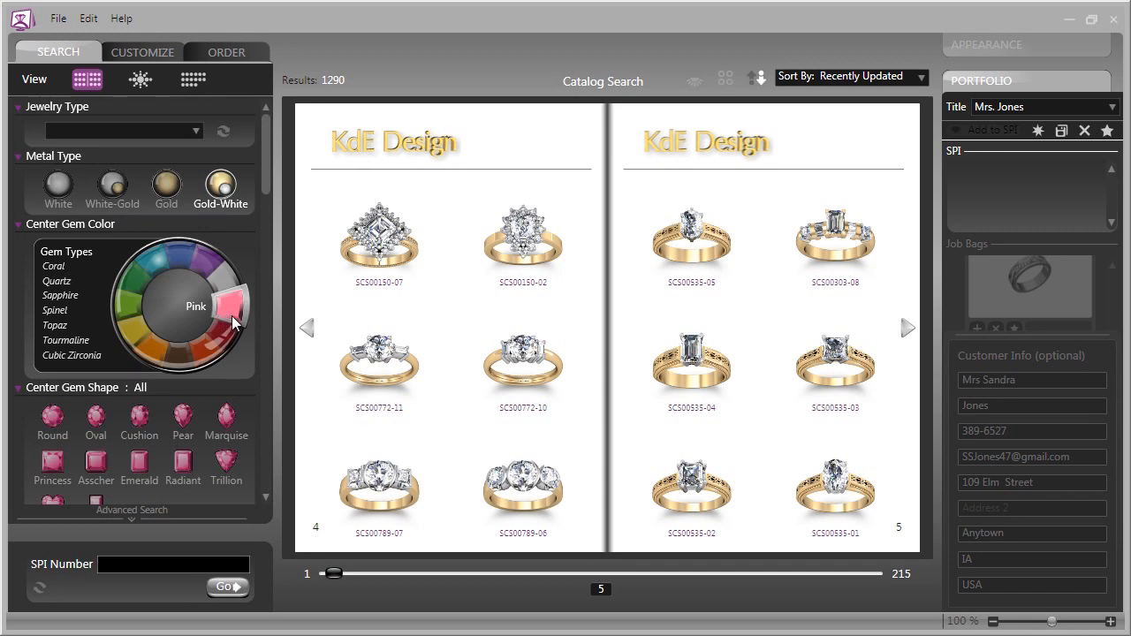
pyautogui.moveTo(244, 318)
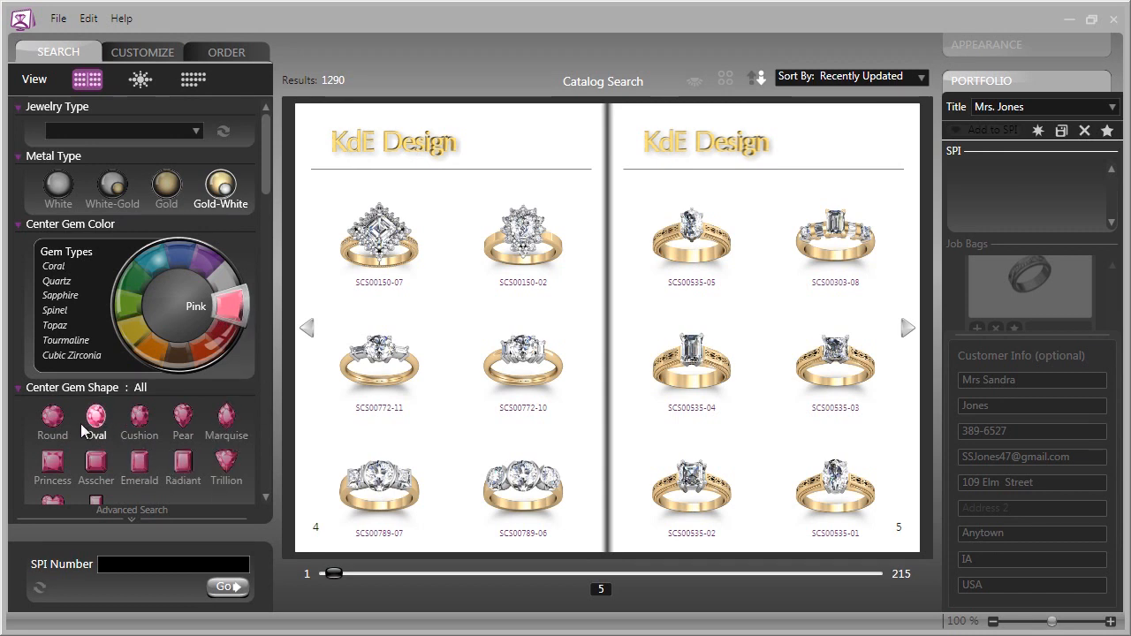
pyautogui.moveTo(148, 491)
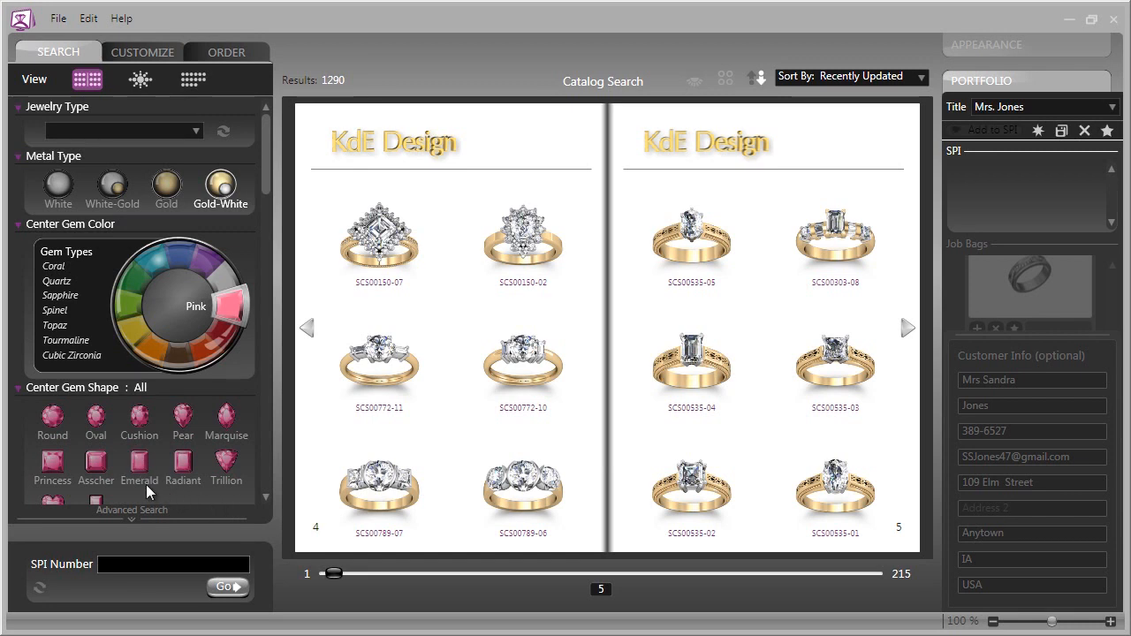
pyautogui.moveTo(184, 316)
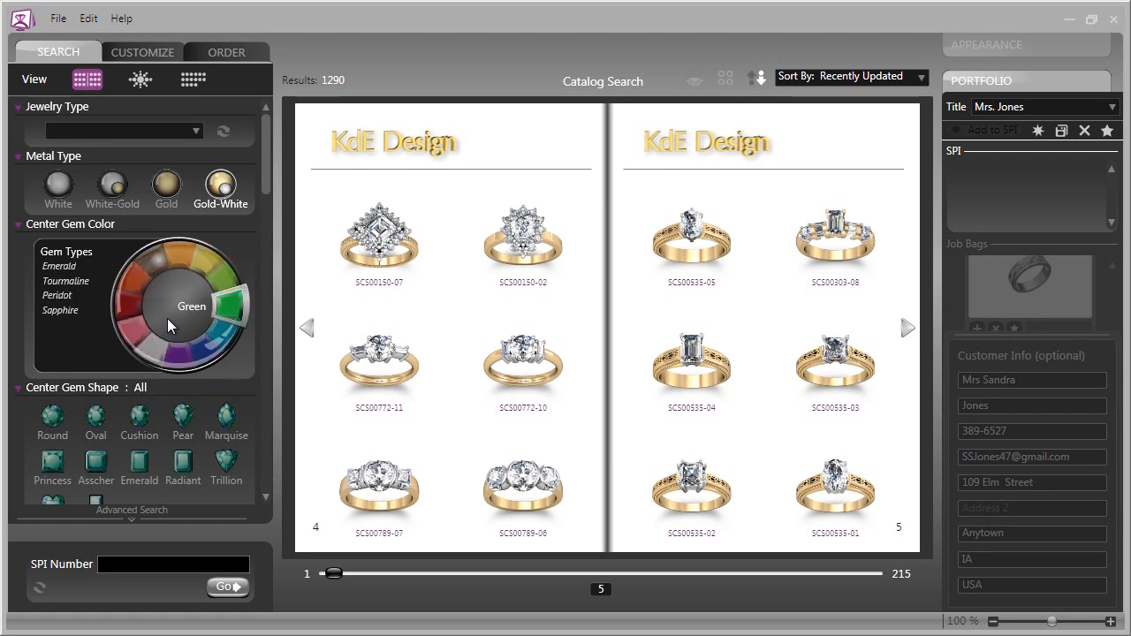
pyautogui.moveTo(243, 322)
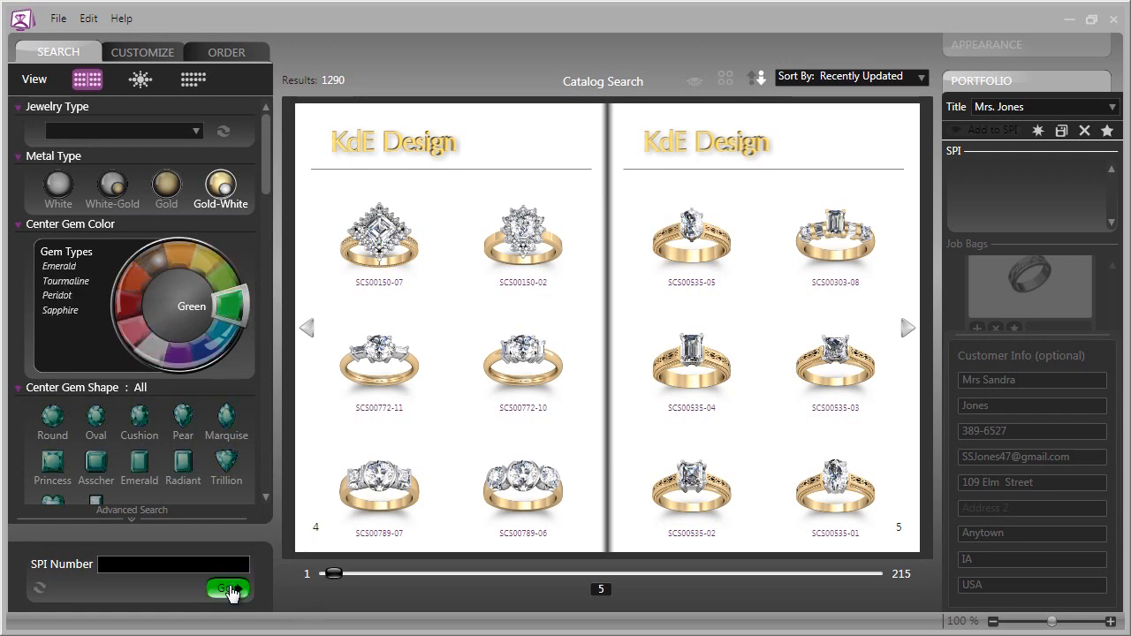
# - Rerun the search with a green centre gem and browse the green-stone rings to pages 6–7
pyautogui.click(227, 587)
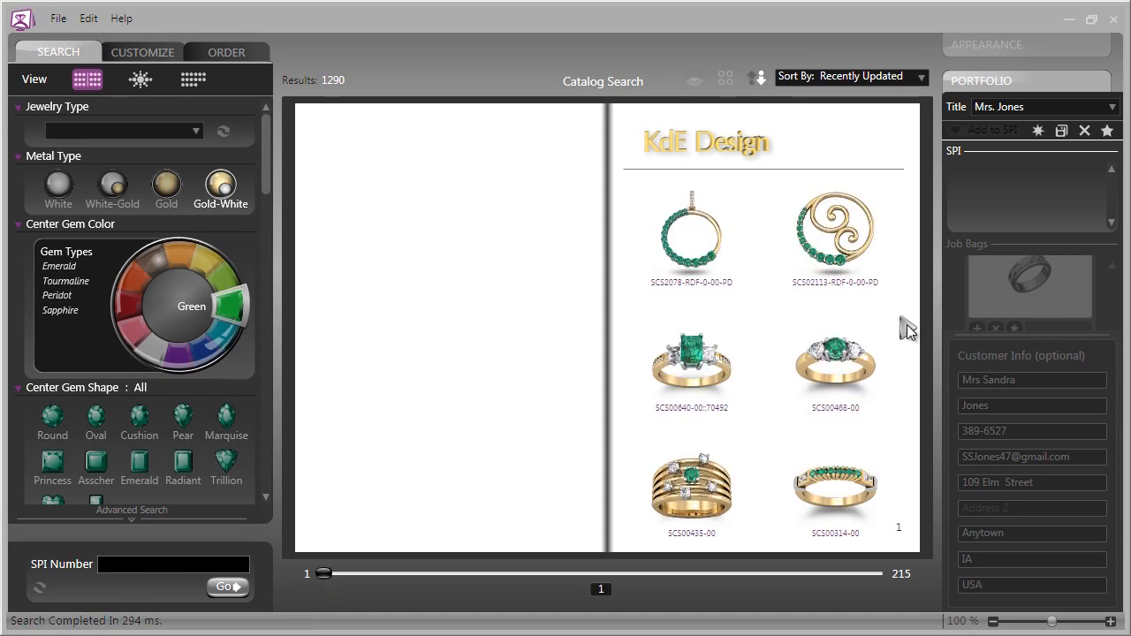
pyautogui.click(908, 327)
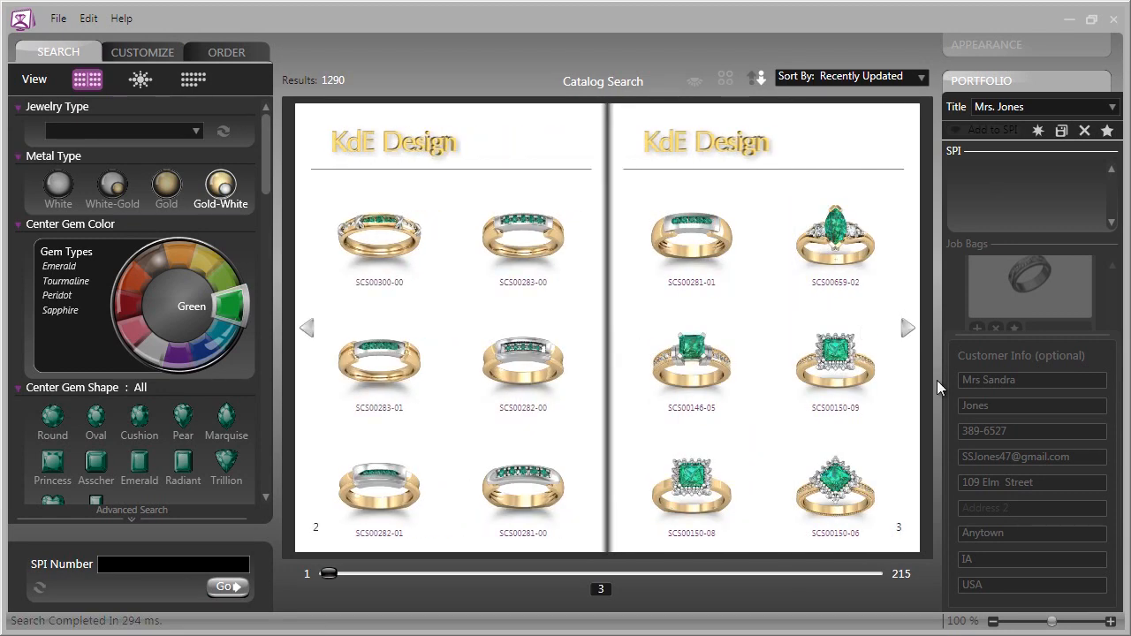
pyautogui.moveTo(892, 372)
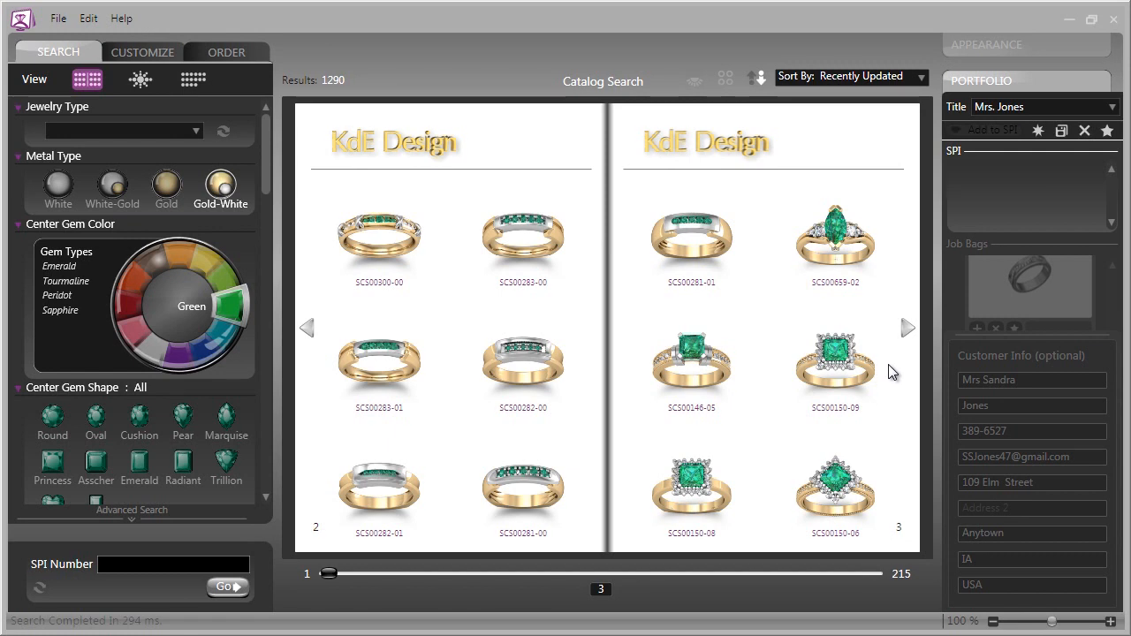
pyautogui.moveTo(903, 343)
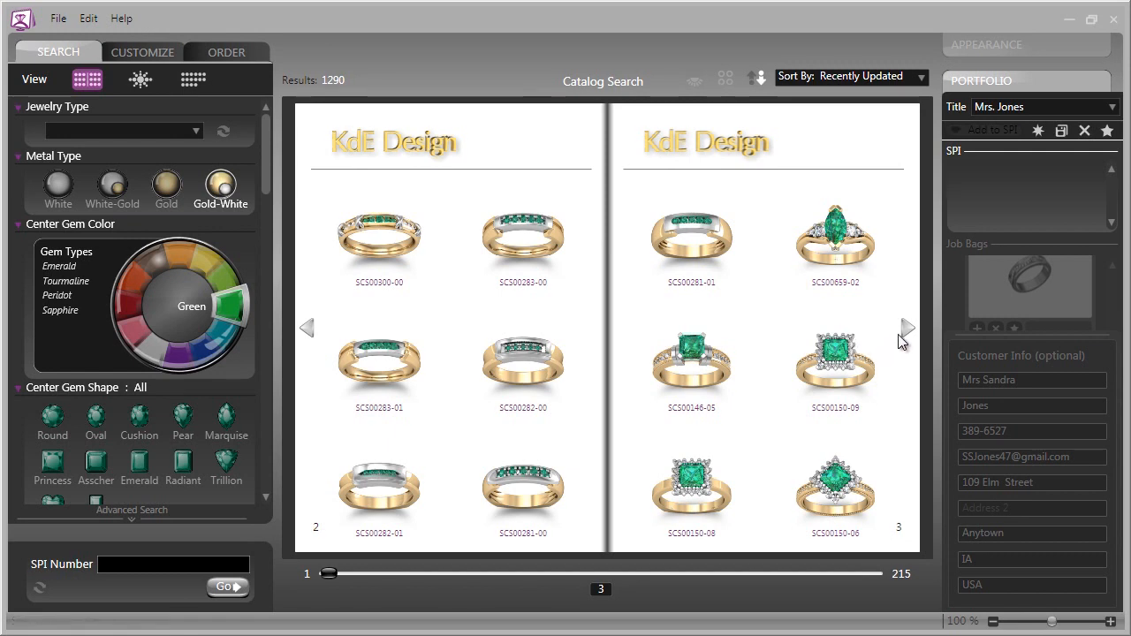
pyautogui.moveTo(698, 392)
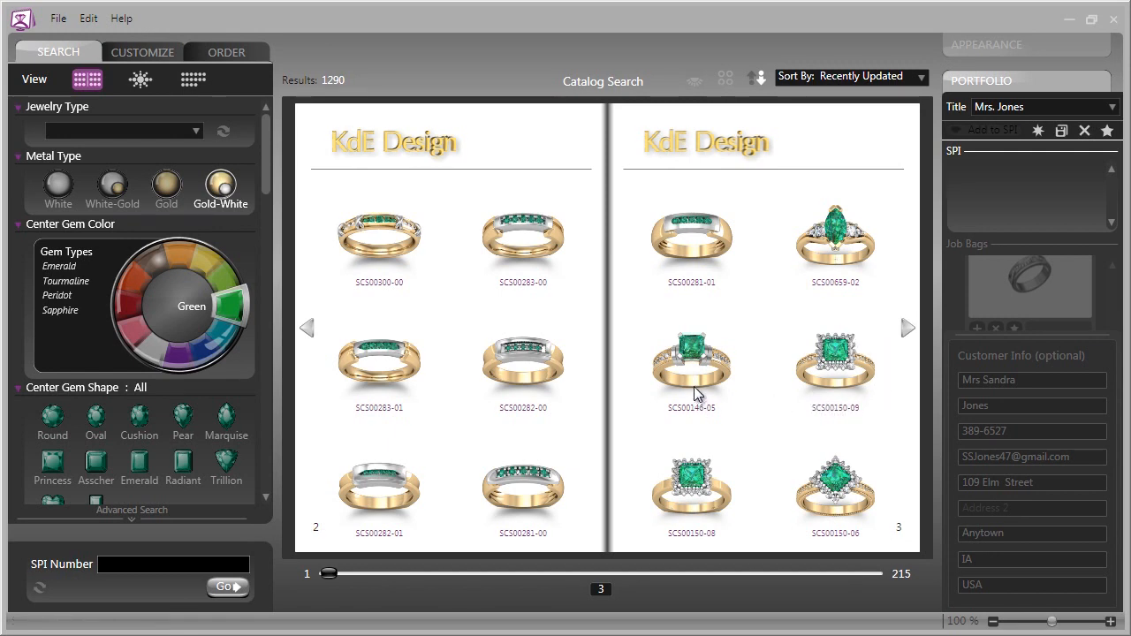
pyautogui.moveTo(728, 378)
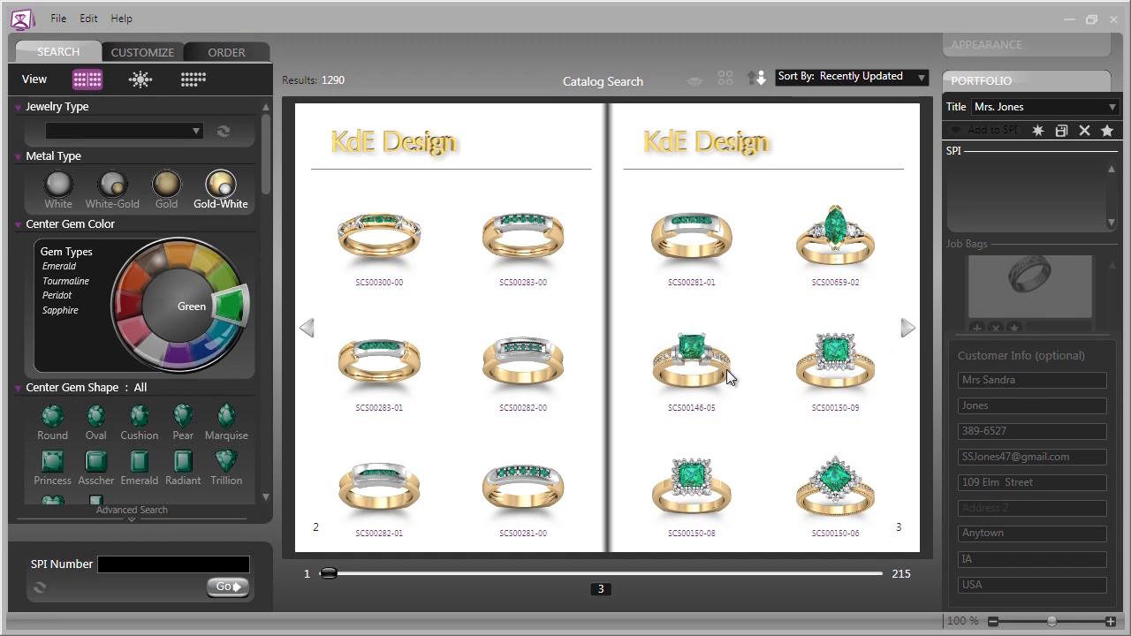
pyautogui.moveTo(707, 364)
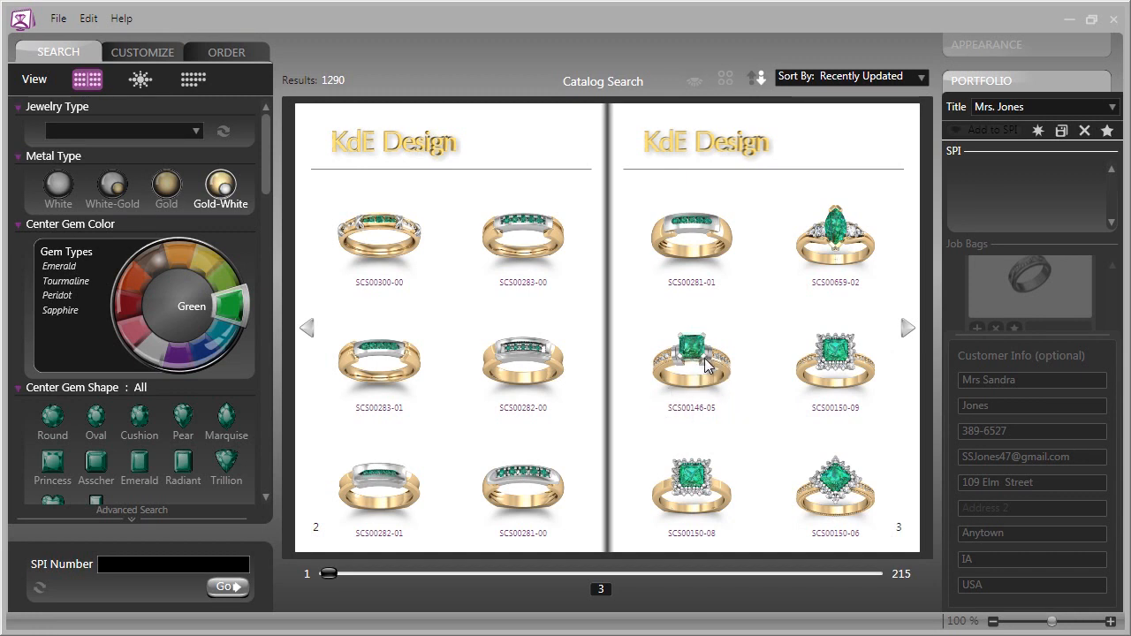
pyautogui.click(908, 327)
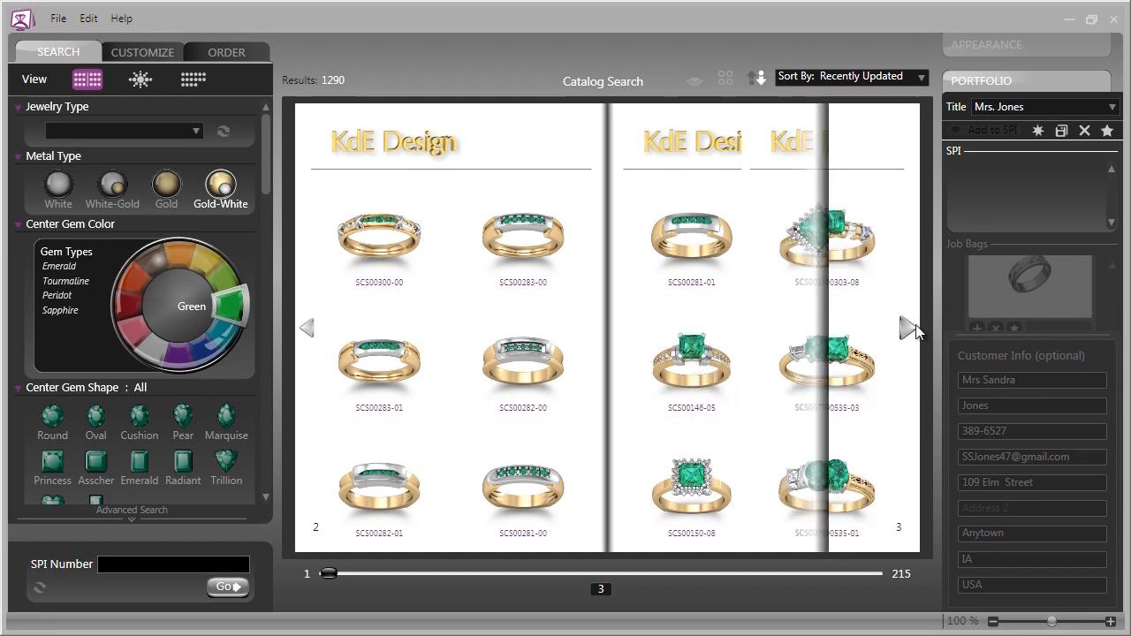
pyautogui.click(910, 327)
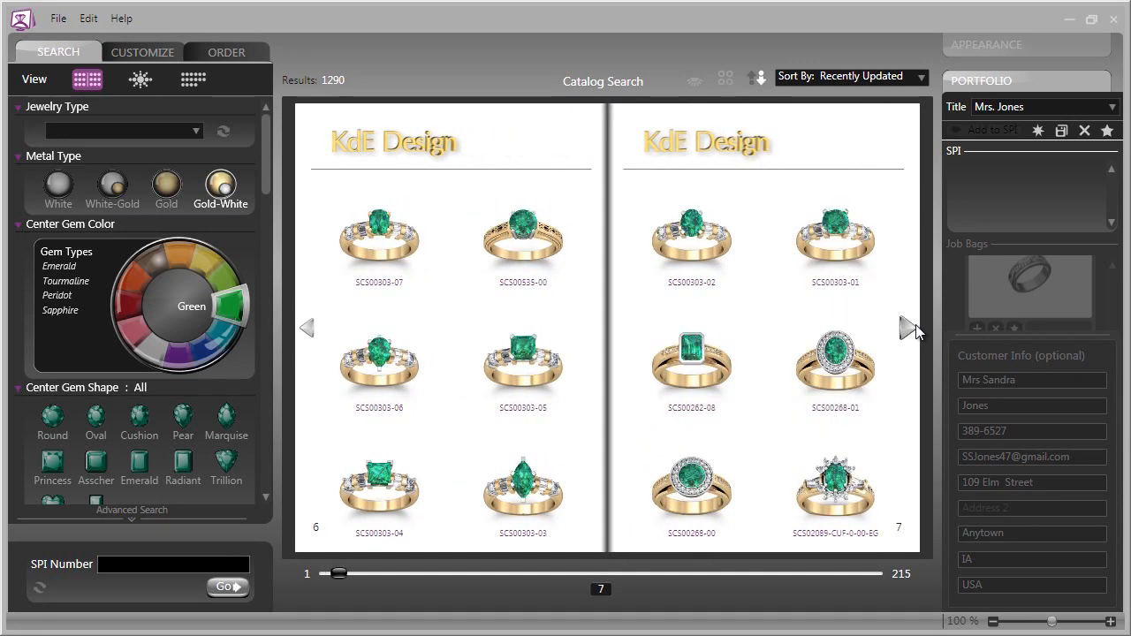
pyautogui.moveTo(830, 466)
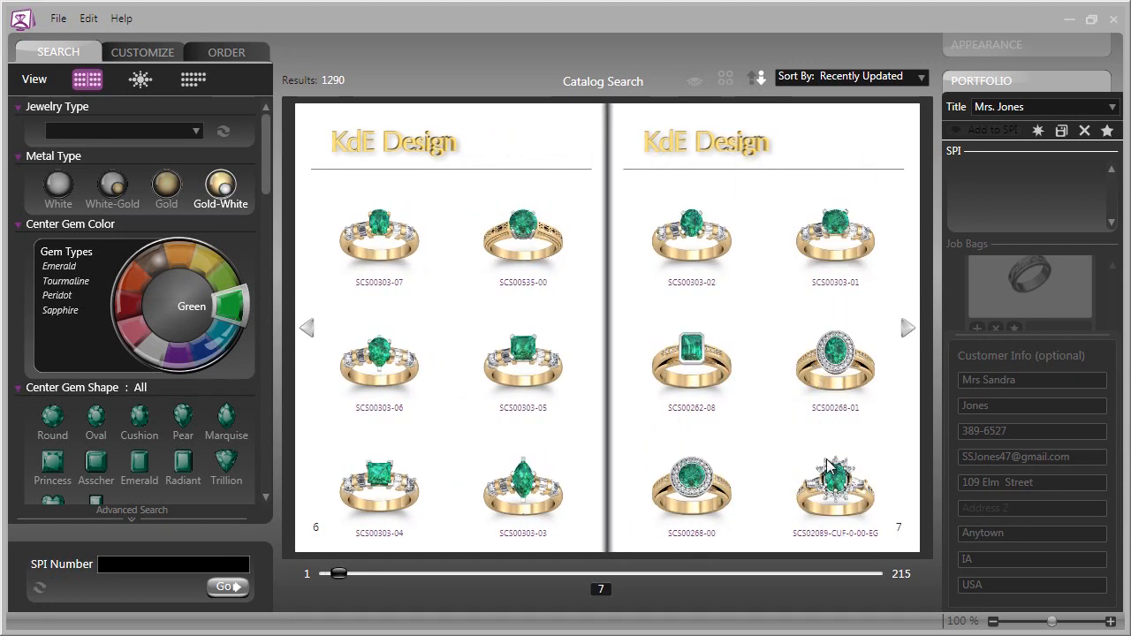
pyautogui.moveTo(724, 452)
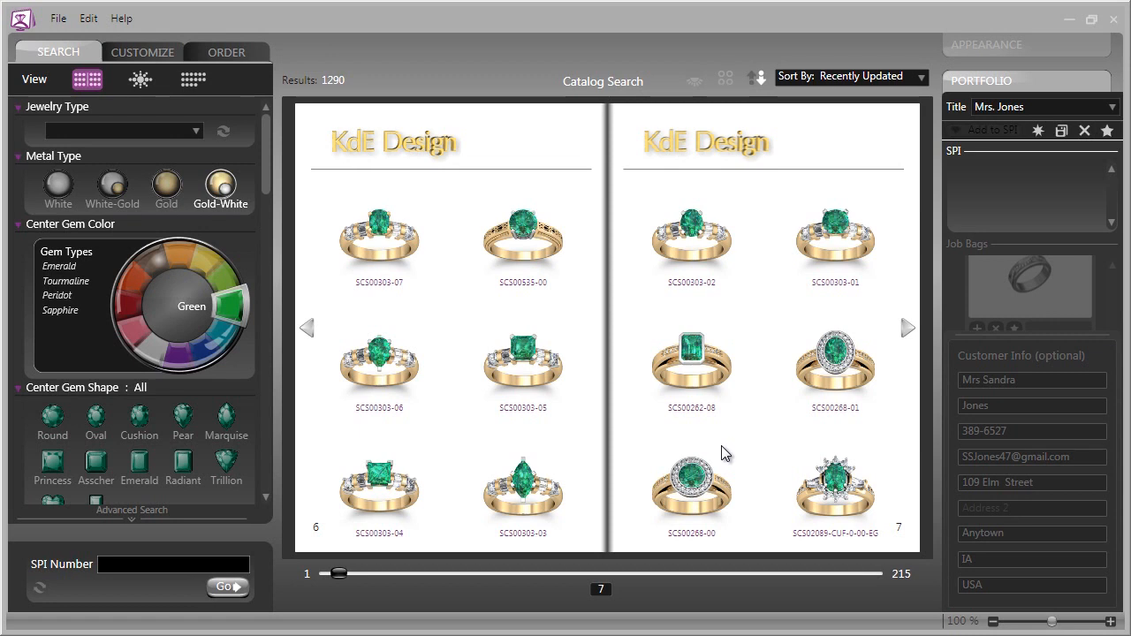
pyautogui.moveTo(742, 452)
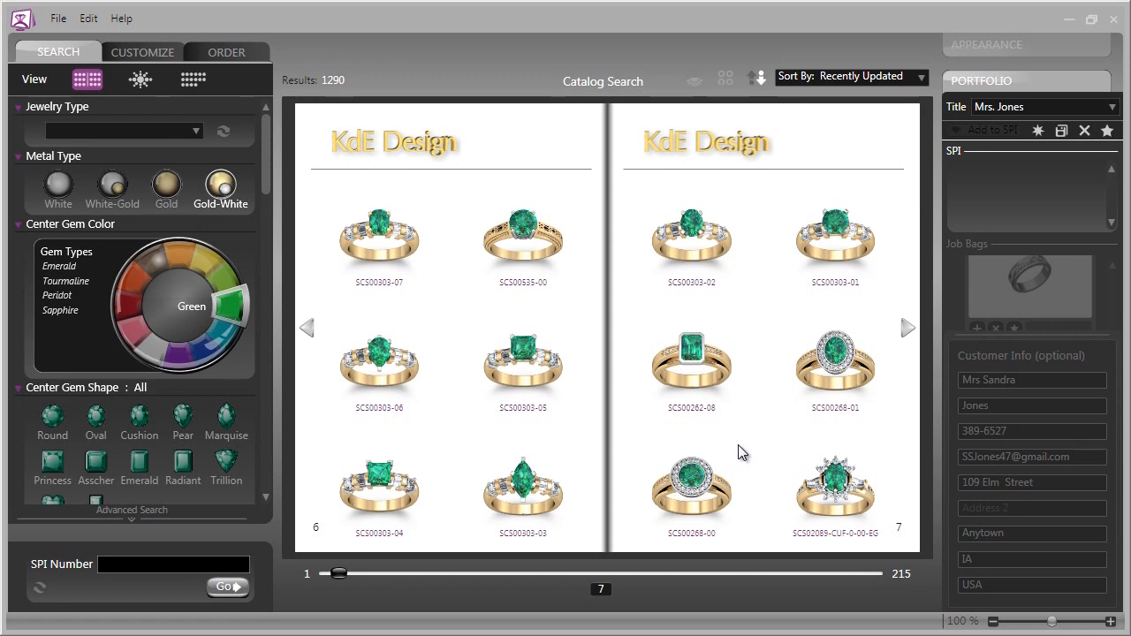
pyautogui.moveTo(753, 463)
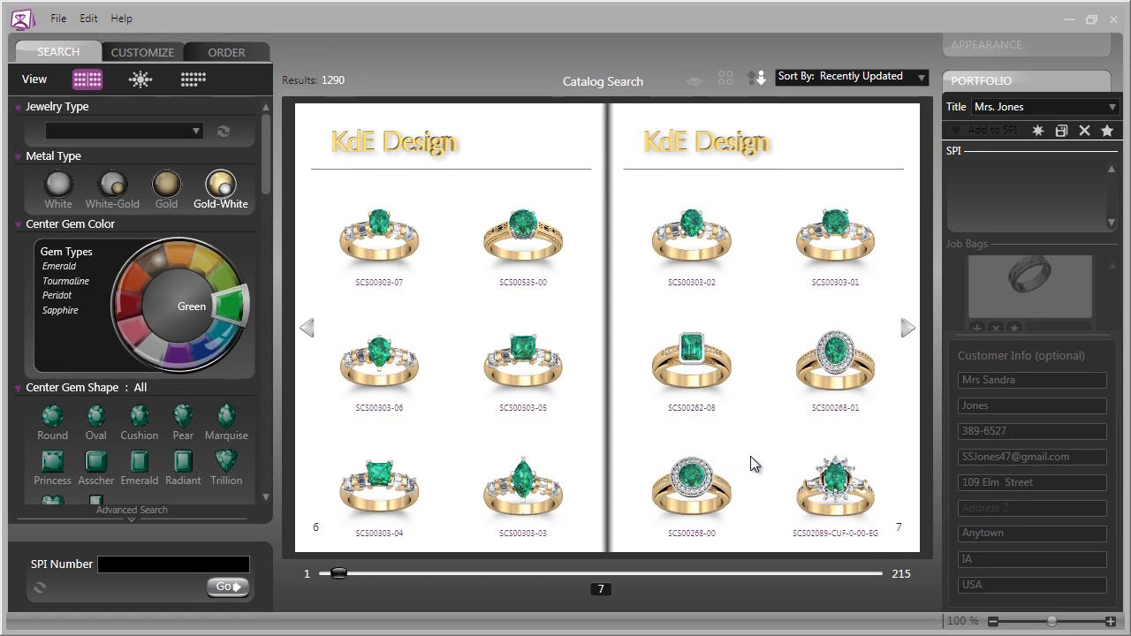
pyautogui.moveTo(745, 463)
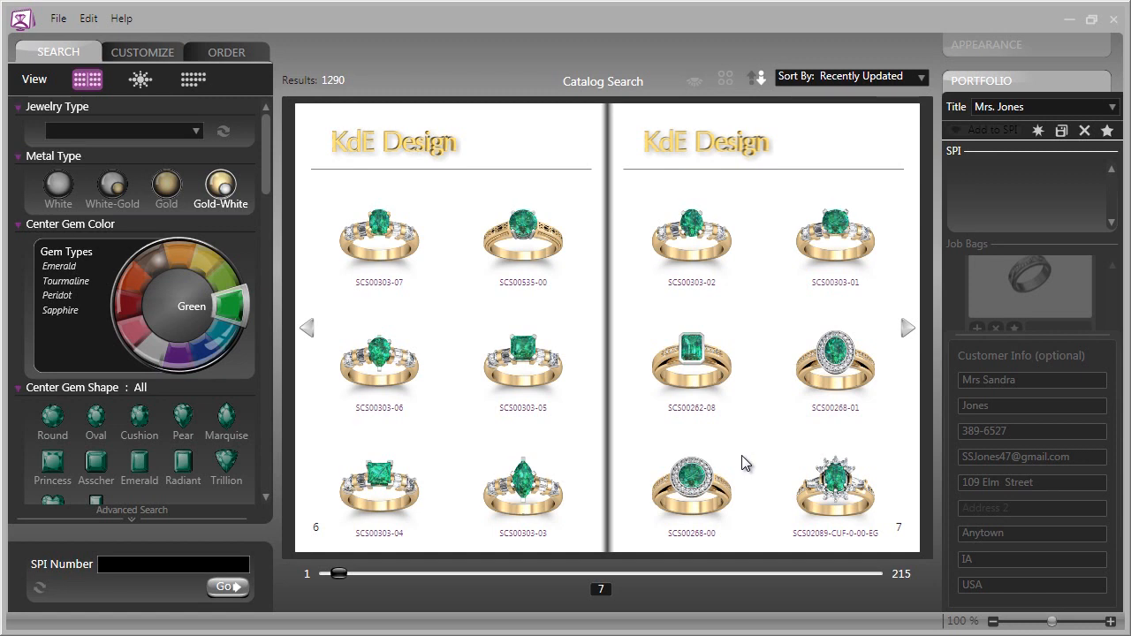
pyautogui.moveTo(734, 460)
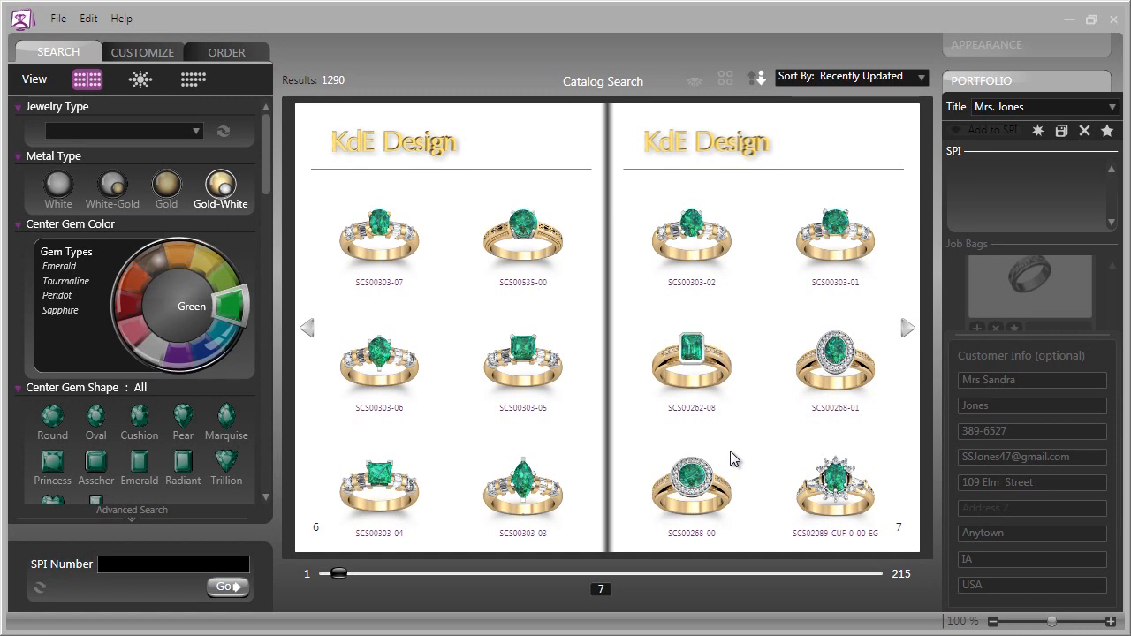
pyautogui.moveTo(408, 445)
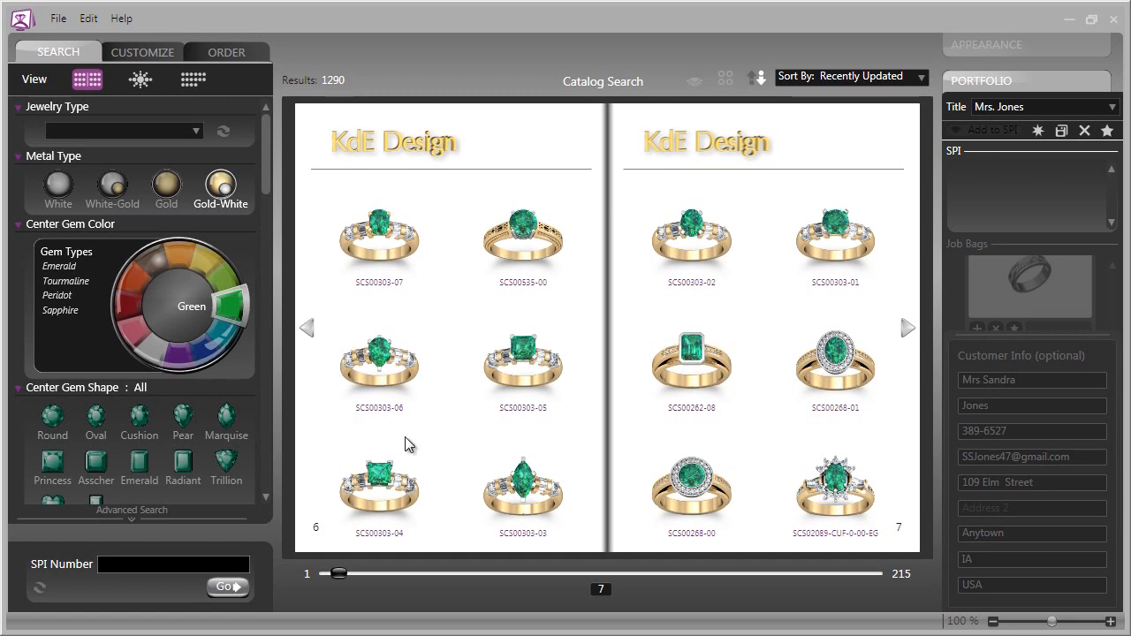
pyautogui.moveTo(272, 400)
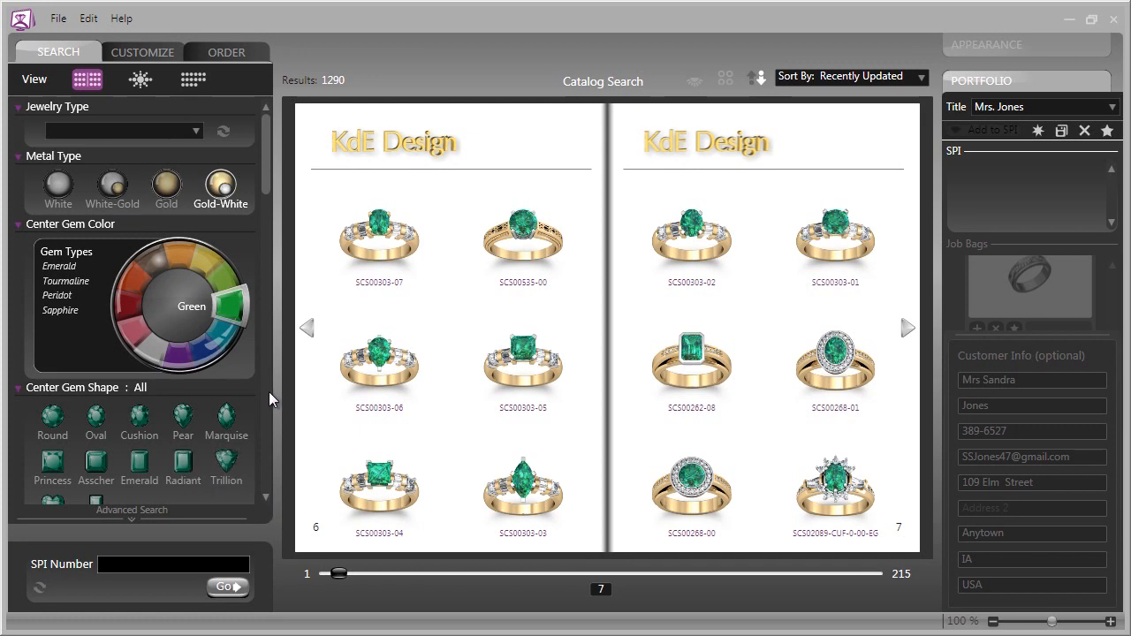
# - Rerun the search with an oval centre-gem shape, narrowing 1290 results to 222 designs
pyautogui.scroll(-3)
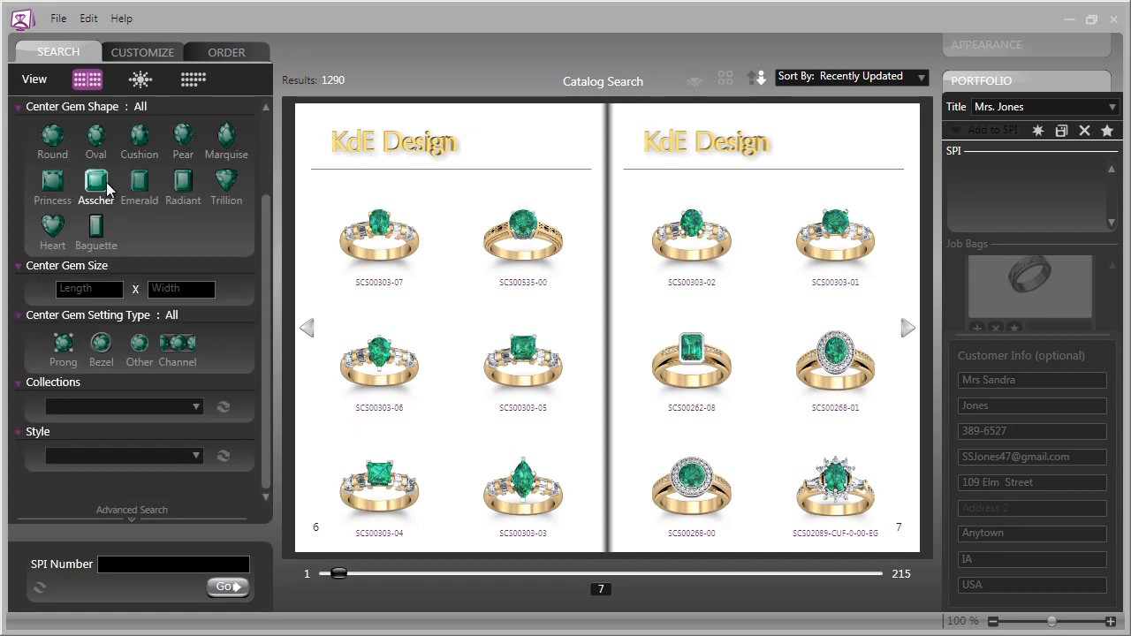
pyautogui.moveTo(184, 137)
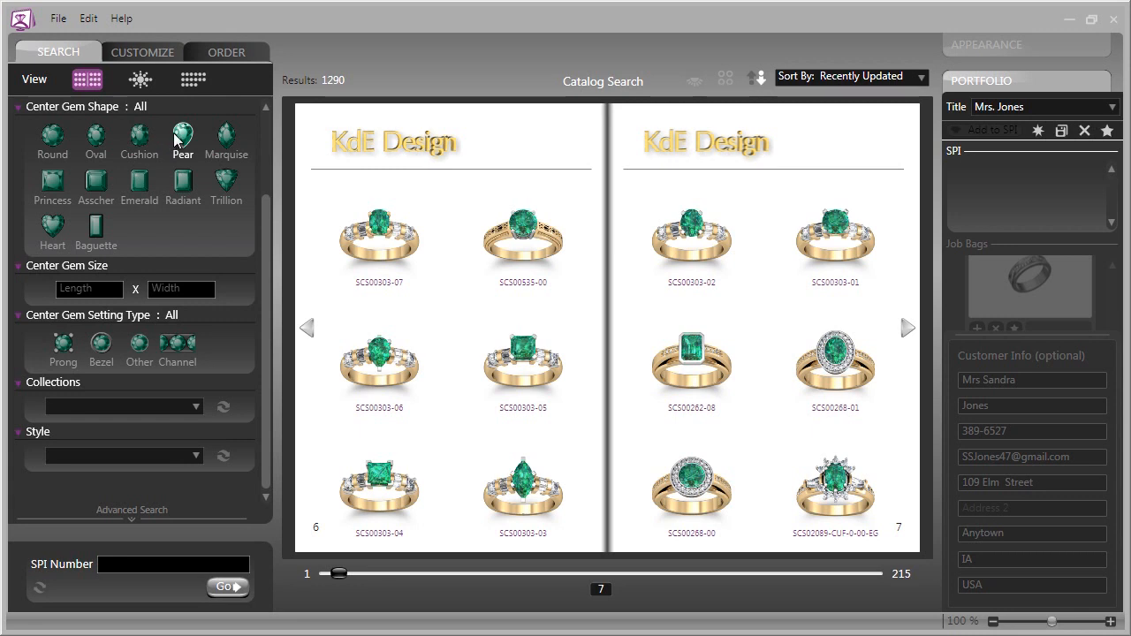
pyautogui.moveTo(269, 226)
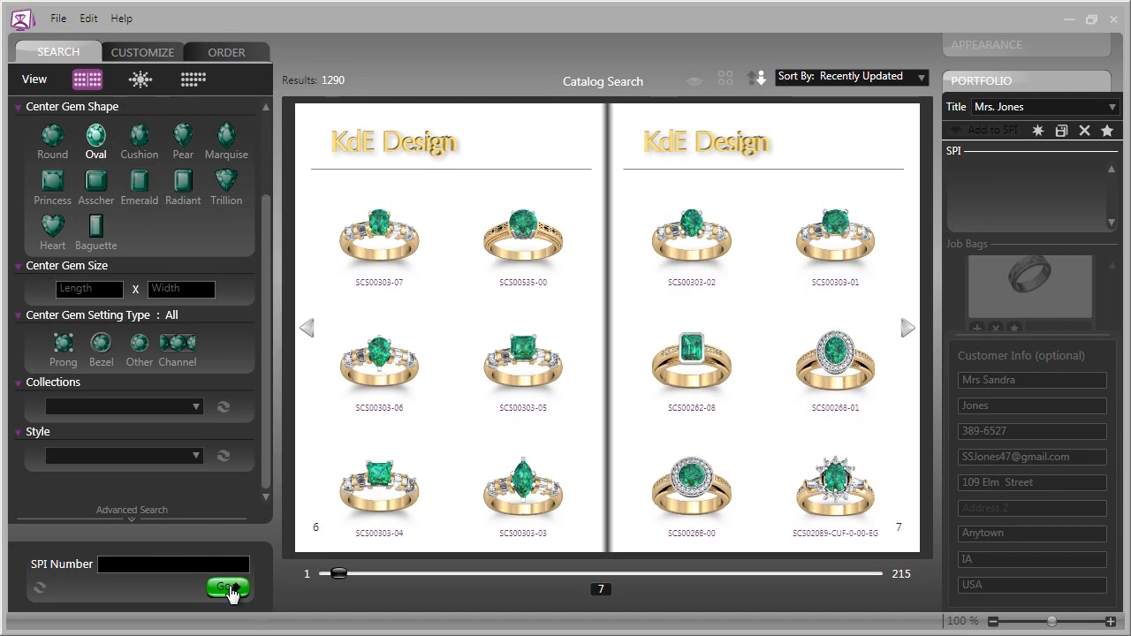
pyautogui.click(226, 587)
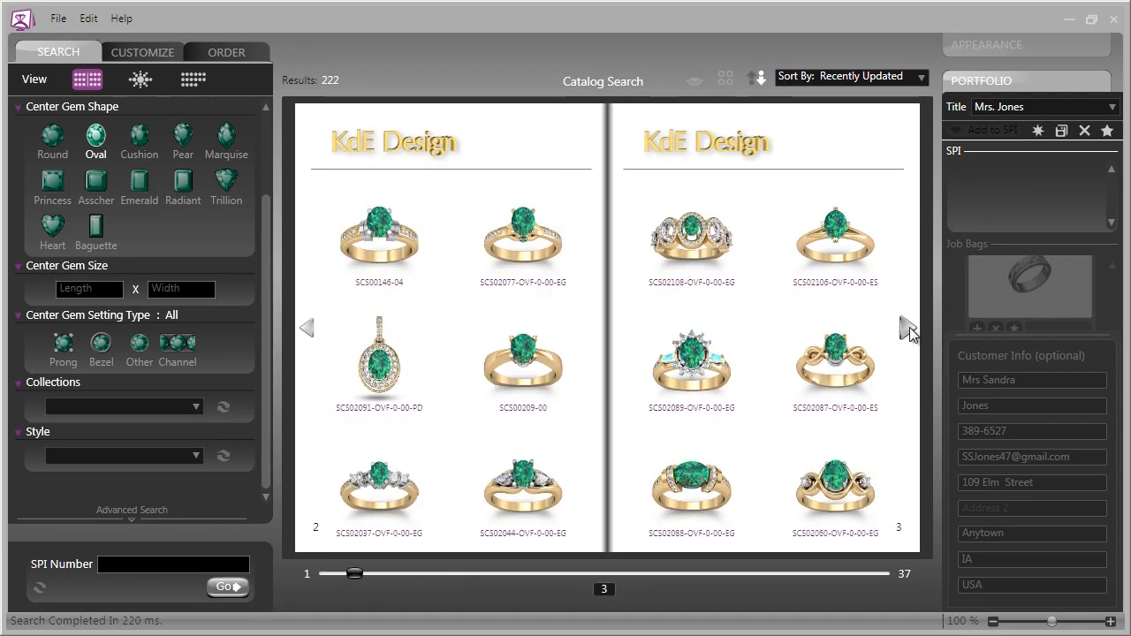
pyautogui.moveTo(798, 433)
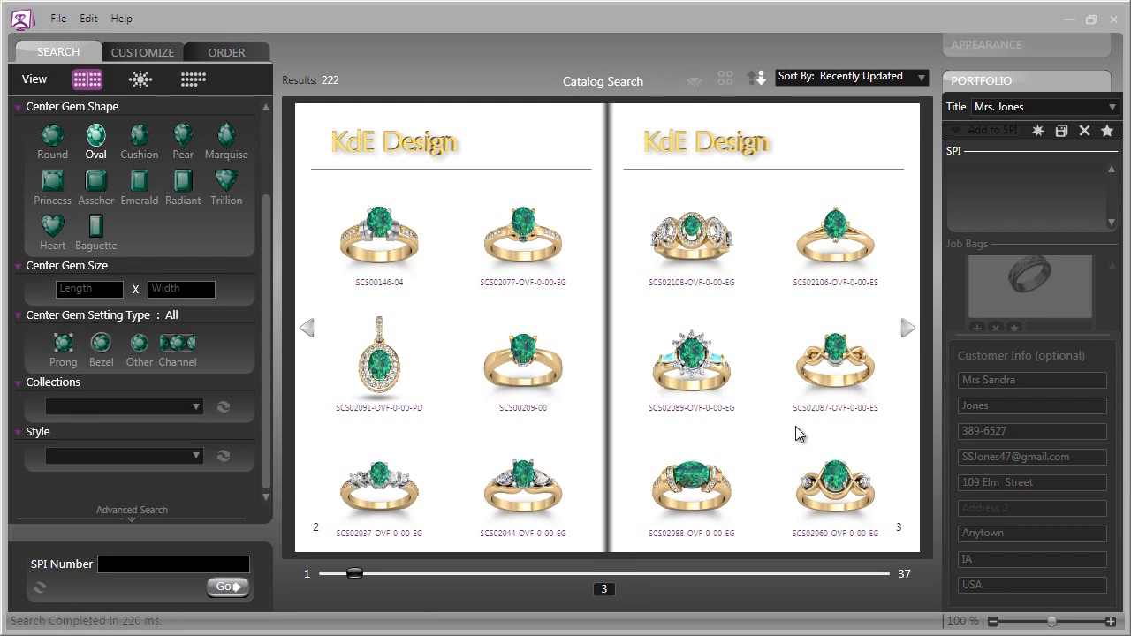
pyautogui.moveTo(862, 371)
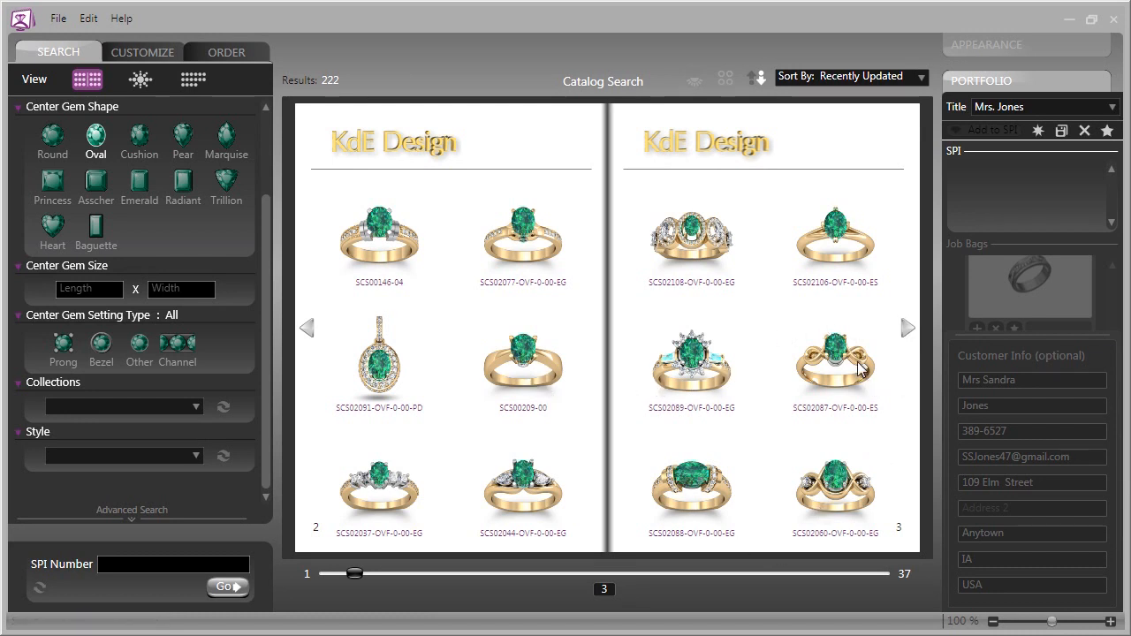
pyautogui.moveTo(910, 332)
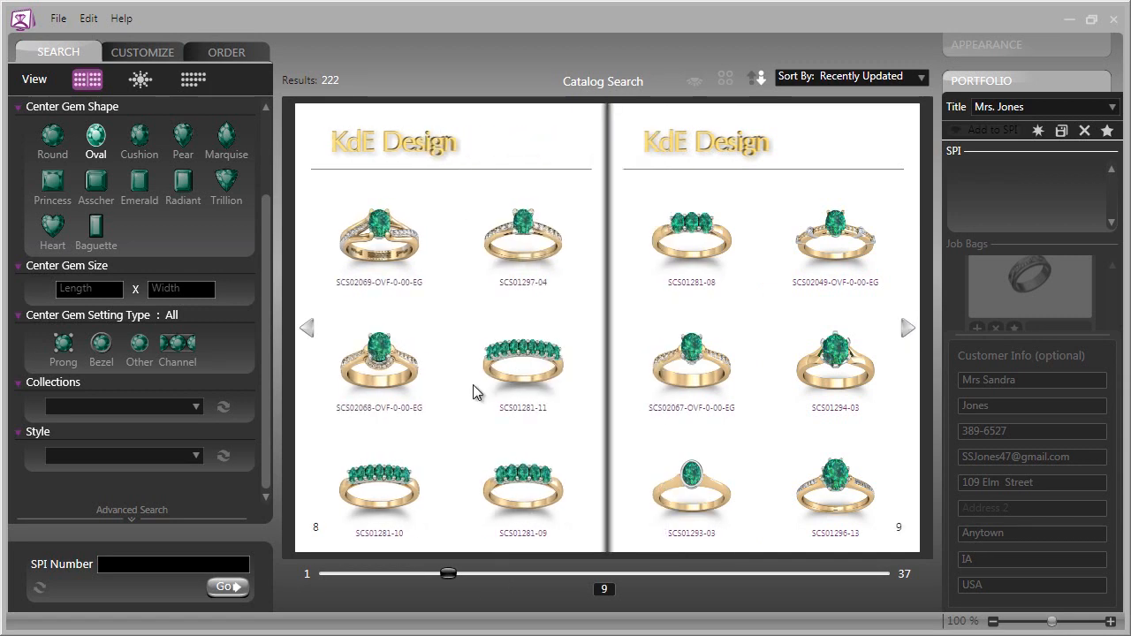
pyautogui.moveTo(80, 299)
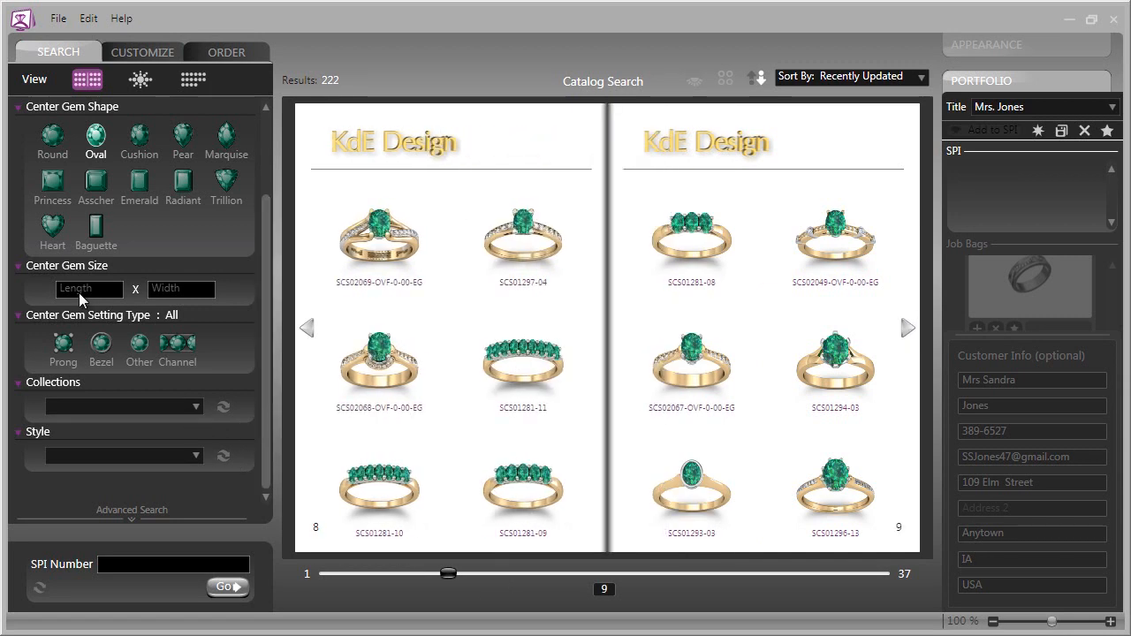
pyautogui.moveTo(150, 301)
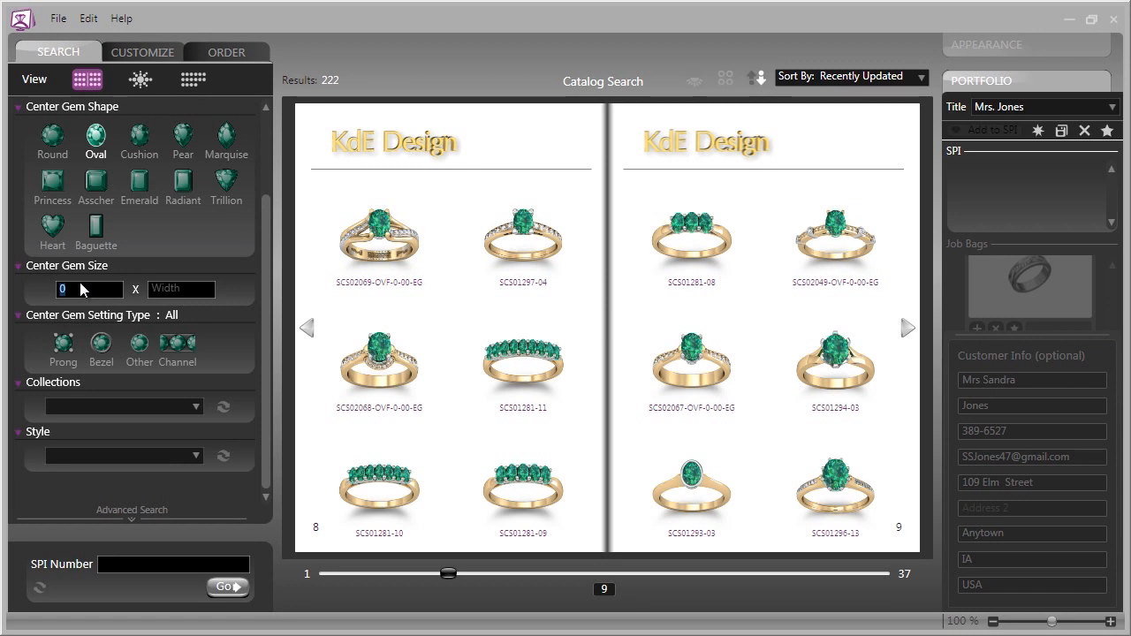
# - Enter a centre gem size of 8 × 10 and page through the refreshed results to pages 4–5
pyautogui.write('8')
pyautogui.click(182, 288)
pyautogui.write('1')
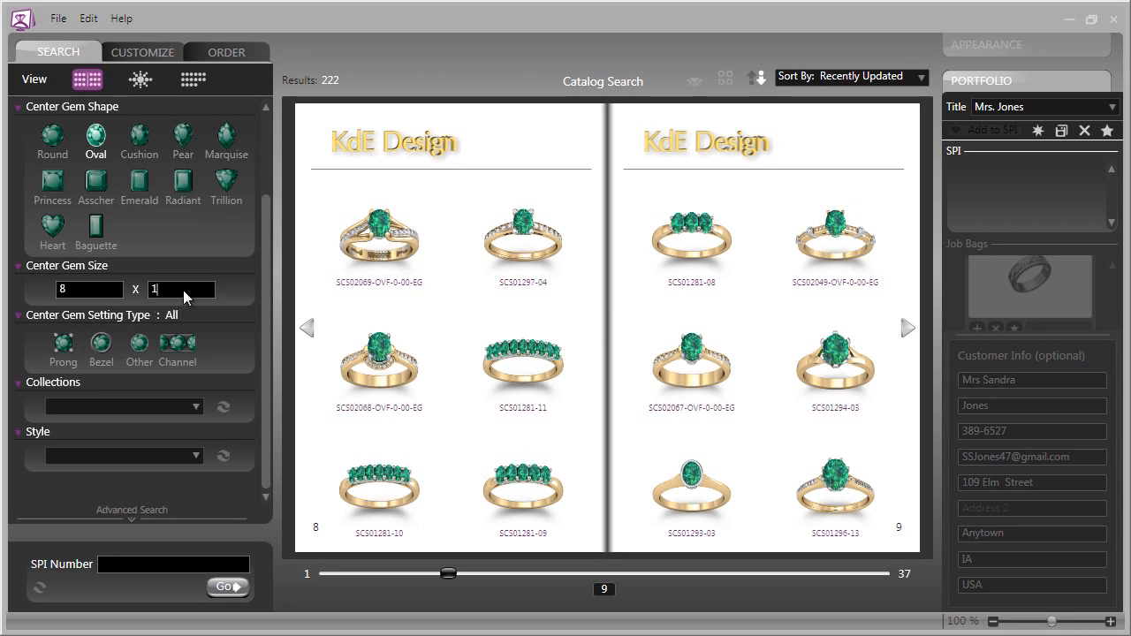
pyautogui.write('0')
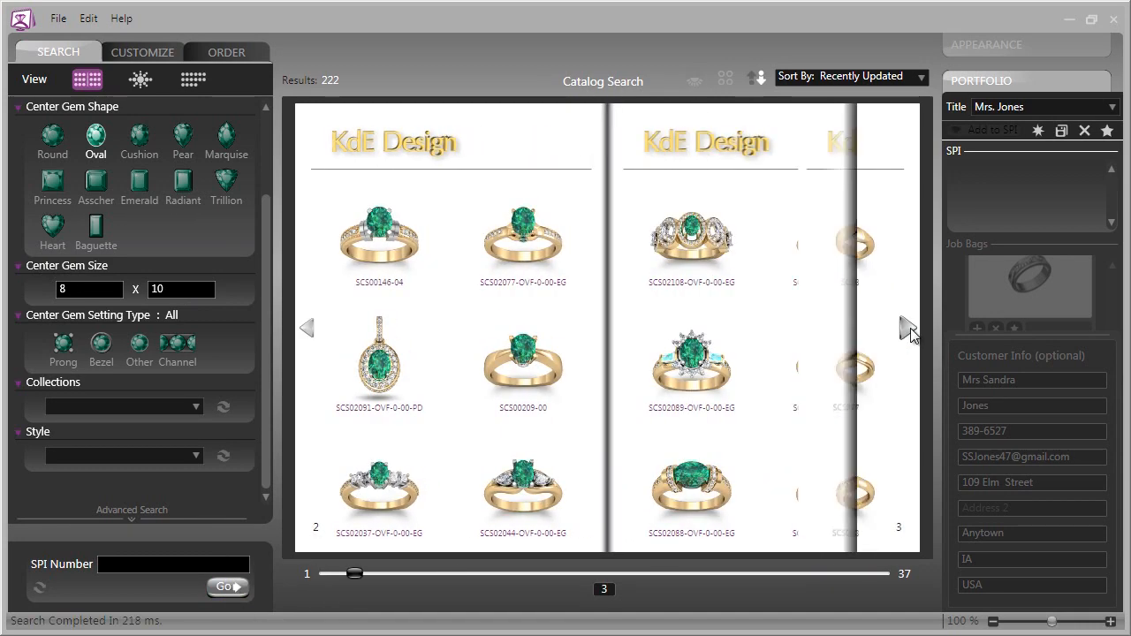
pyautogui.click(909, 327)
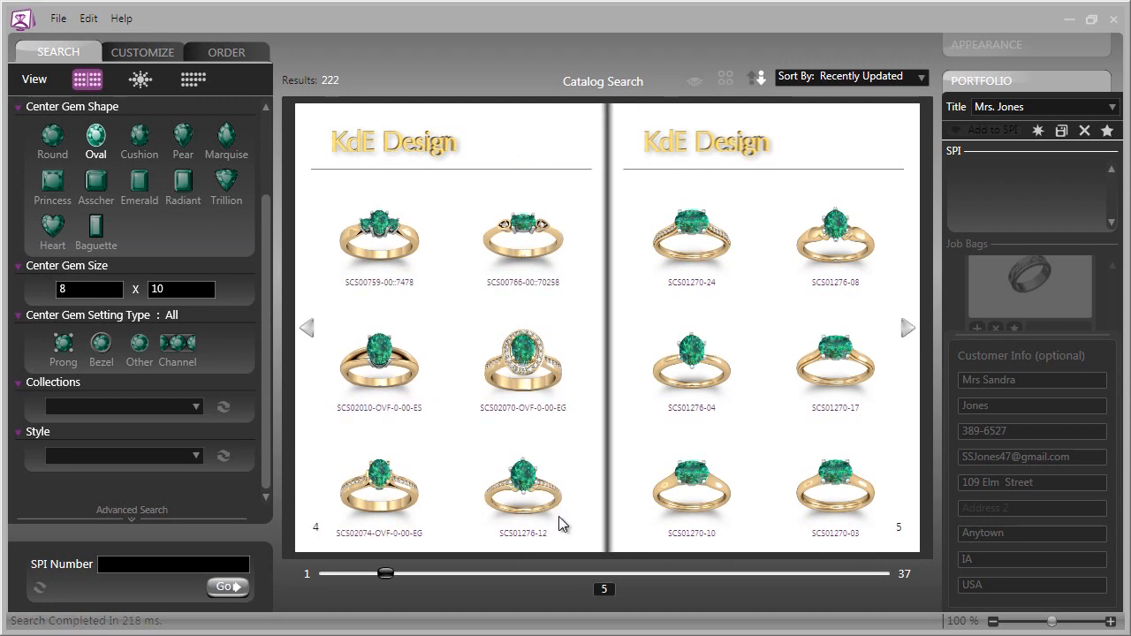
pyautogui.moveTo(714, 488)
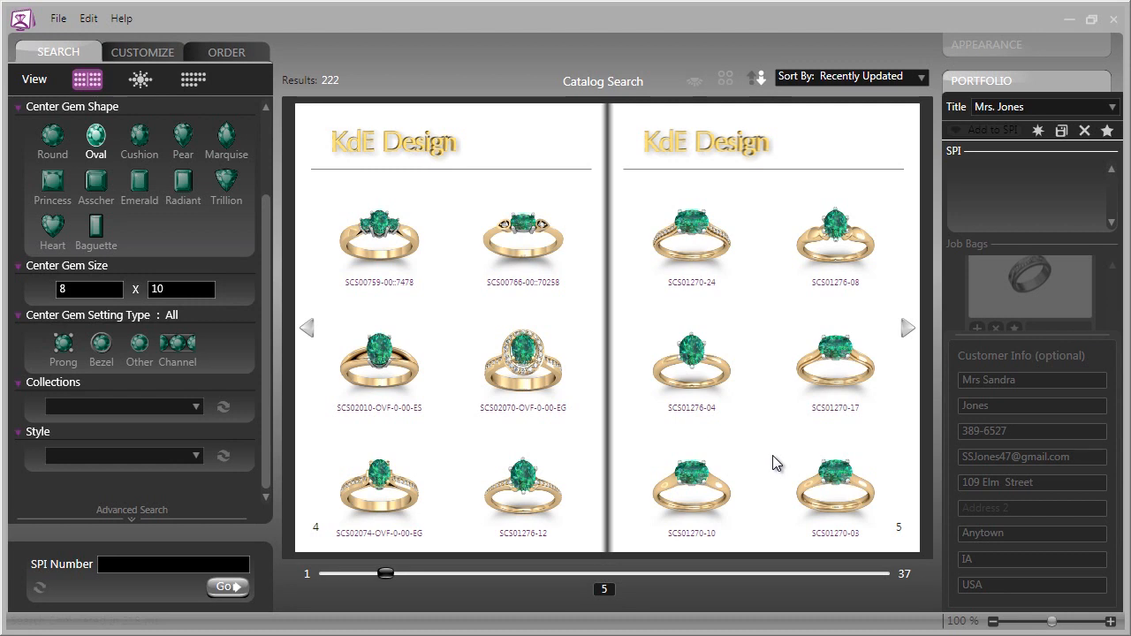
pyautogui.moveTo(443, 477)
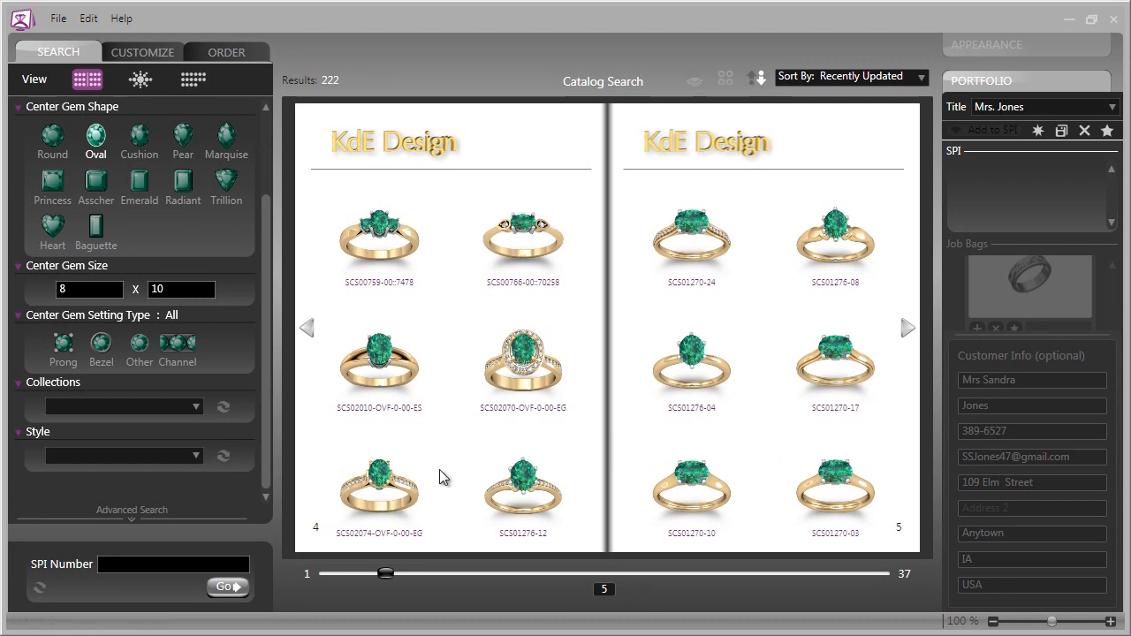
pyautogui.moveTo(668, 240)
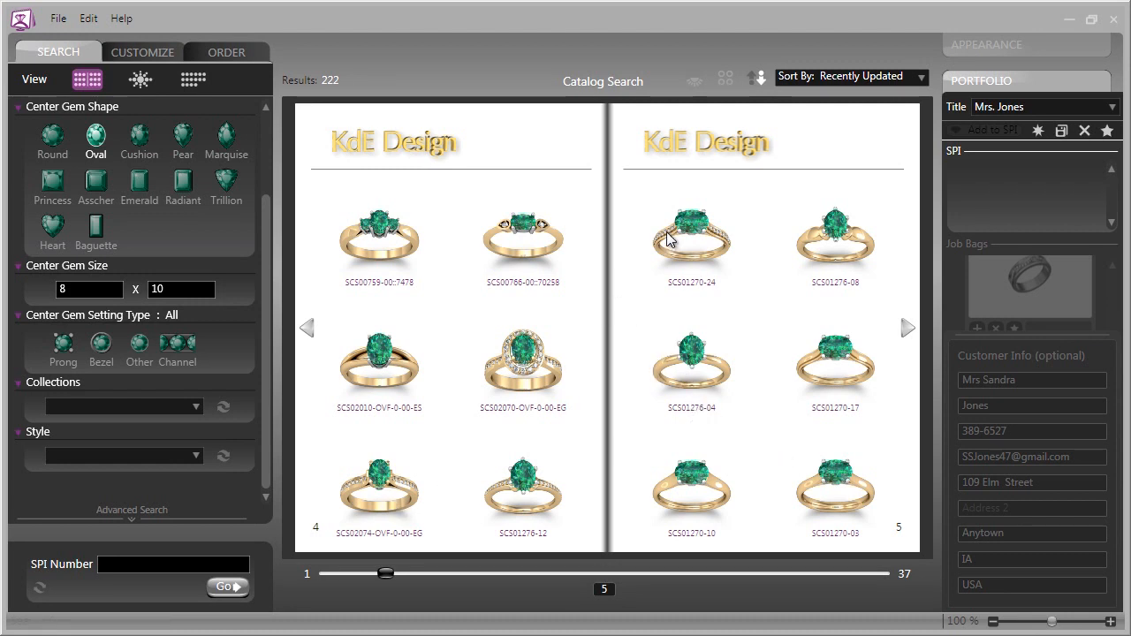
pyautogui.moveTo(786, 282)
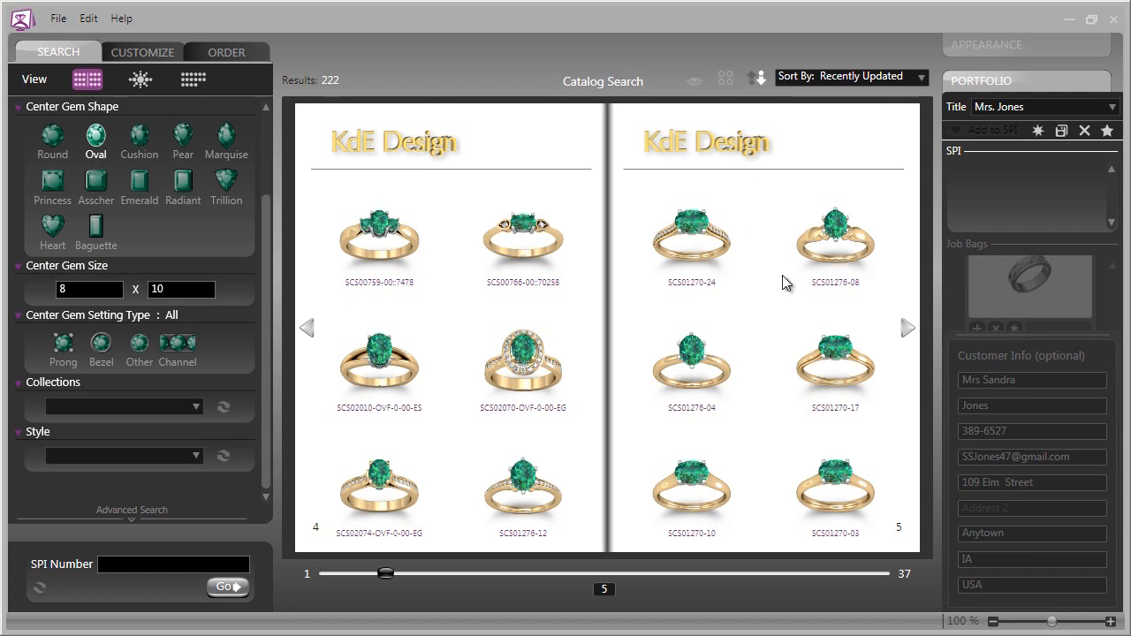
pyautogui.moveTo(290, 443)
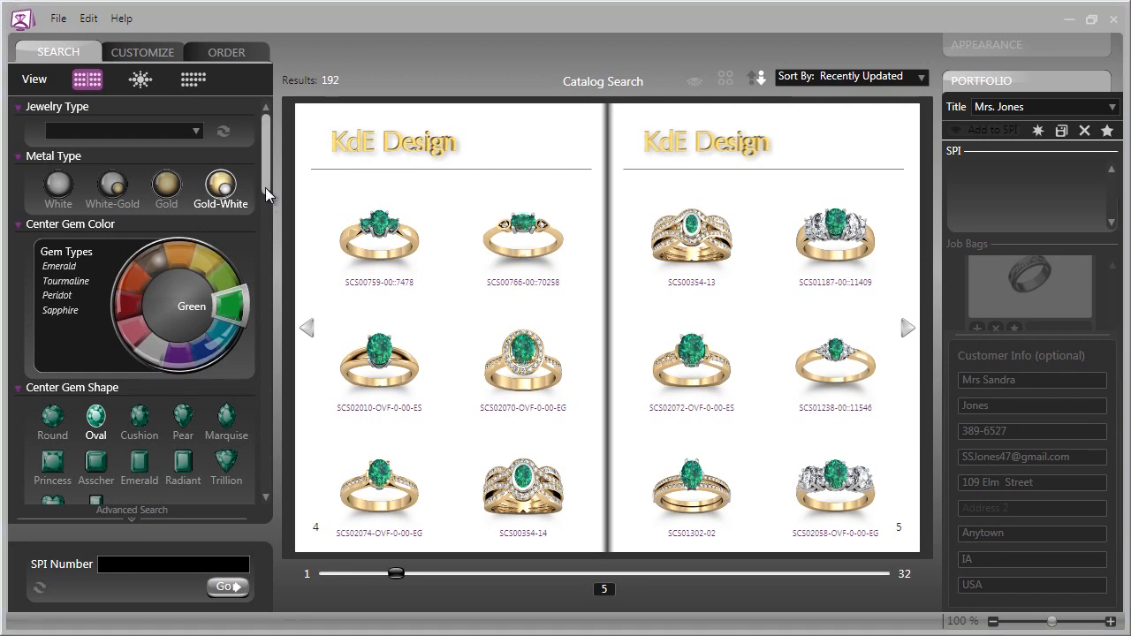
# - Review the setting-type and Style filters without choosing any, leaving 192 designs
pyautogui.scroll(-3)
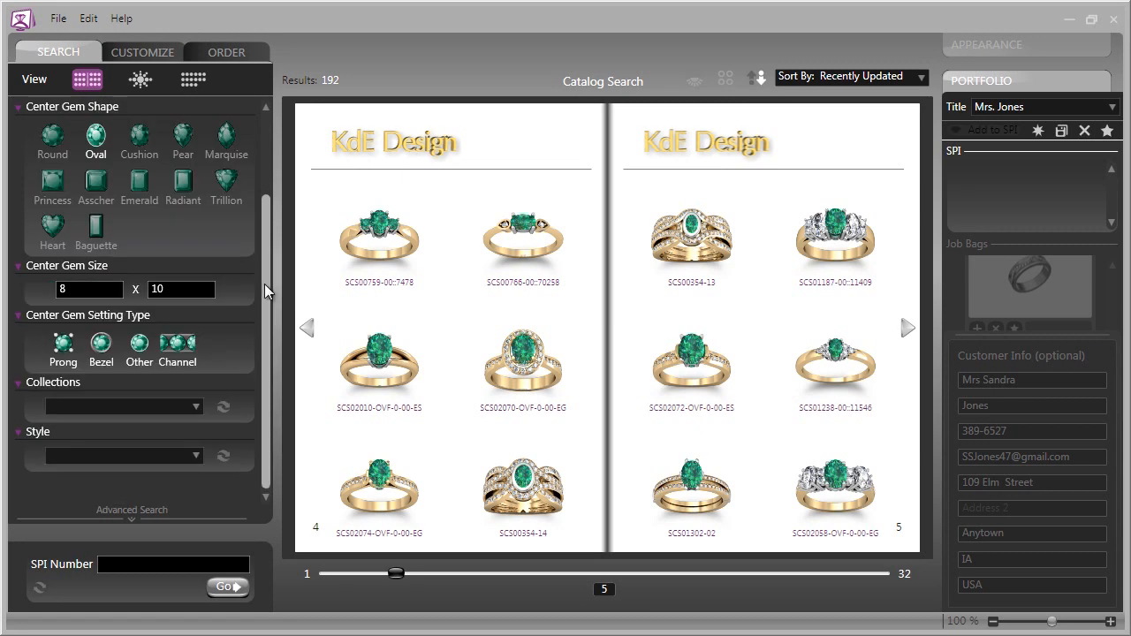
pyautogui.moveTo(254, 437)
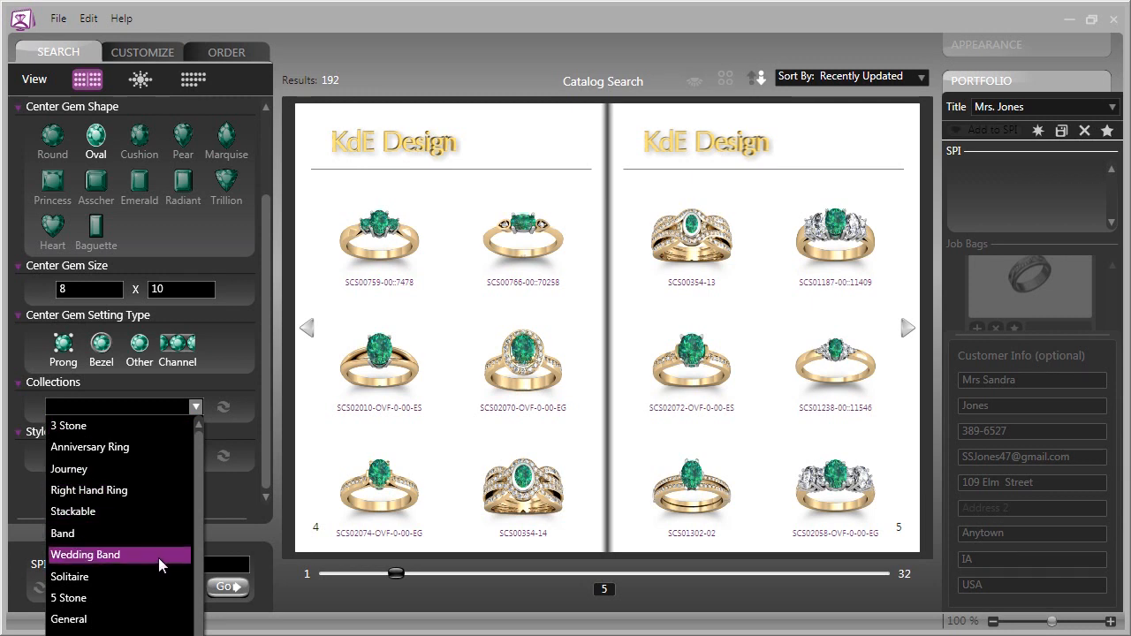
pyautogui.moveTo(142, 562)
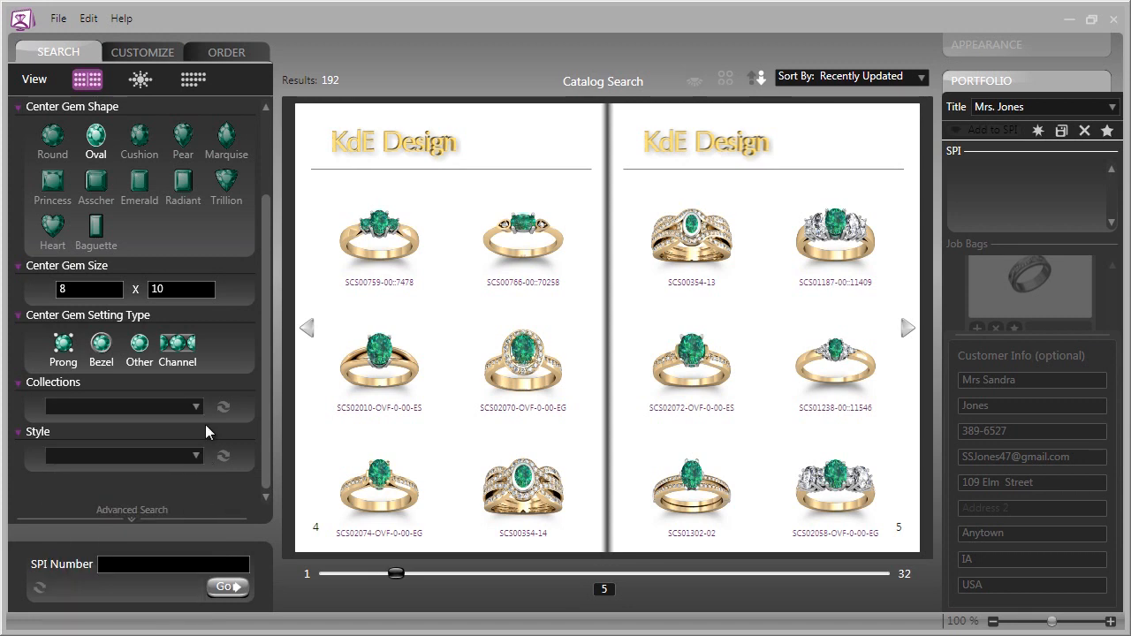
pyautogui.moveTo(212, 466)
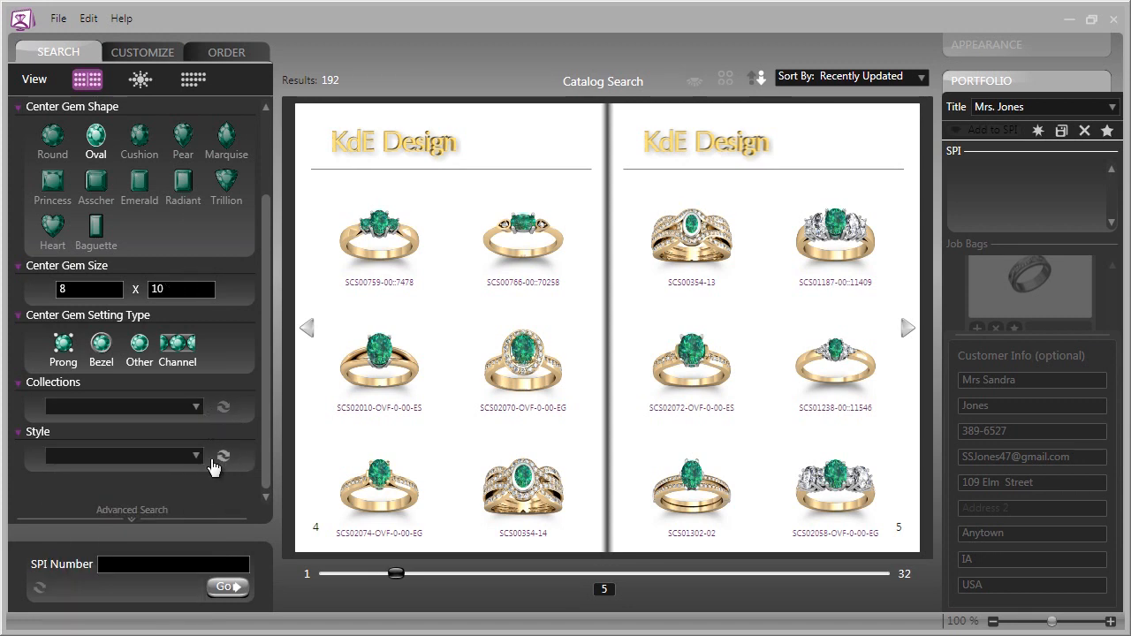
pyautogui.click(195, 456)
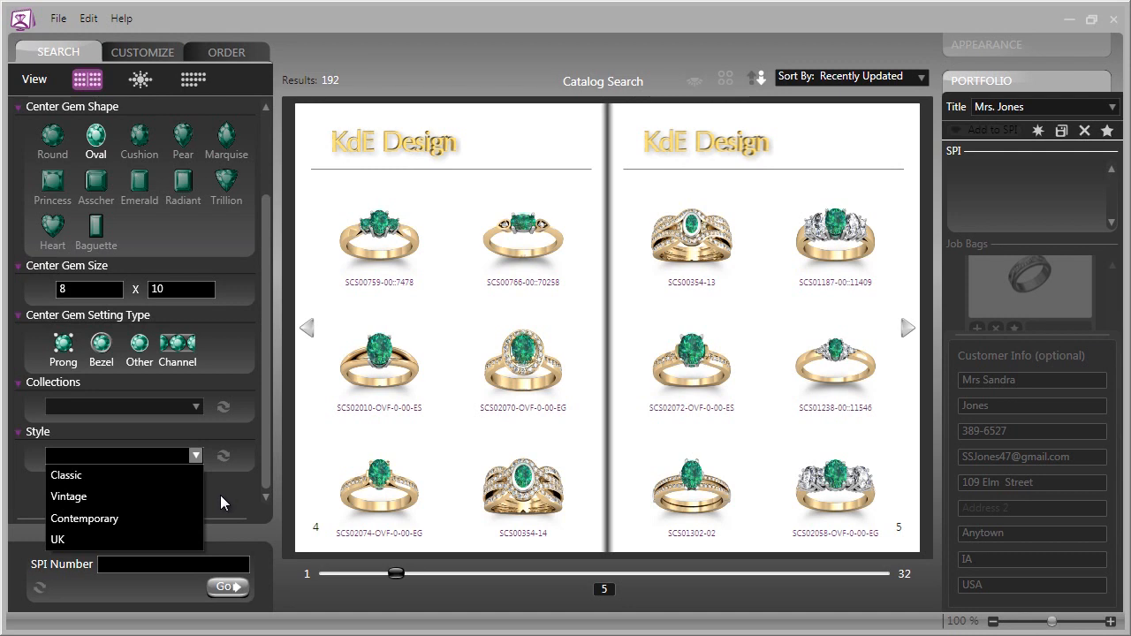
pyautogui.moveTo(110, 496)
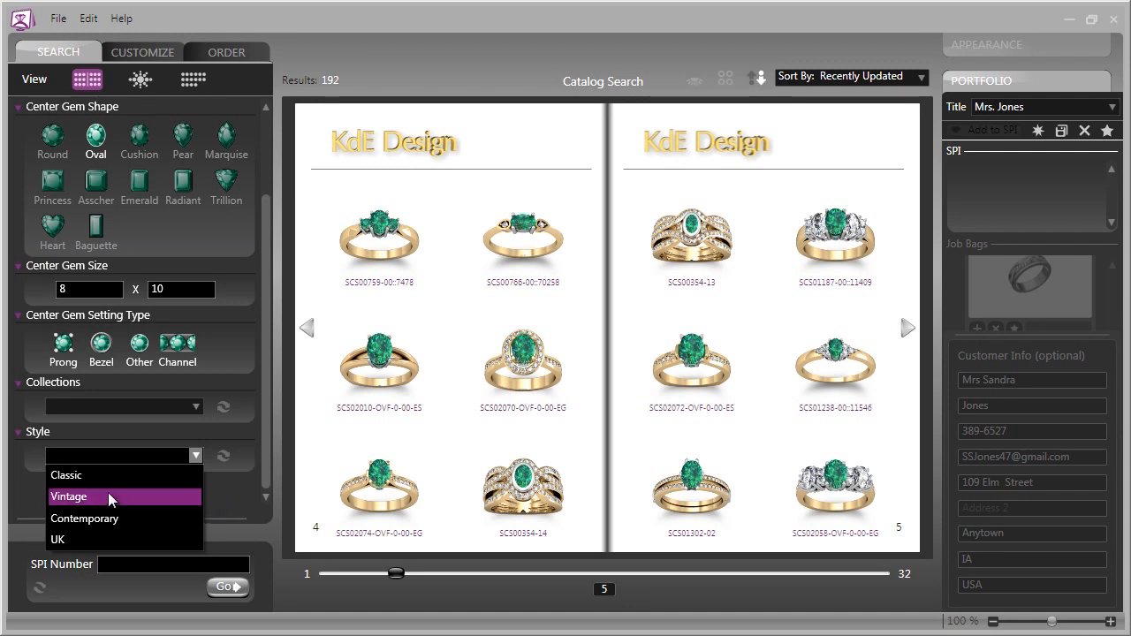
pyautogui.moveTo(85, 518)
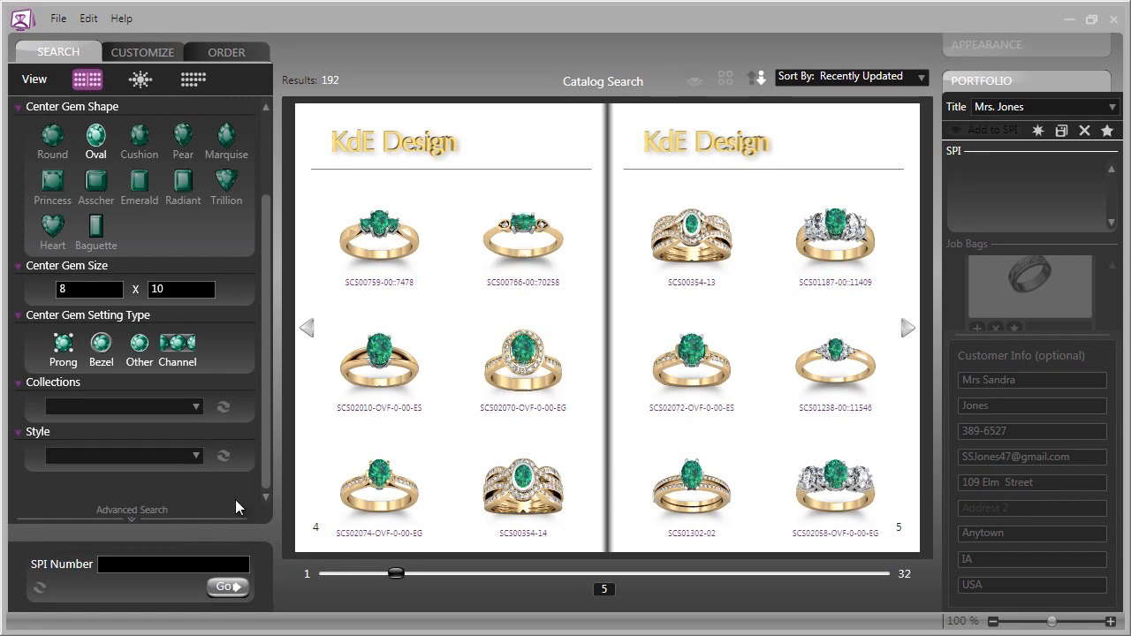
pyautogui.moveTo(132, 521)
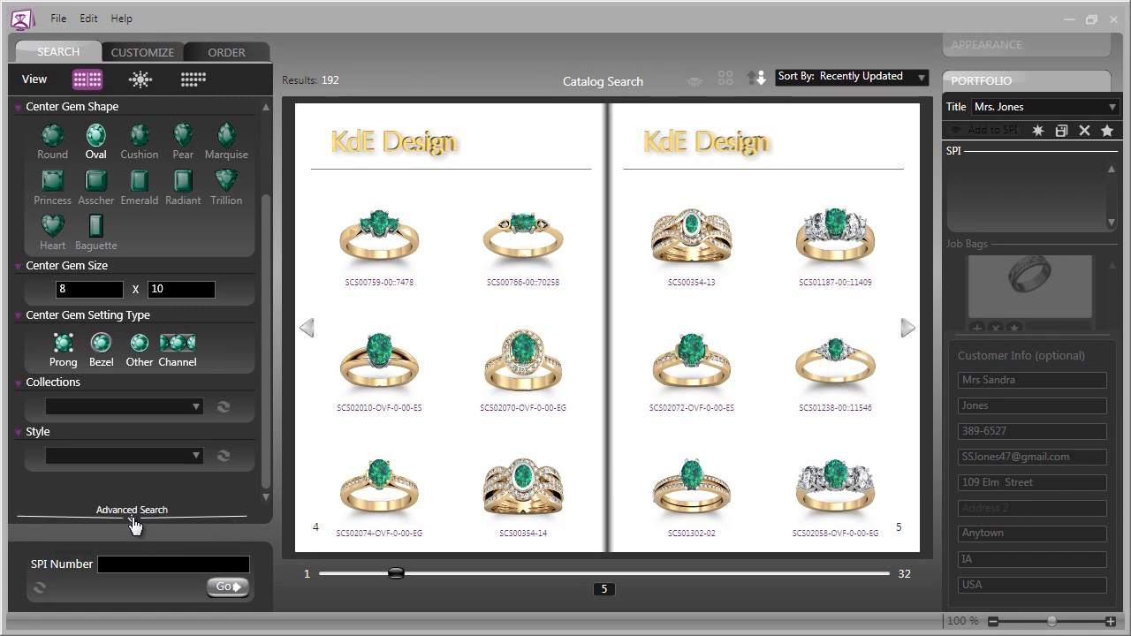
# - Reveal the Advanced Search filters and view the Artist list without selecting anyone
pyautogui.click(131, 509)
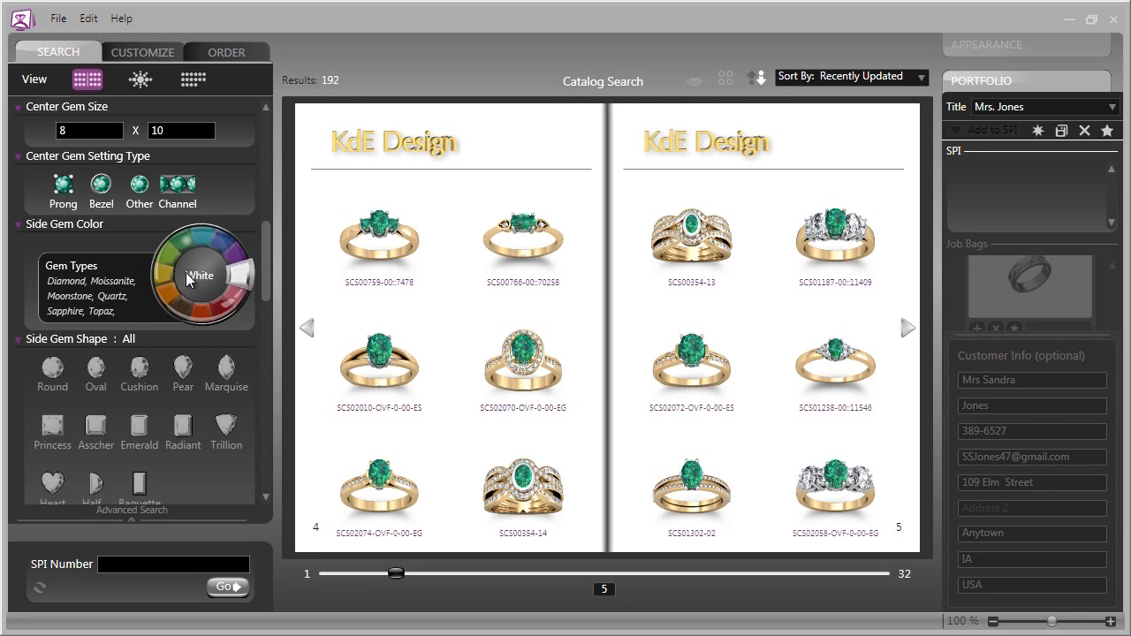
pyautogui.moveTo(269, 309)
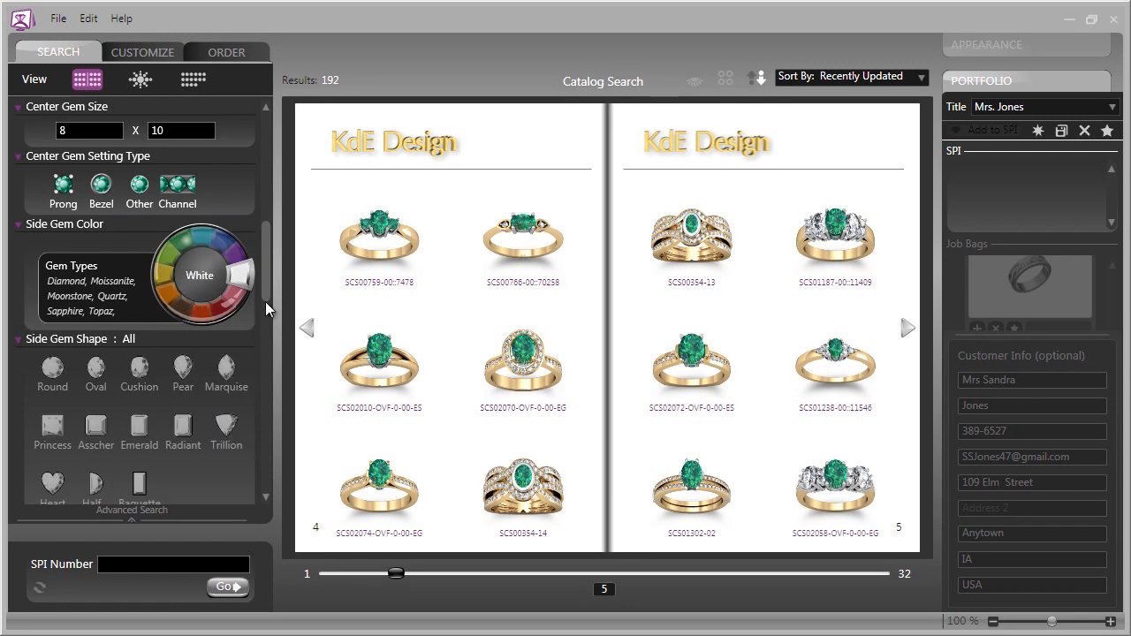
pyautogui.scroll(-3)
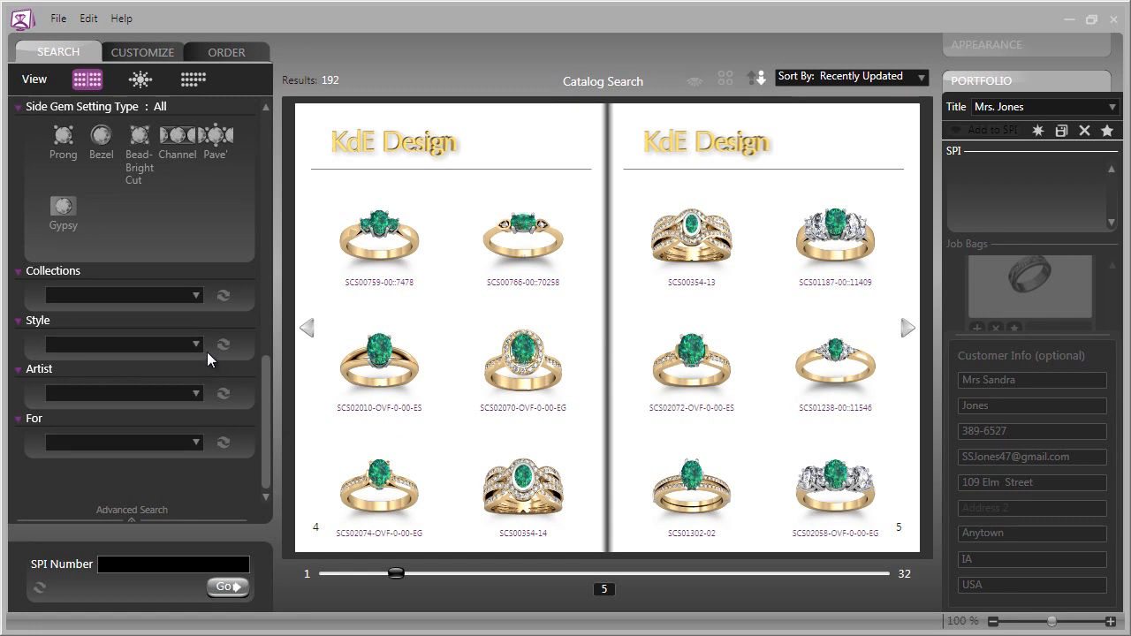
pyautogui.click(195, 392)
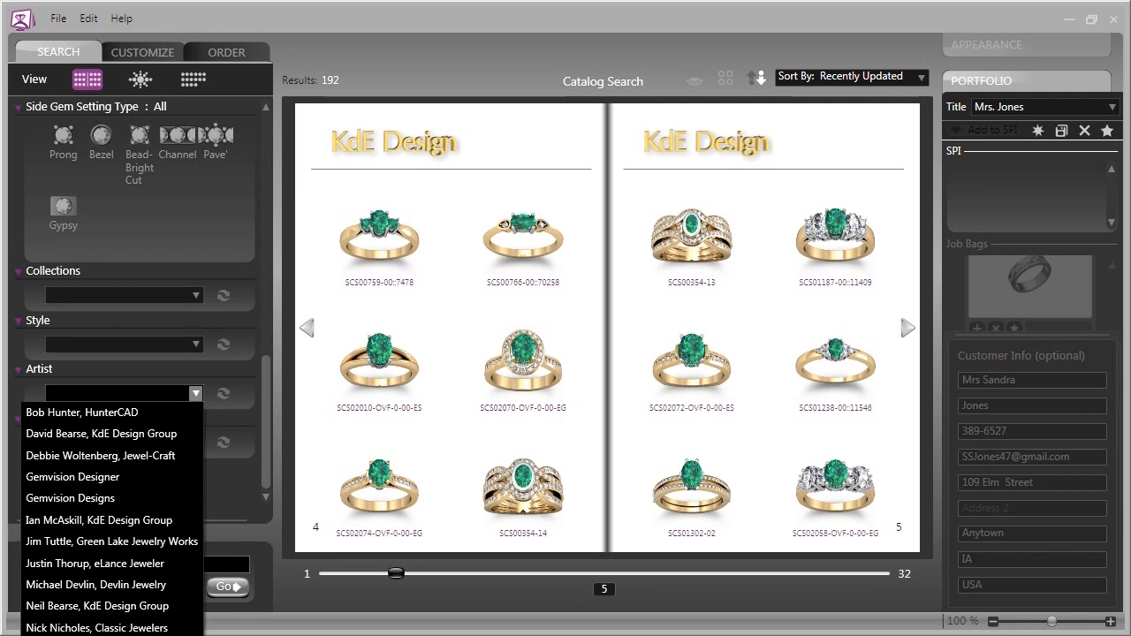
pyautogui.moveTo(97, 627)
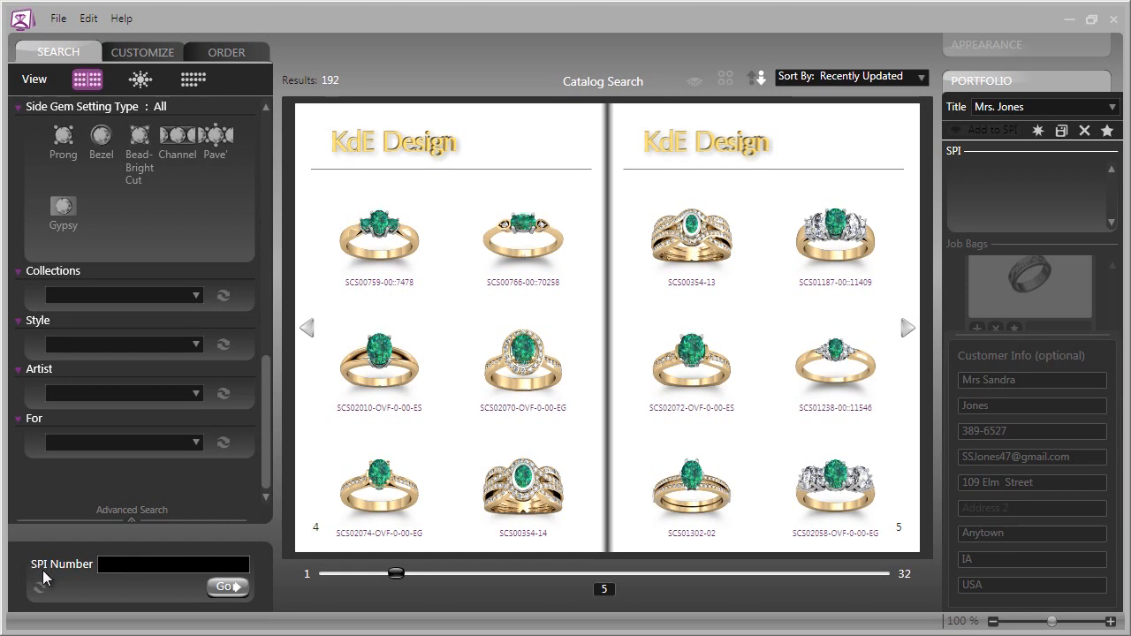
# - Close the artist list and scroll the filter panel back up to the metal and gem colour filters
pyautogui.click(173, 563)
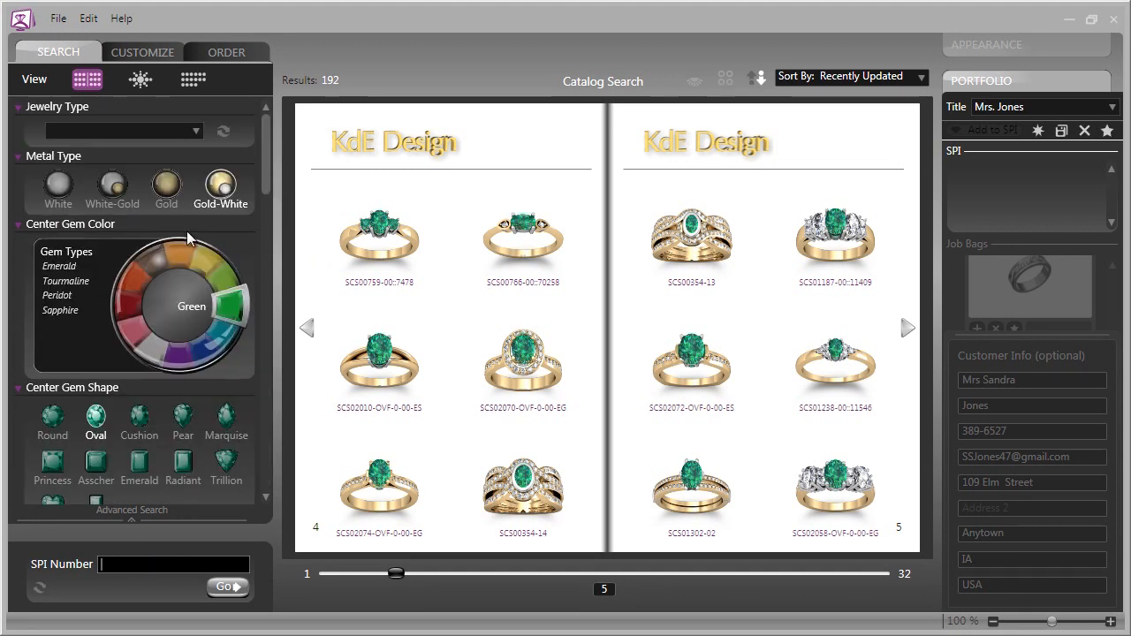
pyautogui.moveTo(140, 80)
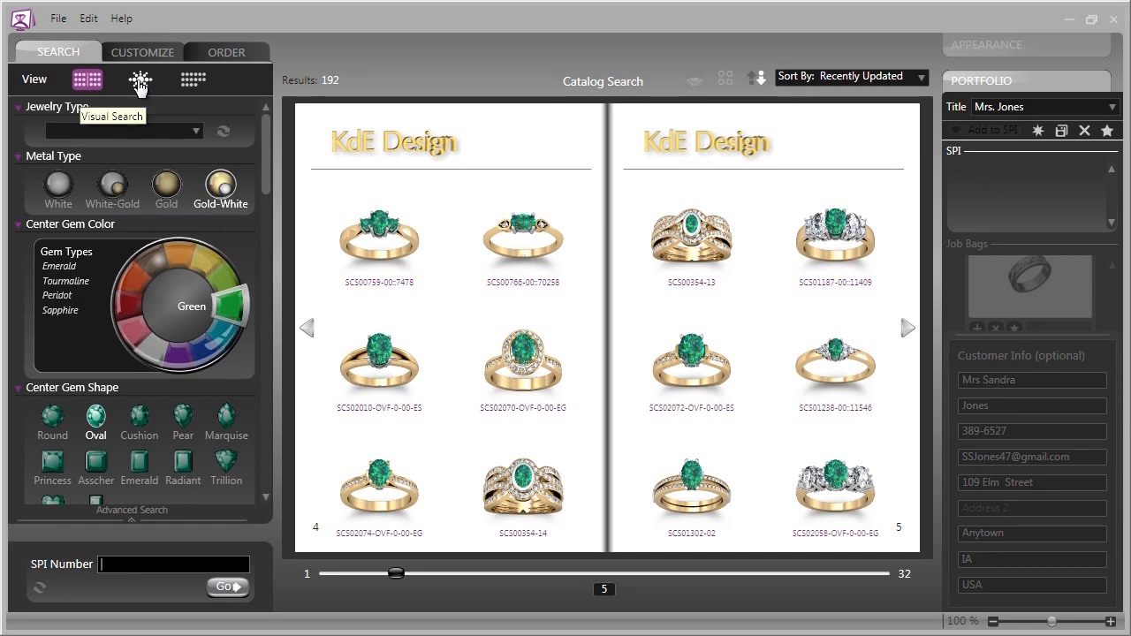
pyautogui.click(140, 78)
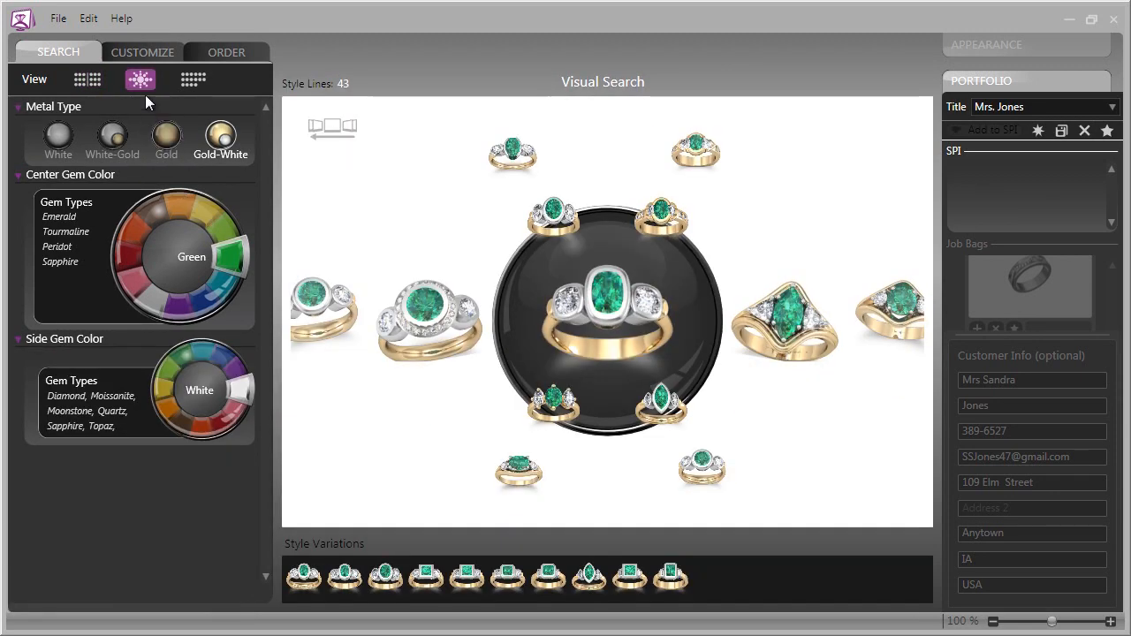
pyautogui.moveTo(140, 79)
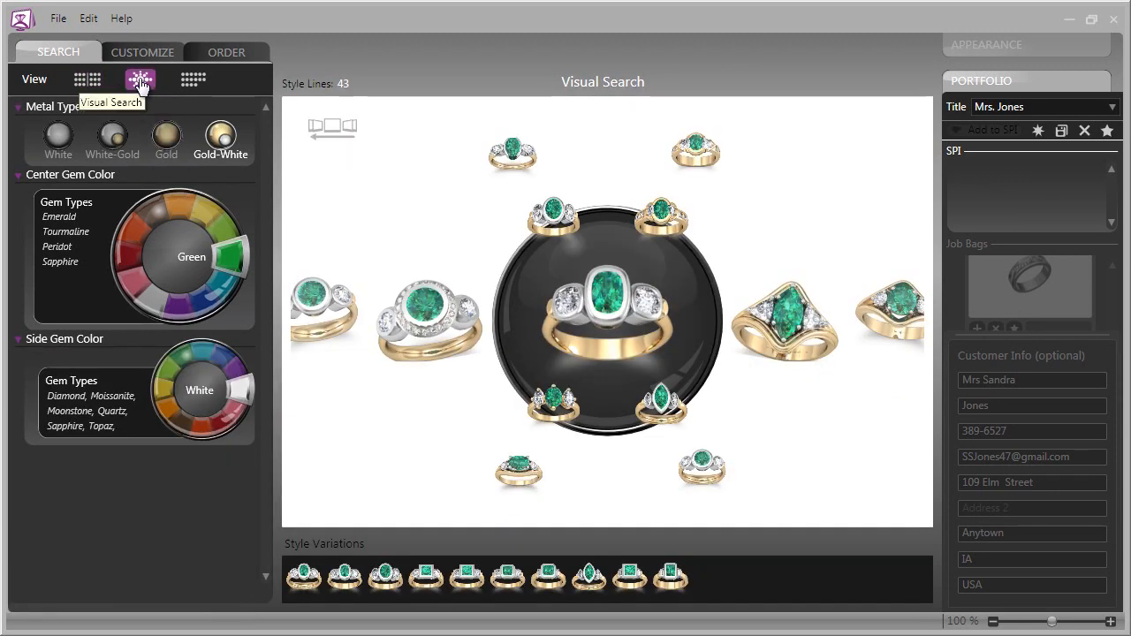
pyautogui.moveTo(420, 480)
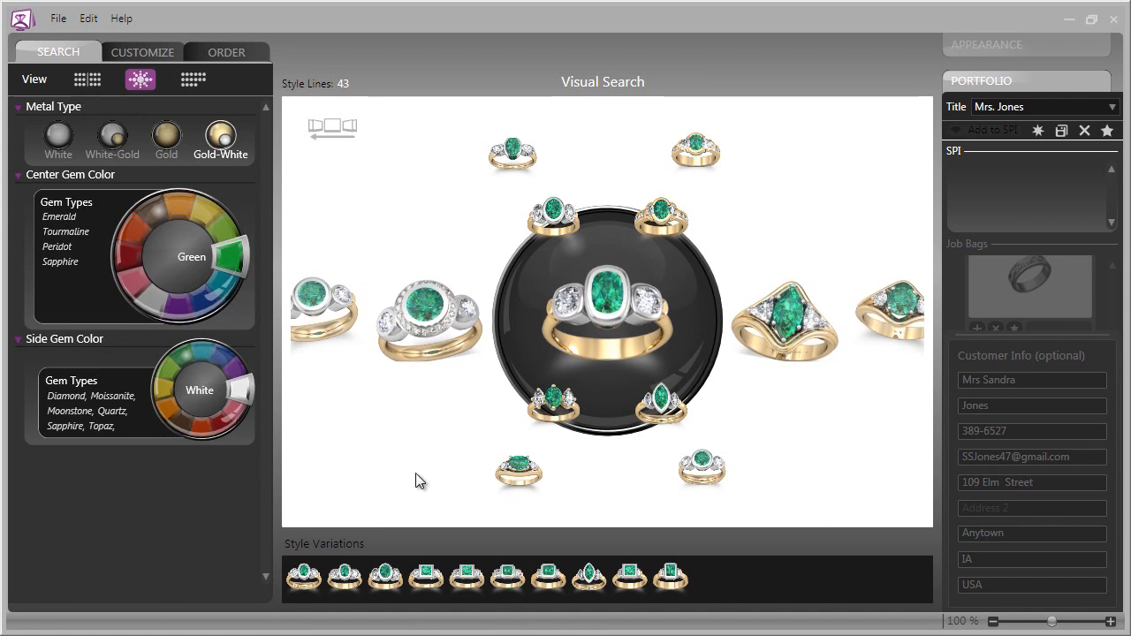
pyautogui.moveTo(427, 481)
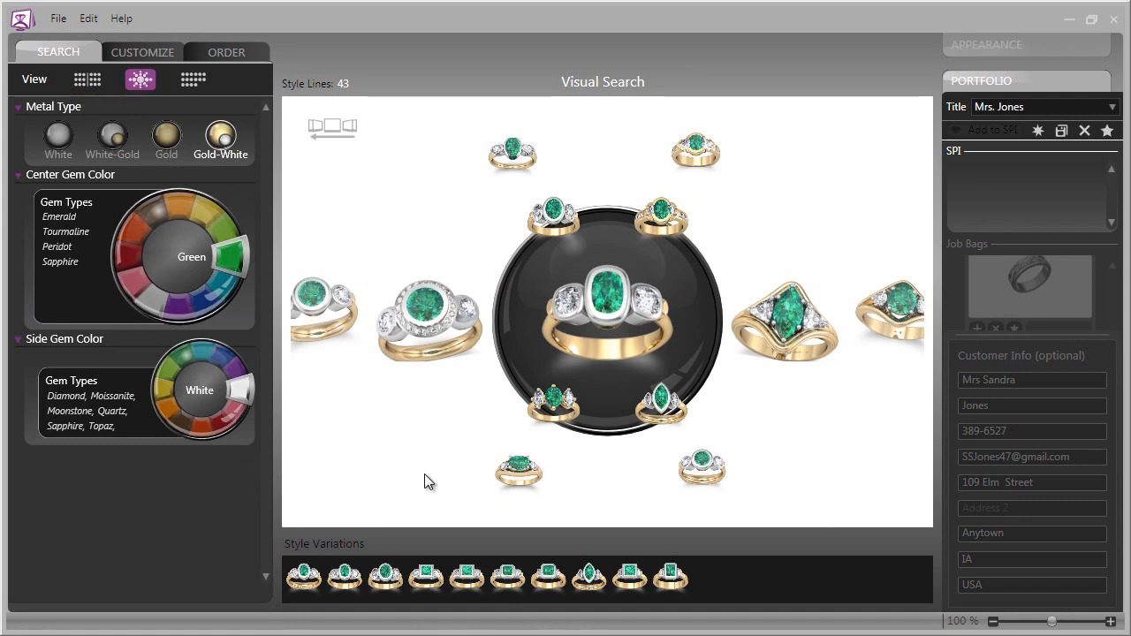
pyautogui.moveTo(417, 477)
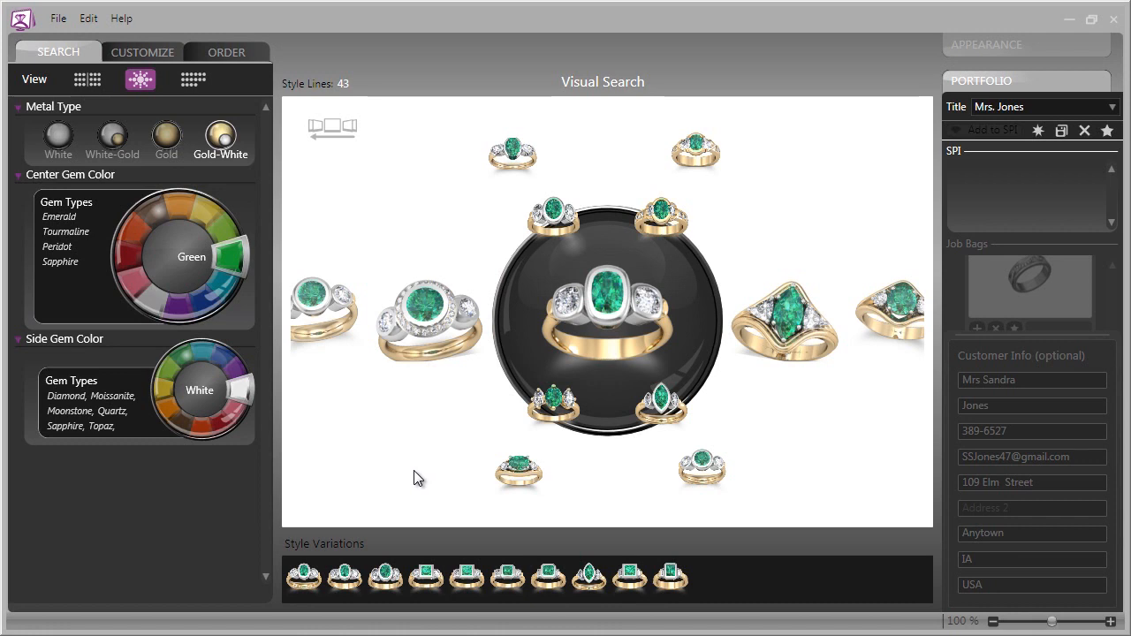
pyautogui.moveTo(414, 475)
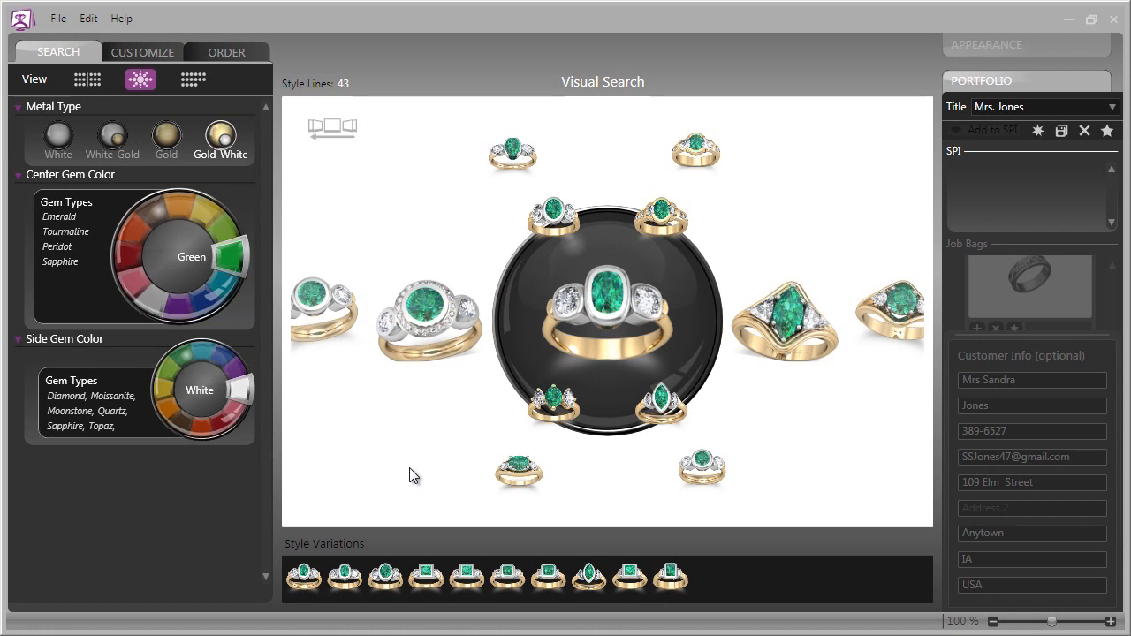
pyautogui.moveTo(88, 247)
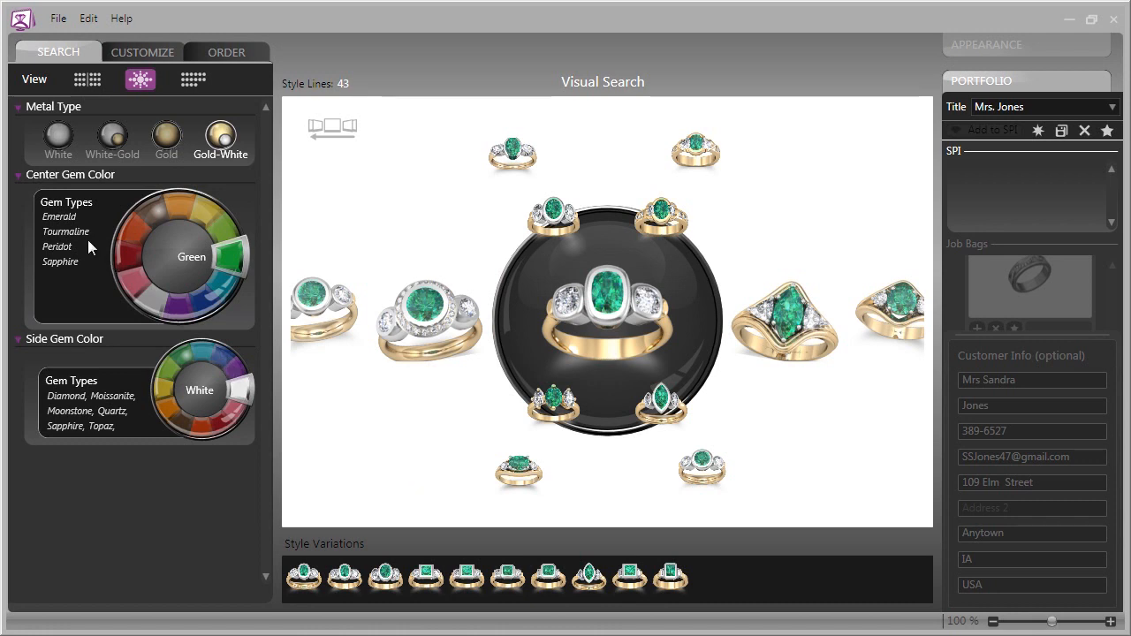
pyautogui.moveTo(166, 141)
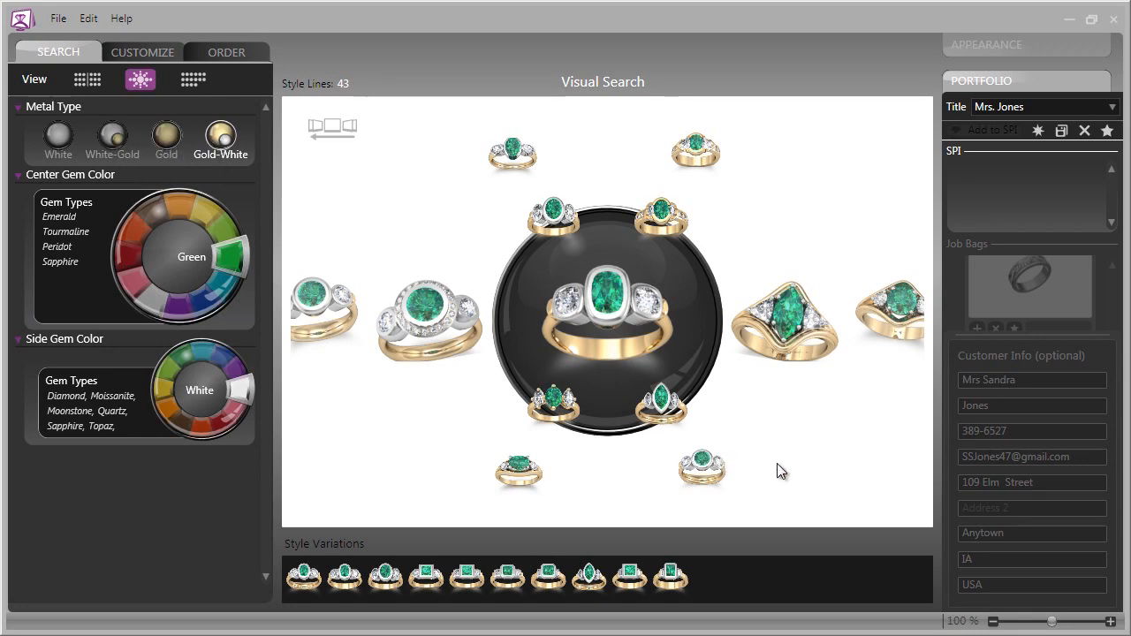
pyautogui.moveTo(778, 332)
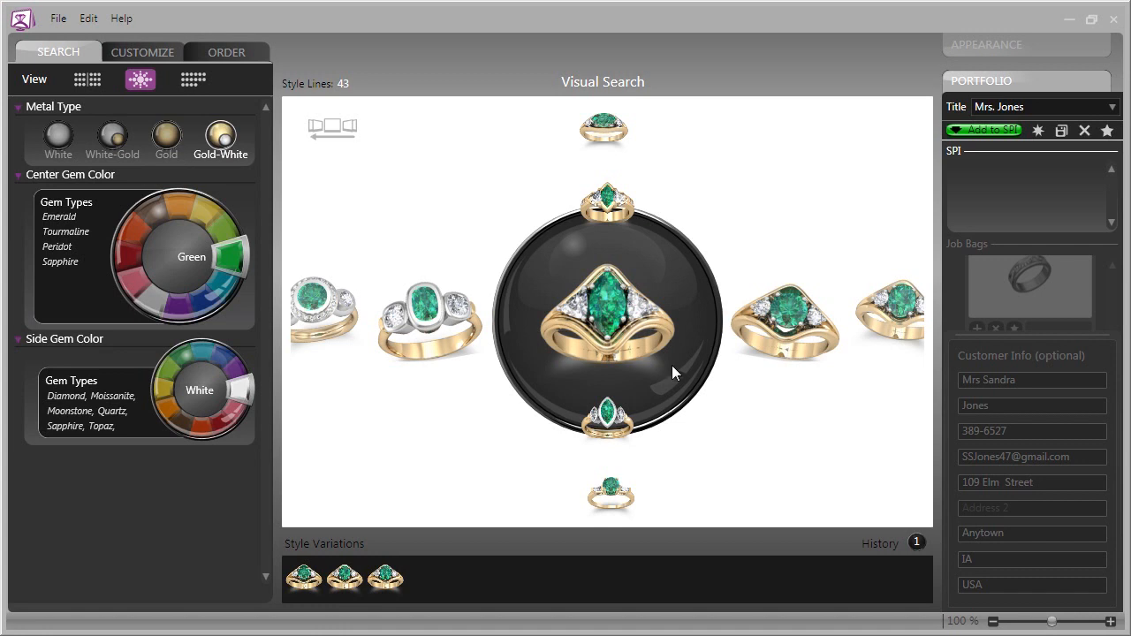
pyautogui.moveTo(608, 328)
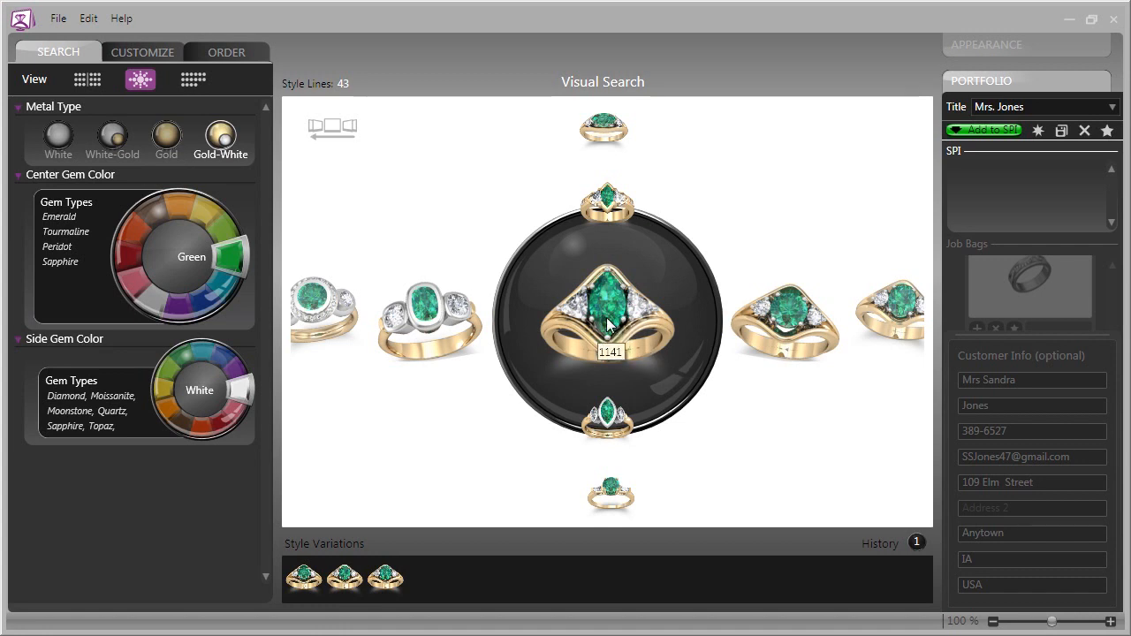
pyautogui.moveTo(751, 357)
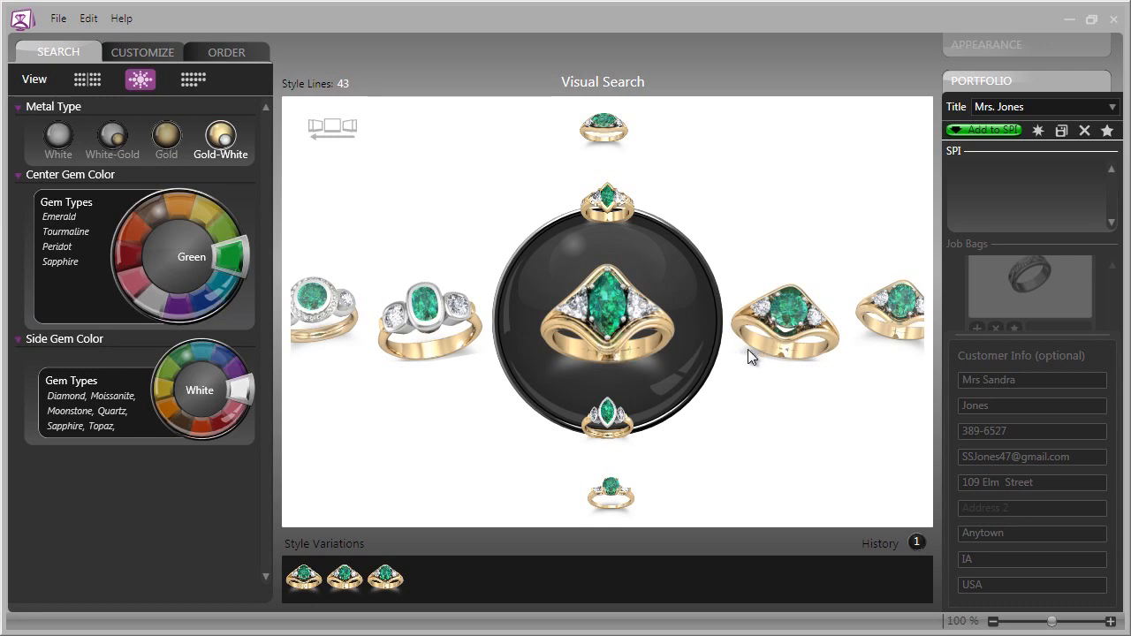
pyautogui.moveTo(670, 456)
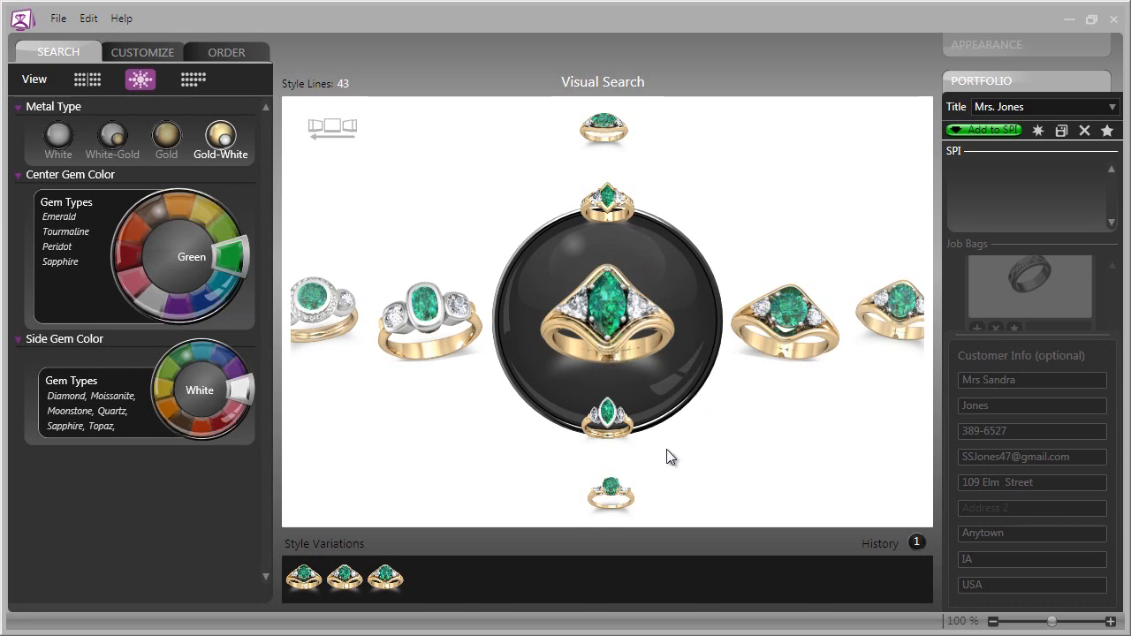
pyautogui.moveTo(608, 198)
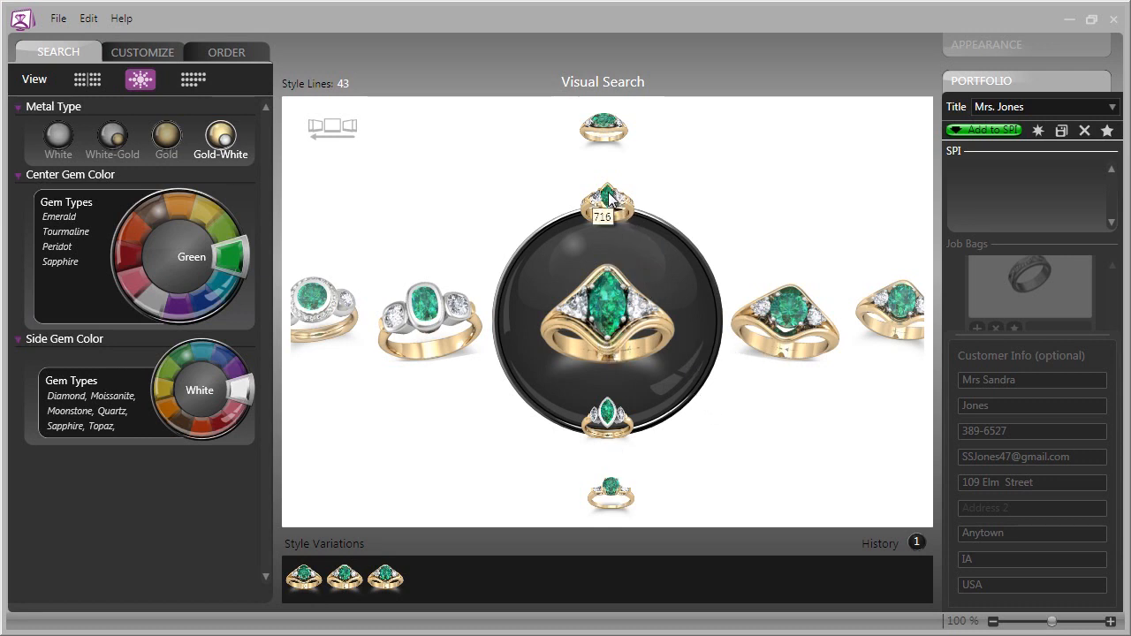
pyautogui.moveTo(608, 204)
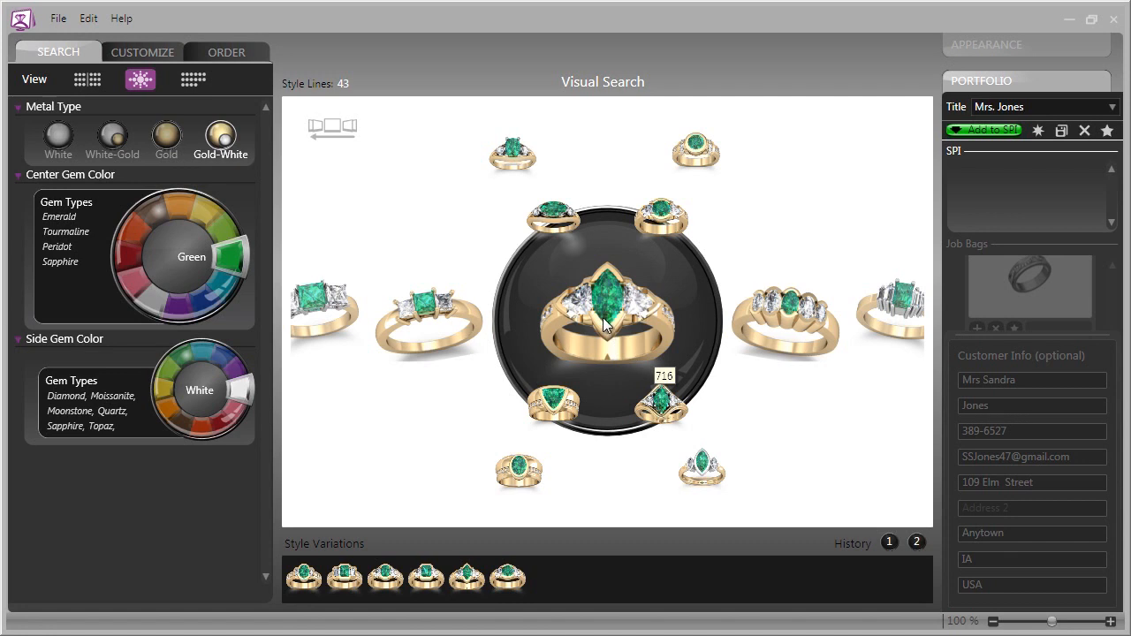
pyautogui.moveTo(681, 375)
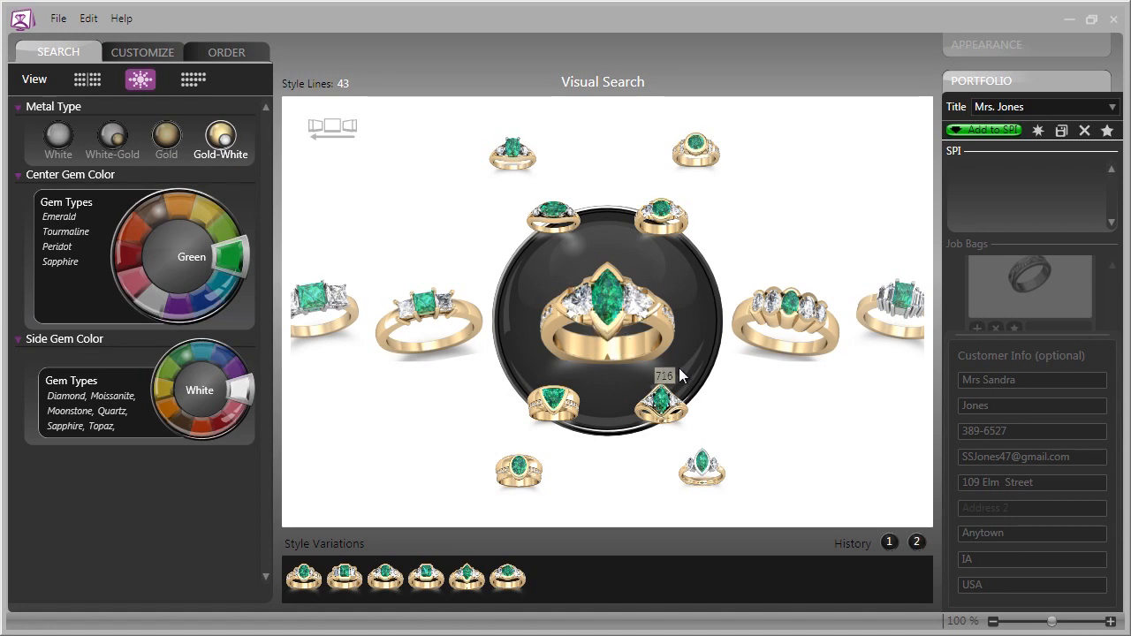
pyautogui.moveTo(767, 478)
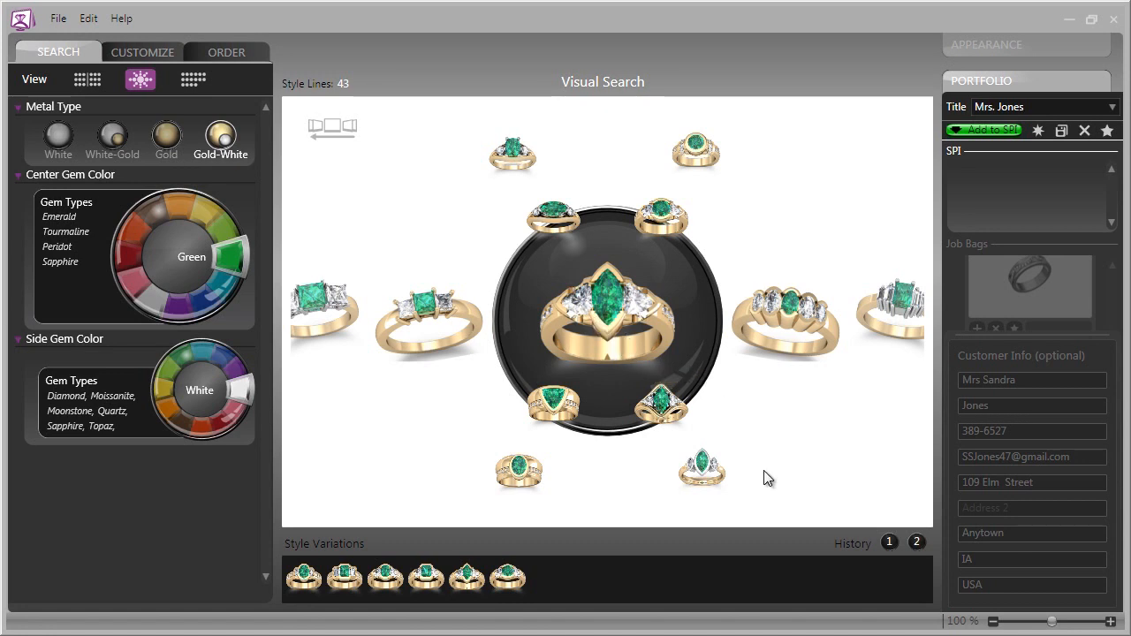
pyautogui.moveTo(762, 476)
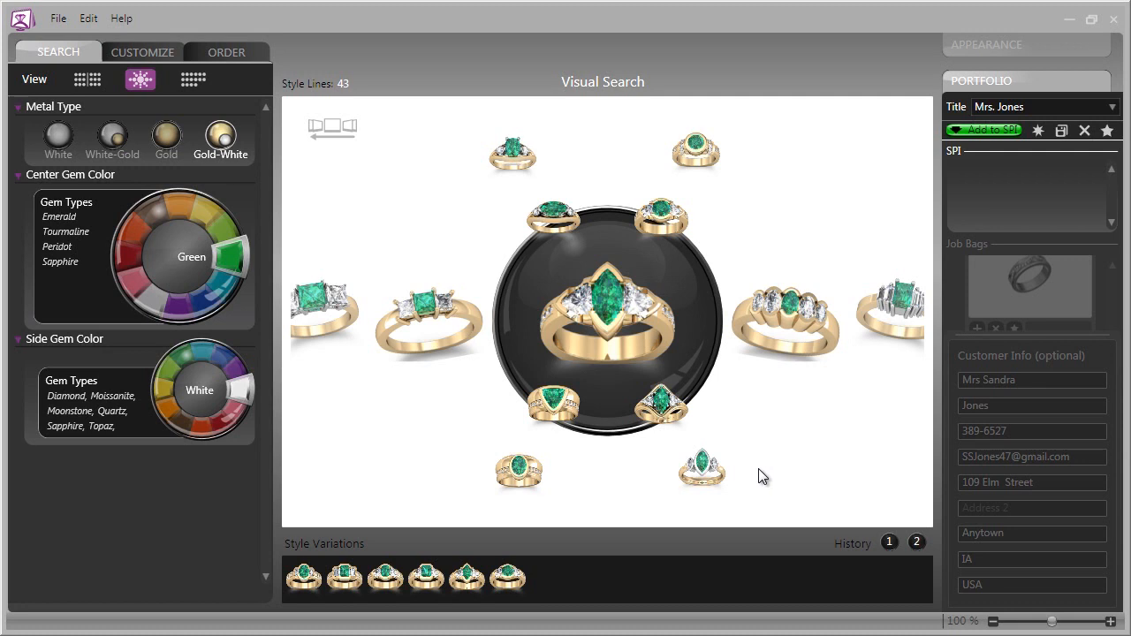
pyautogui.moveTo(770, 470)
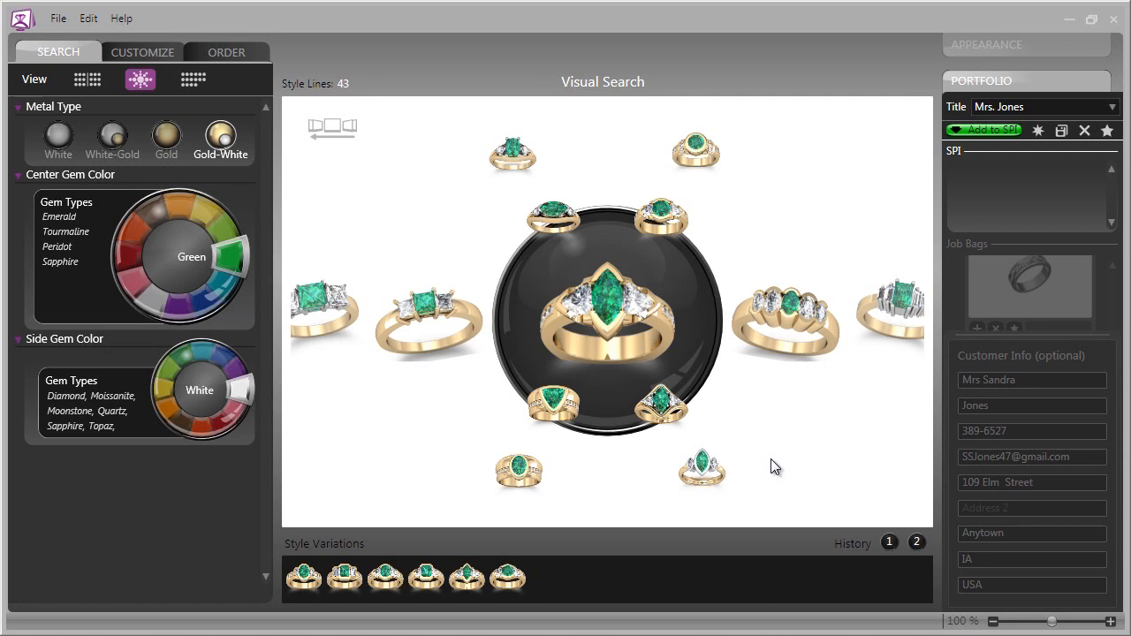
pyautogui.moveTo(769, 481)
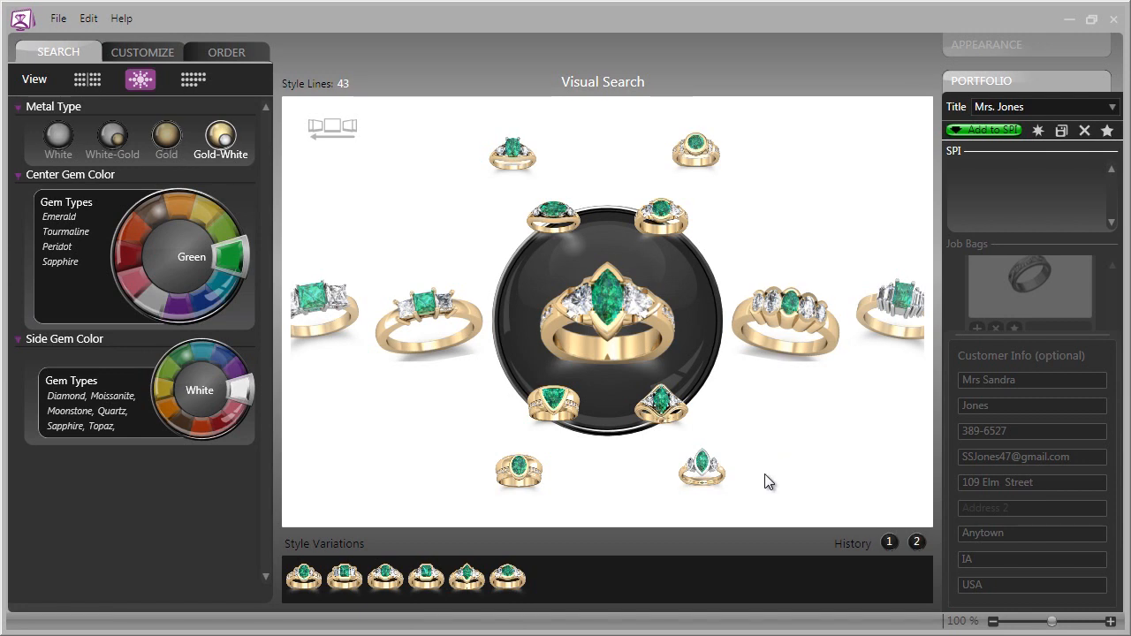
pyautogui.moveTo(511, 583)
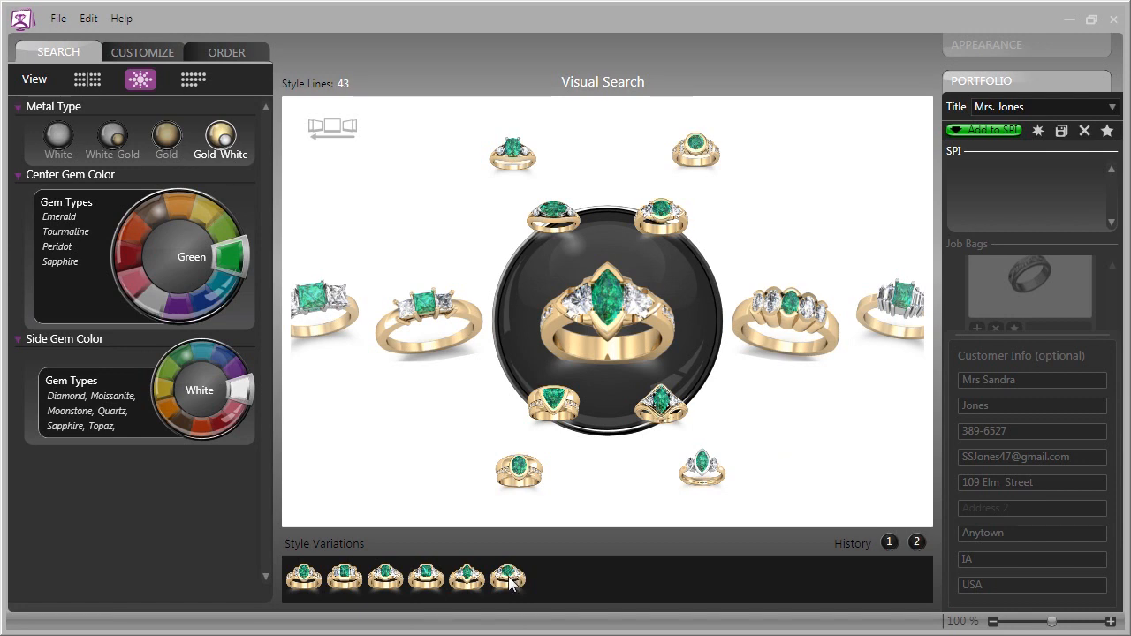
pyautogui.moveTo(424, 576)
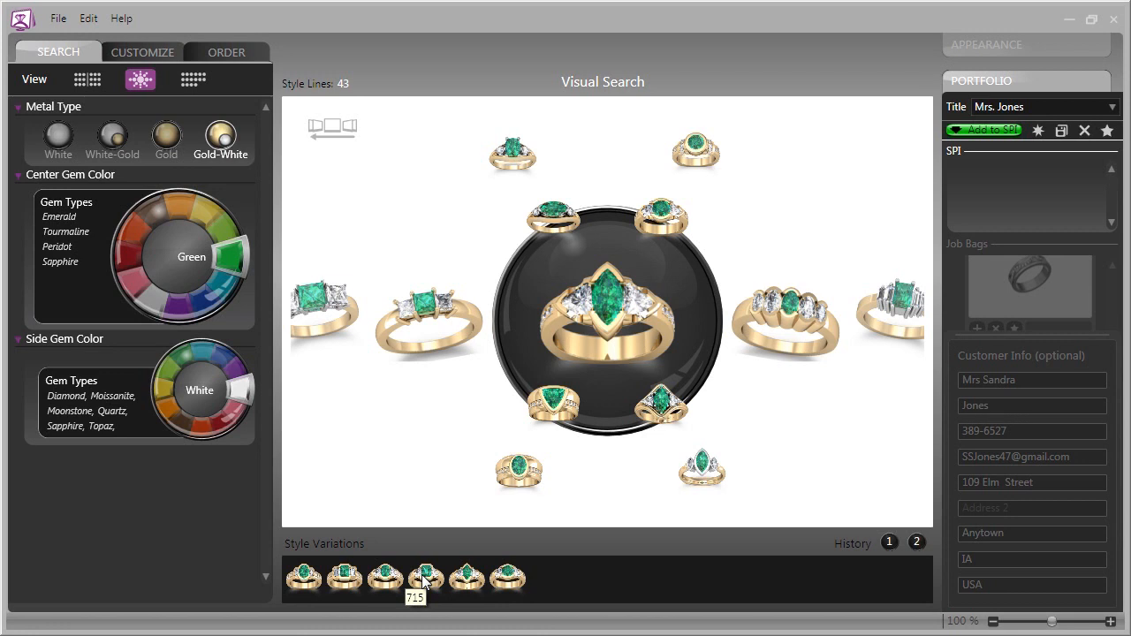
pyautogui.moveTo(386, 576)
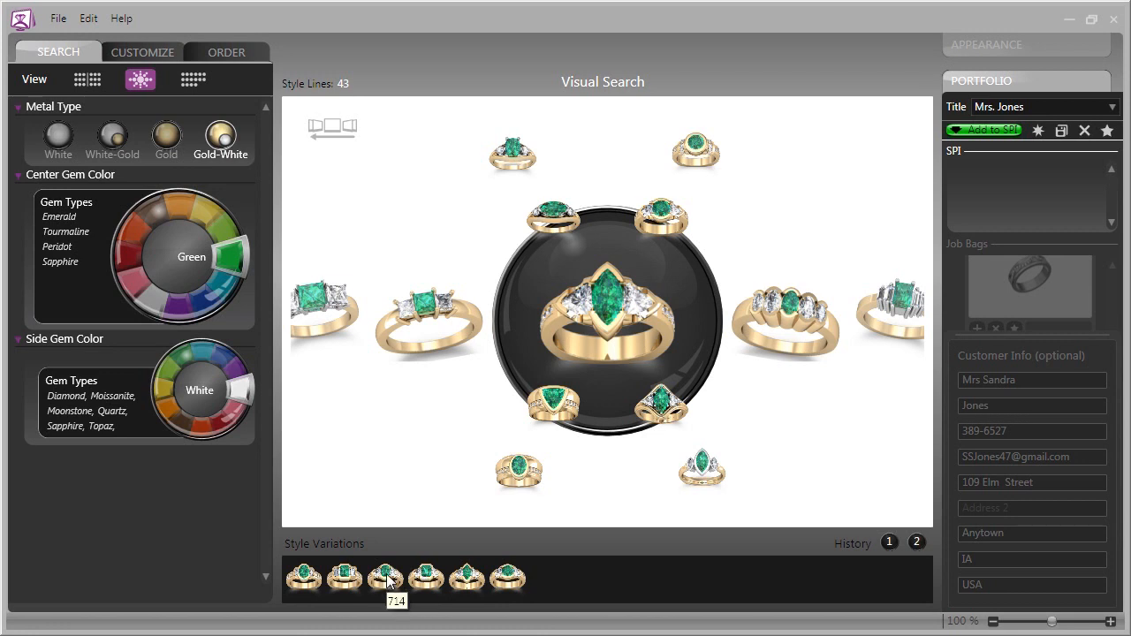
# - Re-centre the visual search on two Style Variations thumbnails of green-gem emerald rings
pyautogui.click(386, 576)
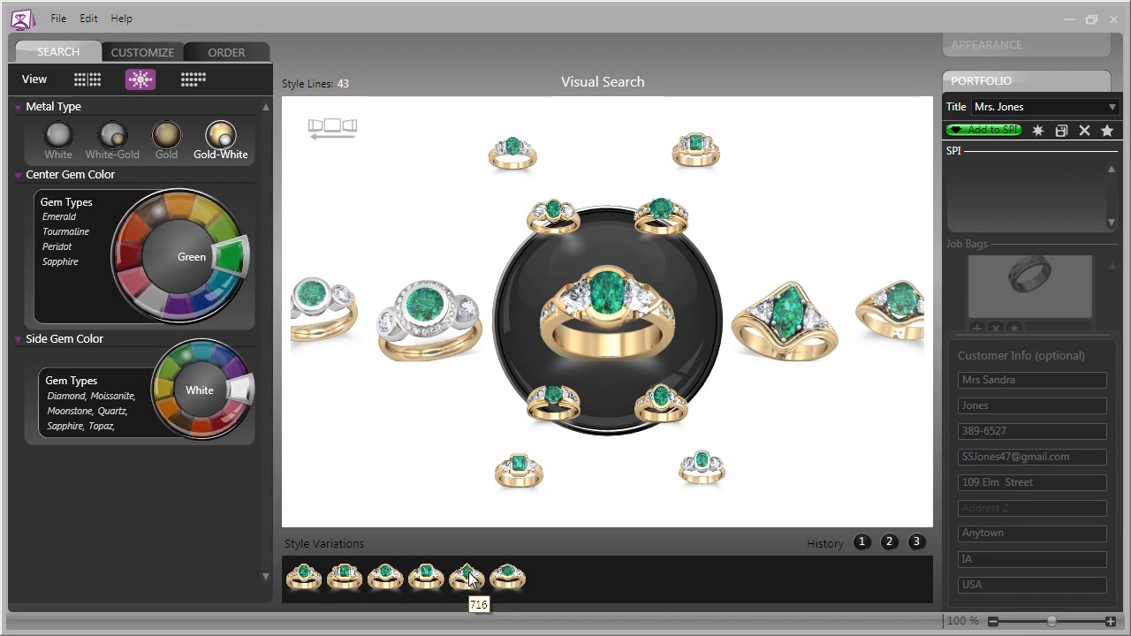
pyautogui.click(467, 576)
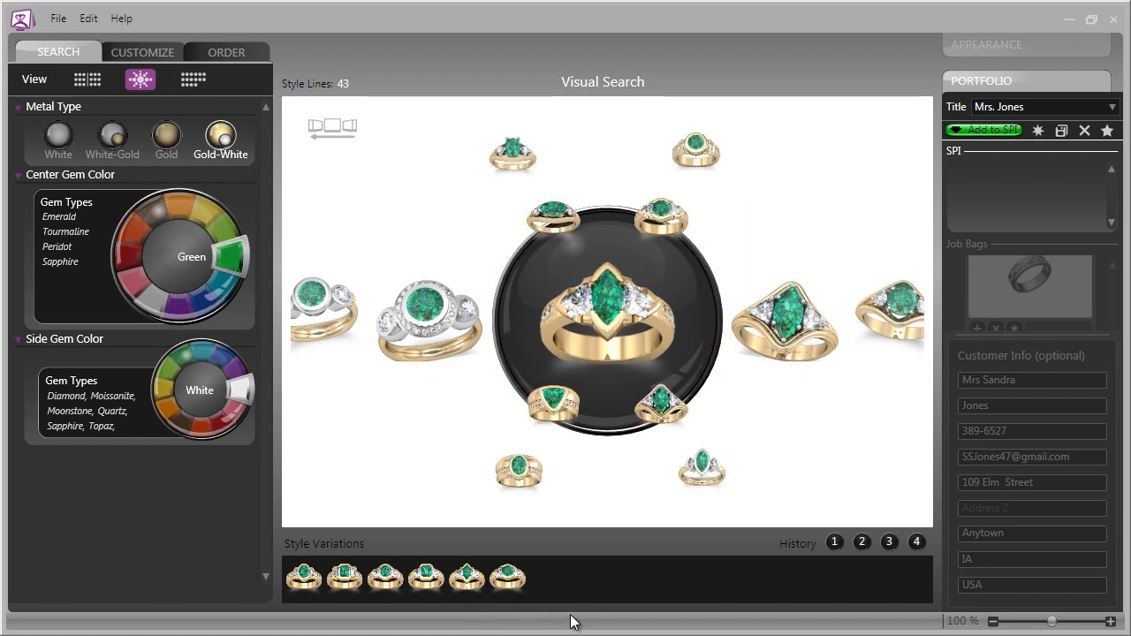
pyautogui.moveTo(647, 307)
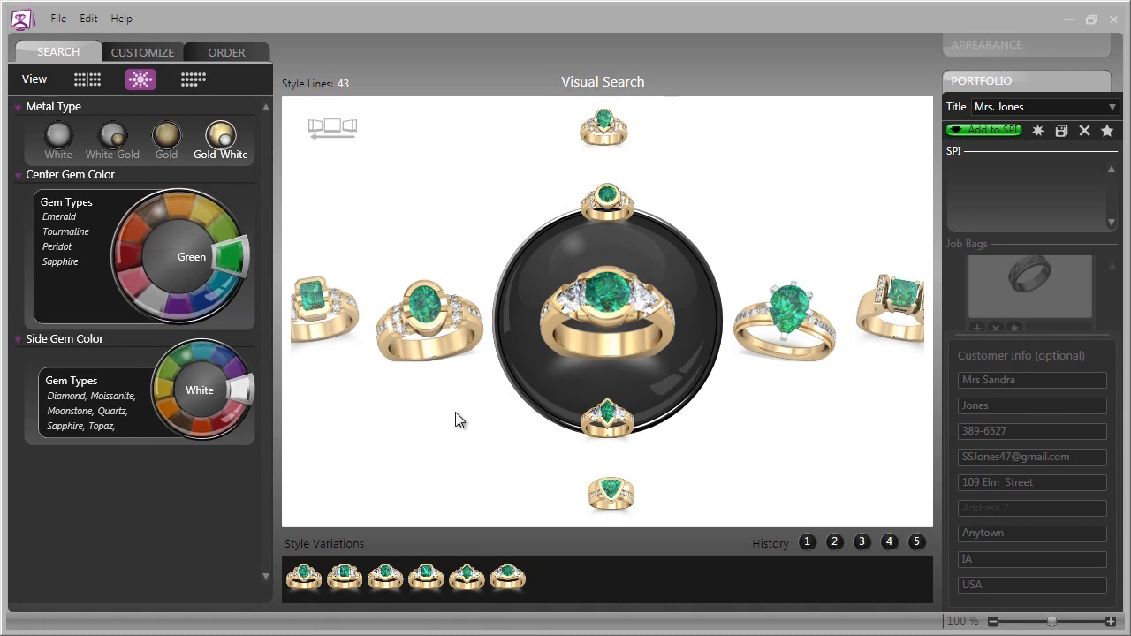
pyautogui.moveTo(769, 601)
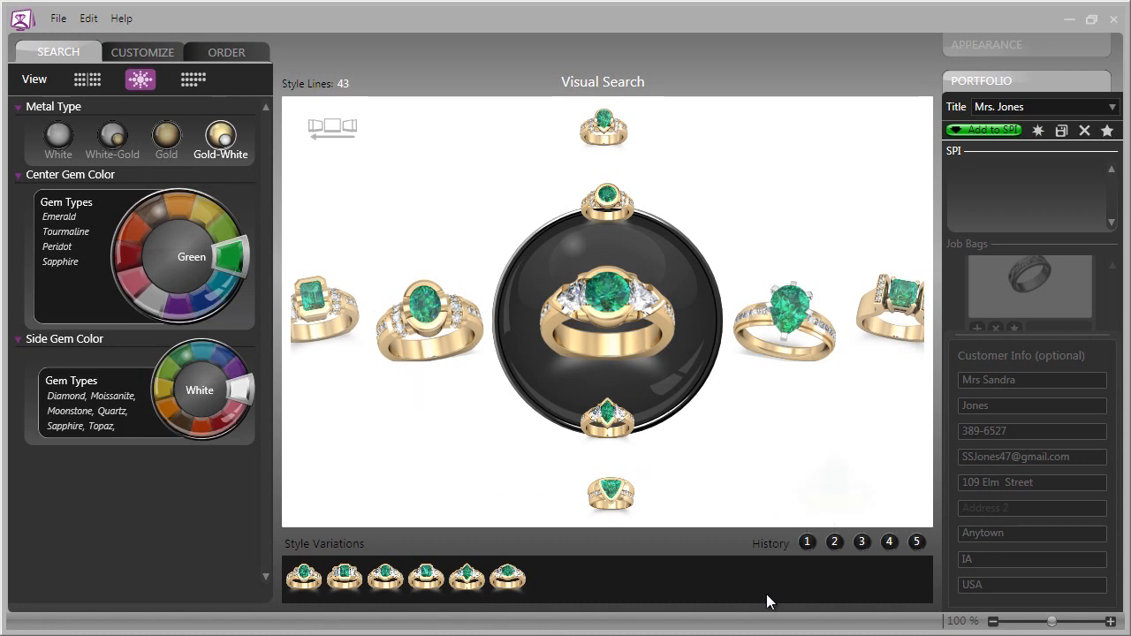
pyautogui.moveTo(726, 604)
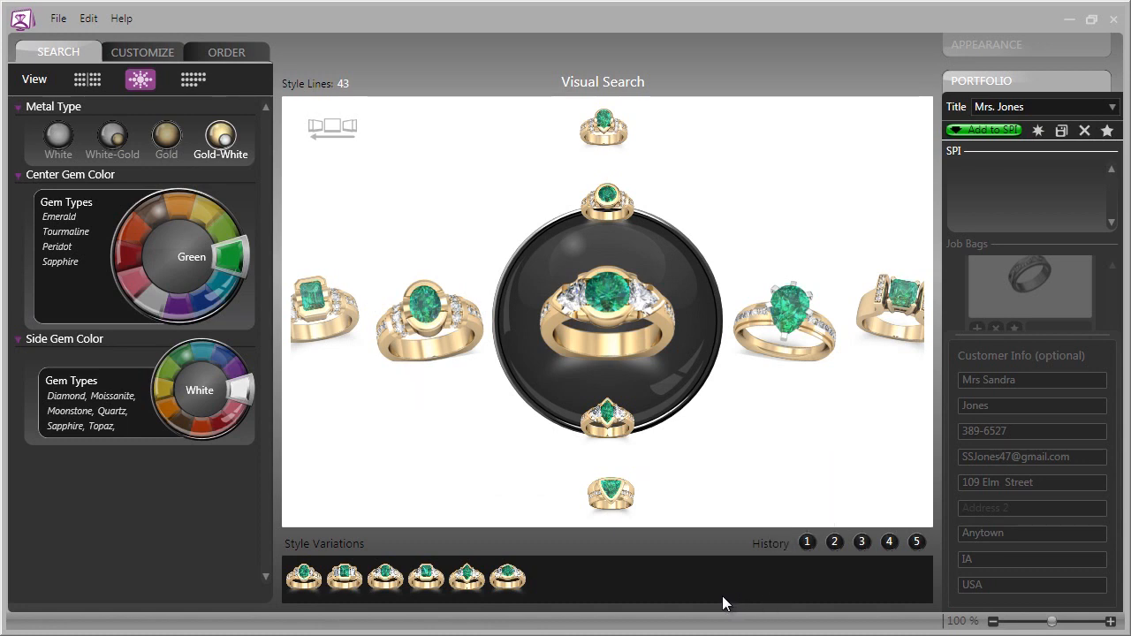
pyautogui.moveTo(714, 600)
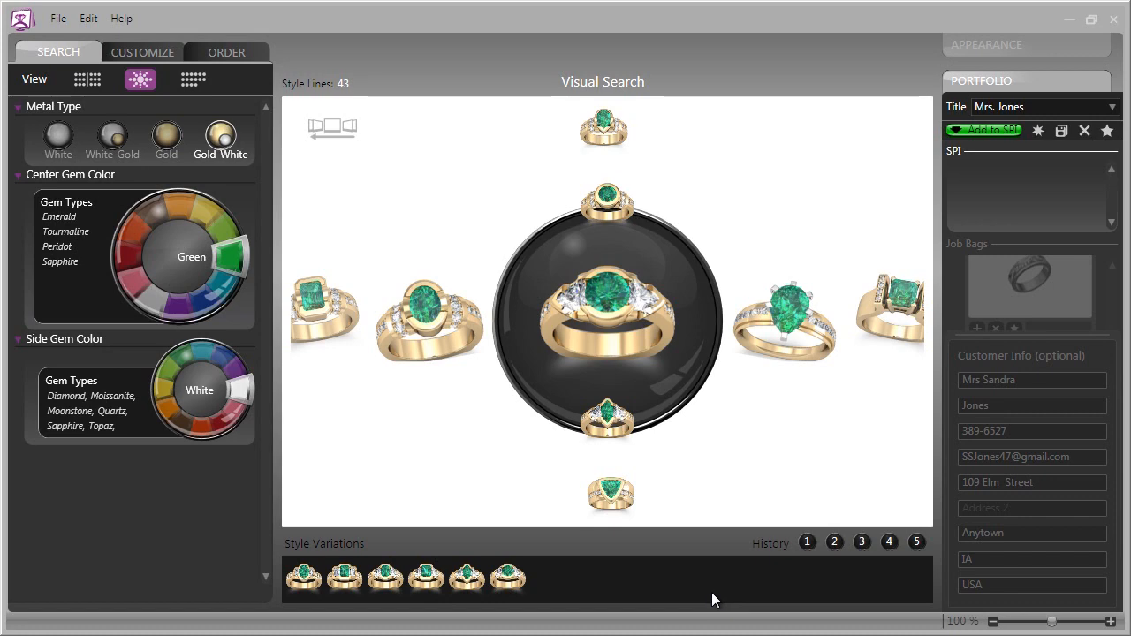
# - Return to the Browse Search grid of 192 green oval-stone designs and page down to later rings
pyautogui.click(191, 77)
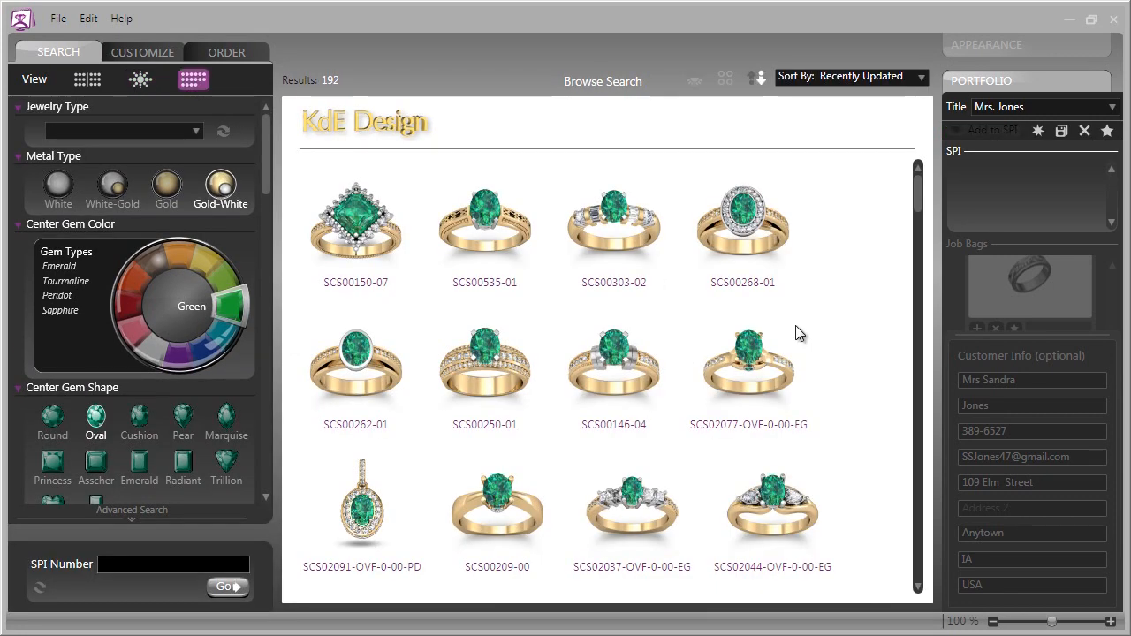
pyautogui.moveTo(884, 321)
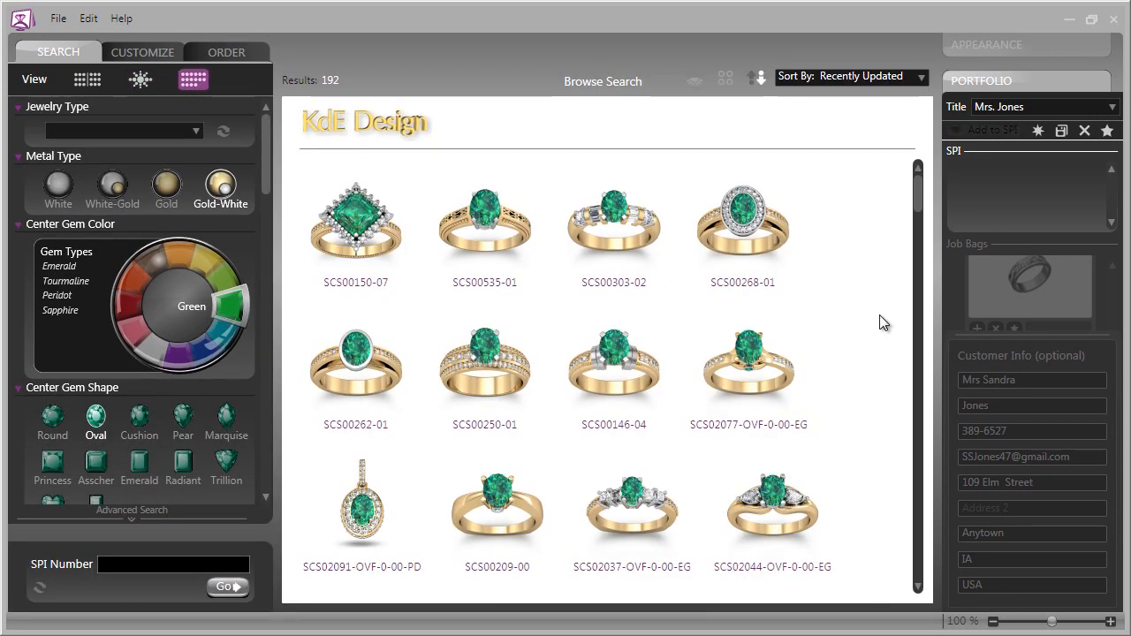
pyautogui.scroll(-3)
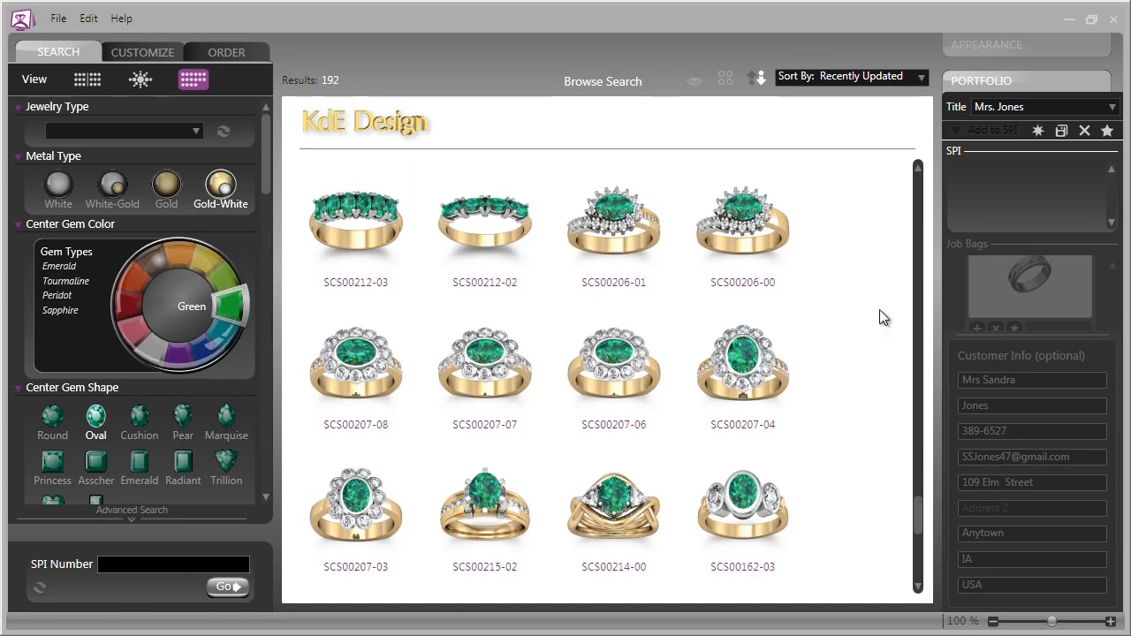
pyautogui.scroll(-3)
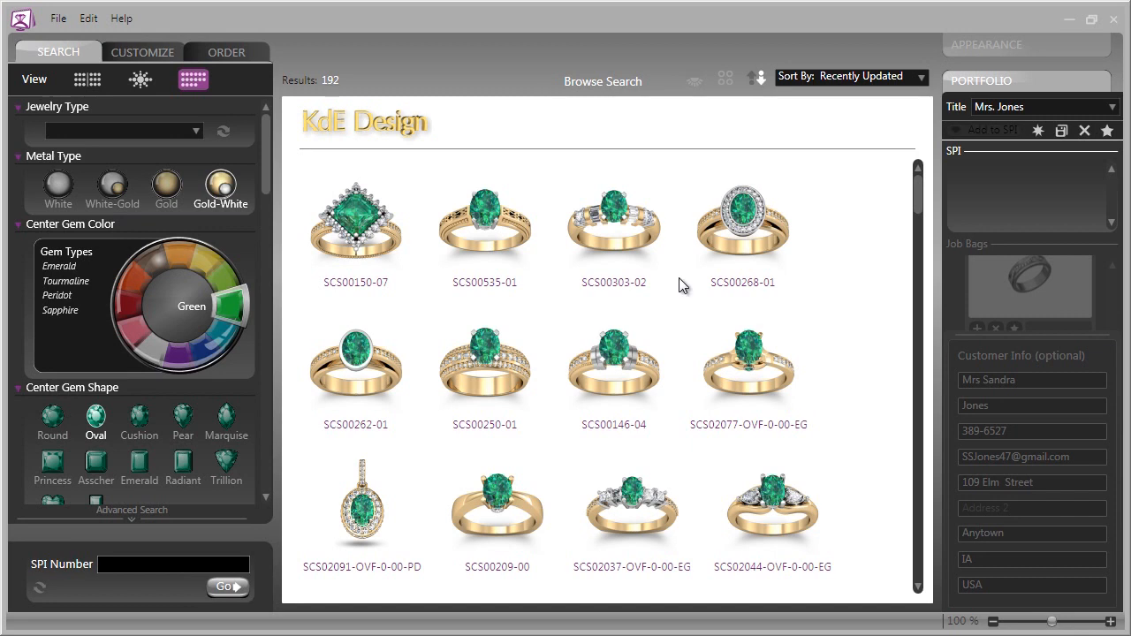
pyautogui.moveTo(491, 369)
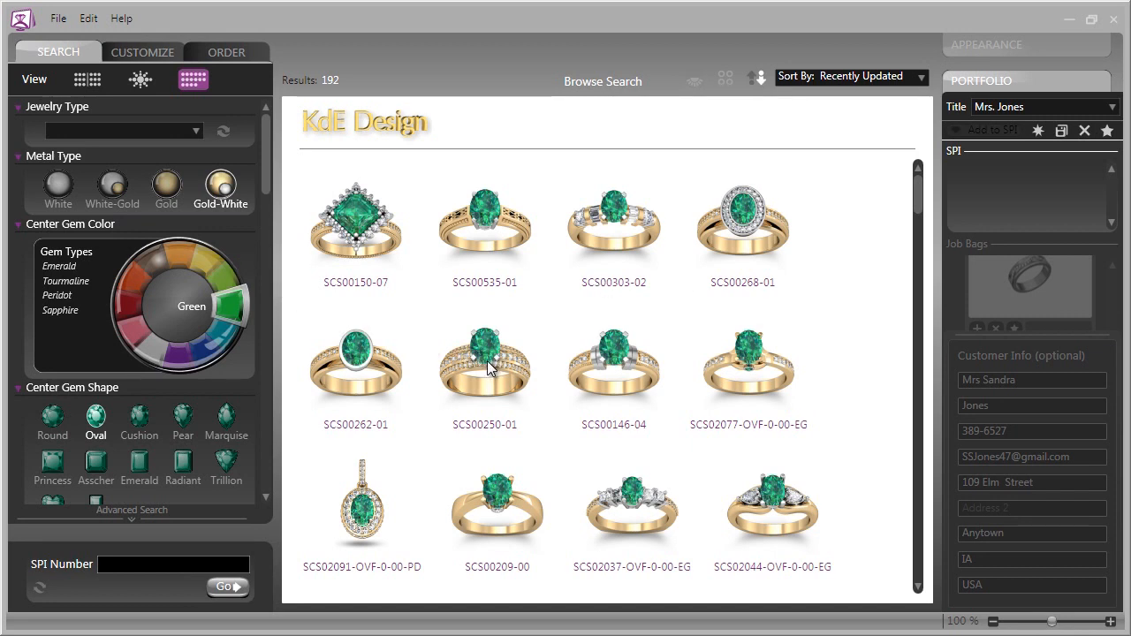
pyautogui.scroll(-3)
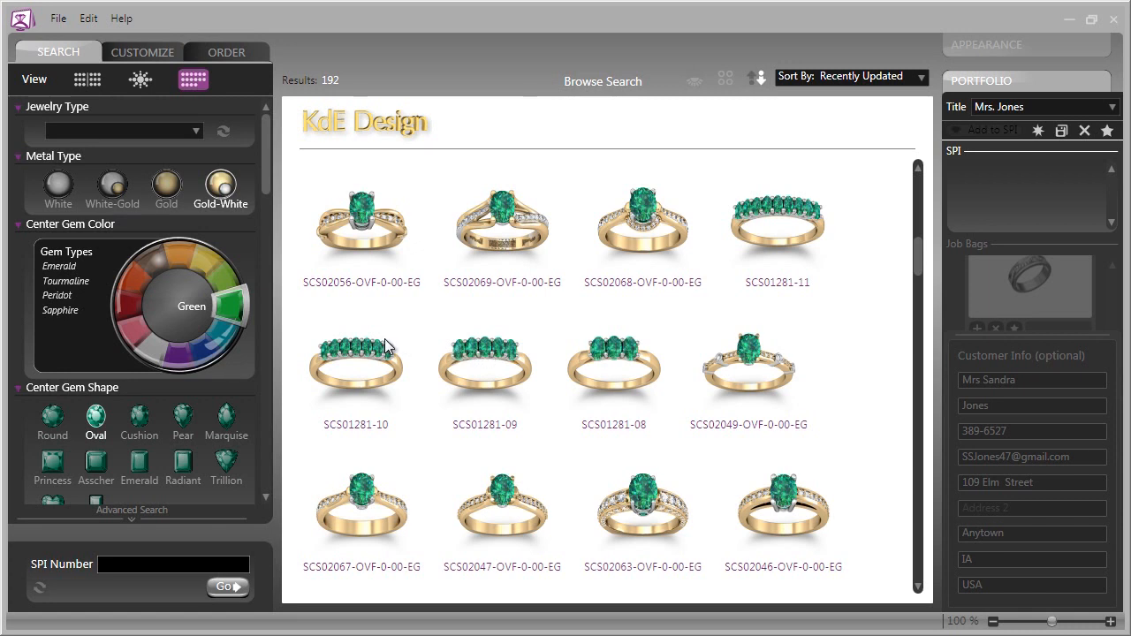
pyautogui.moveTo(344, 335)
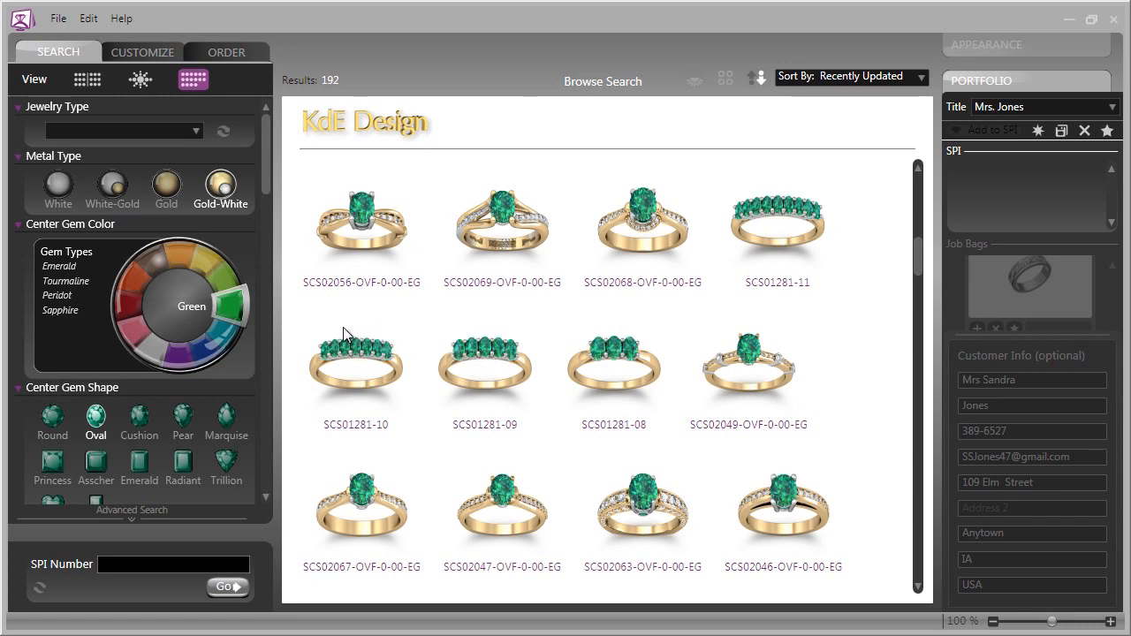
pyautogui.moveTo(343, 324)
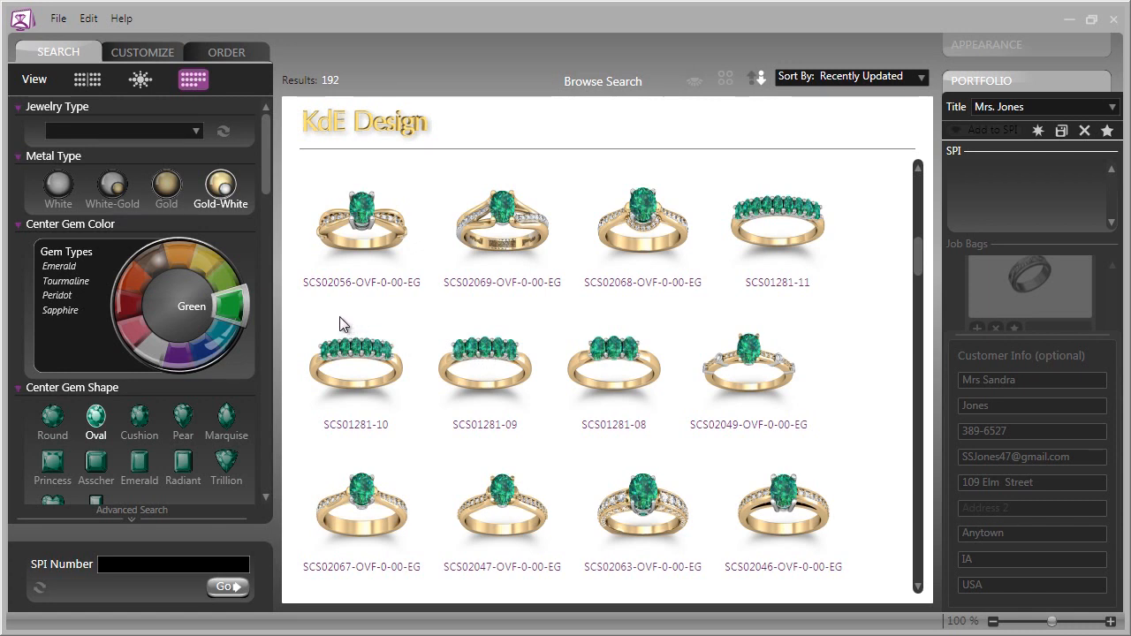
pyautogui.moveTo(460, 439)
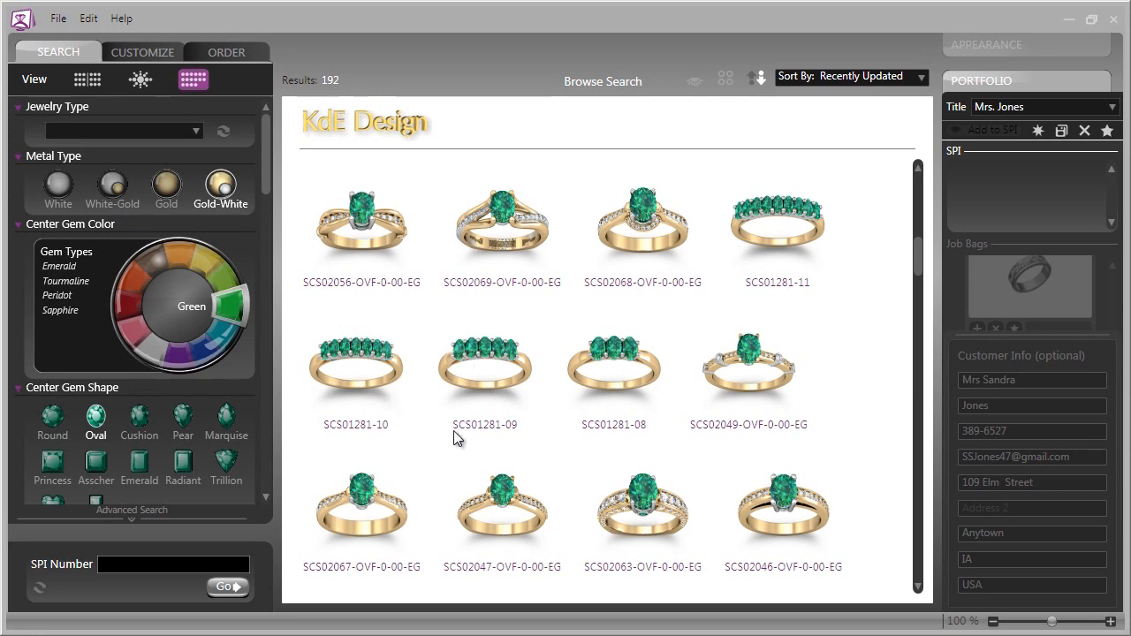
pyautogui.moveTo(588, 481)
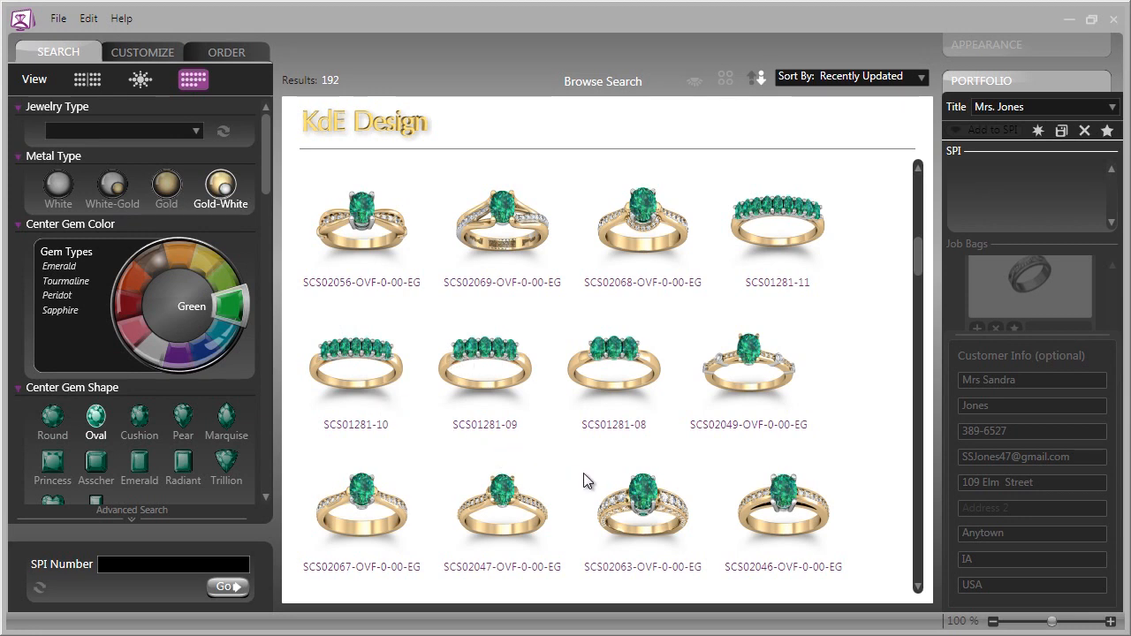
pyautogui.moveTo(574, 477)
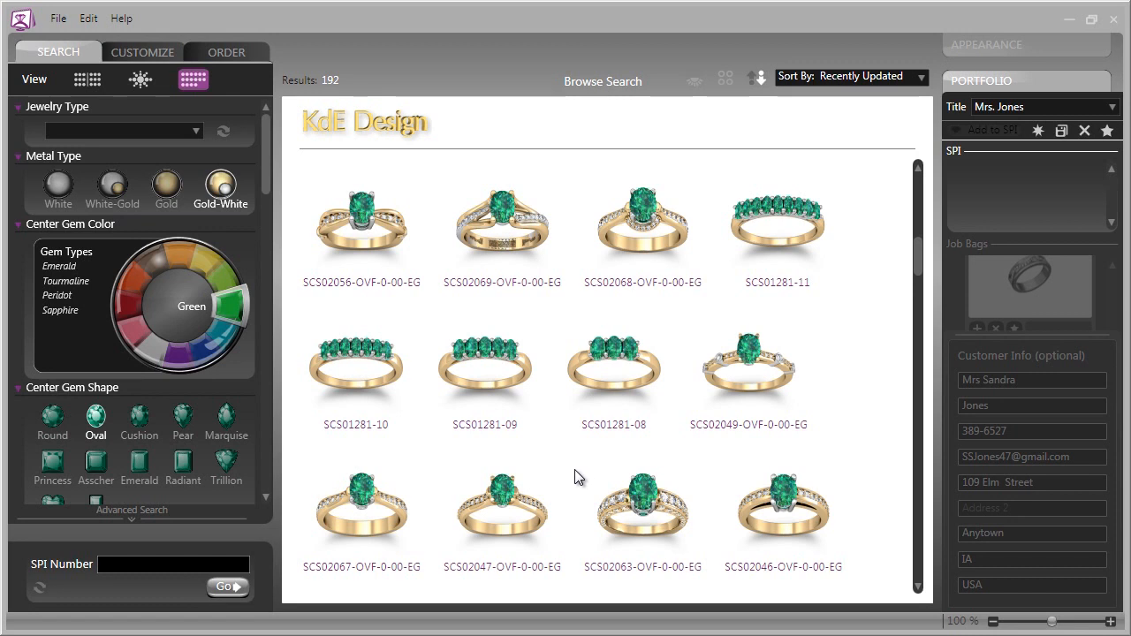
pyautogui.moveTo(540, 327)
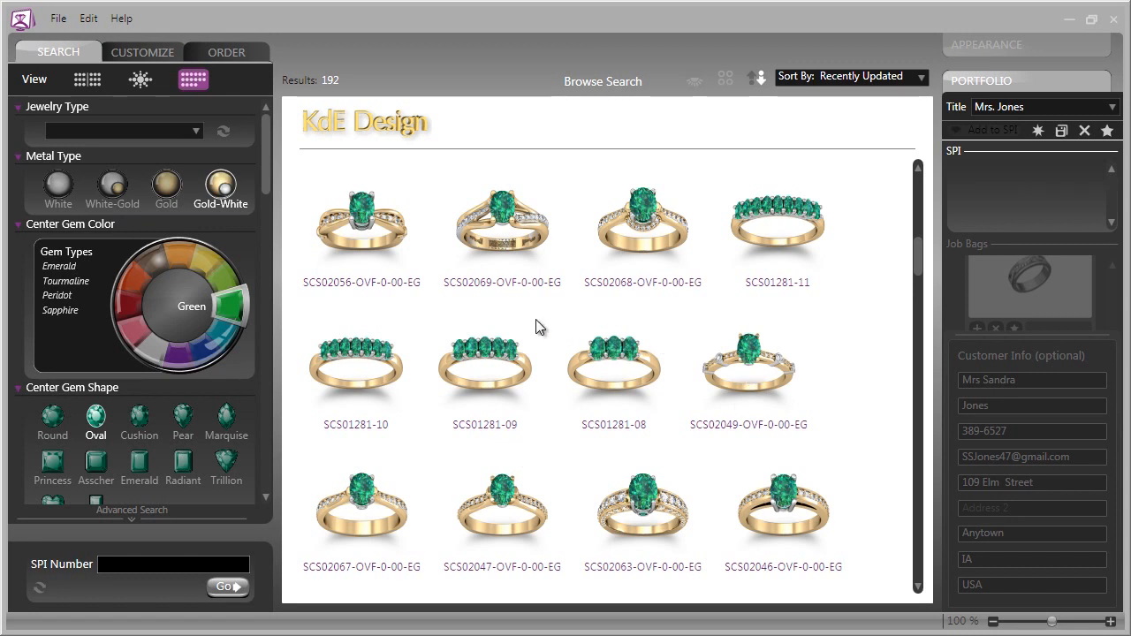
pyautogui.moveTo(601, 254)
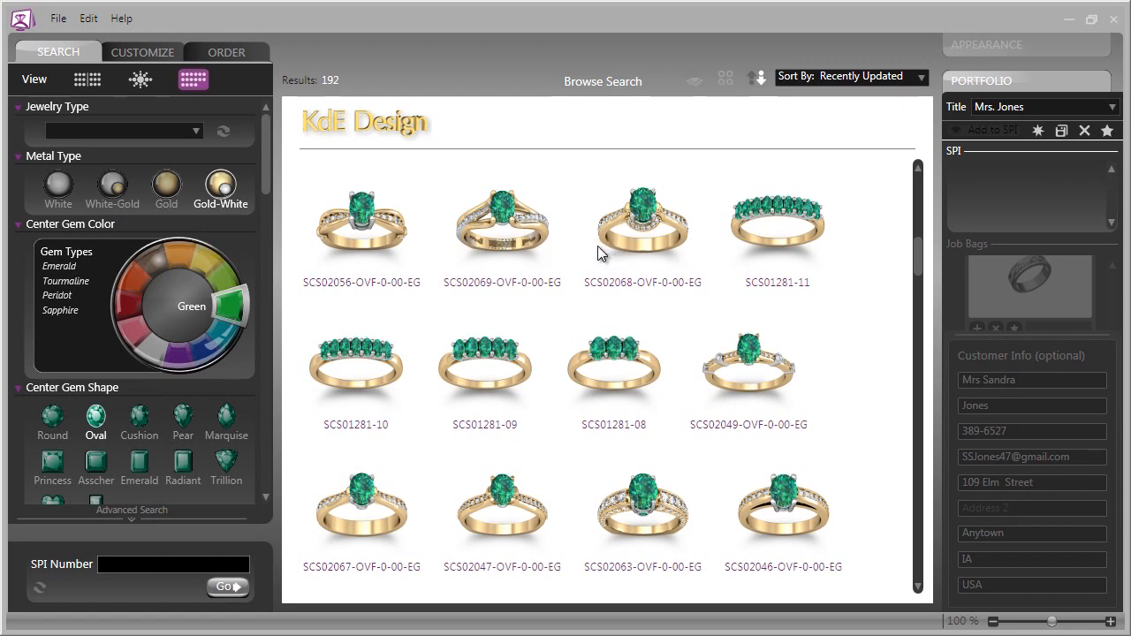
pyautogui.moveTo(569, 251)
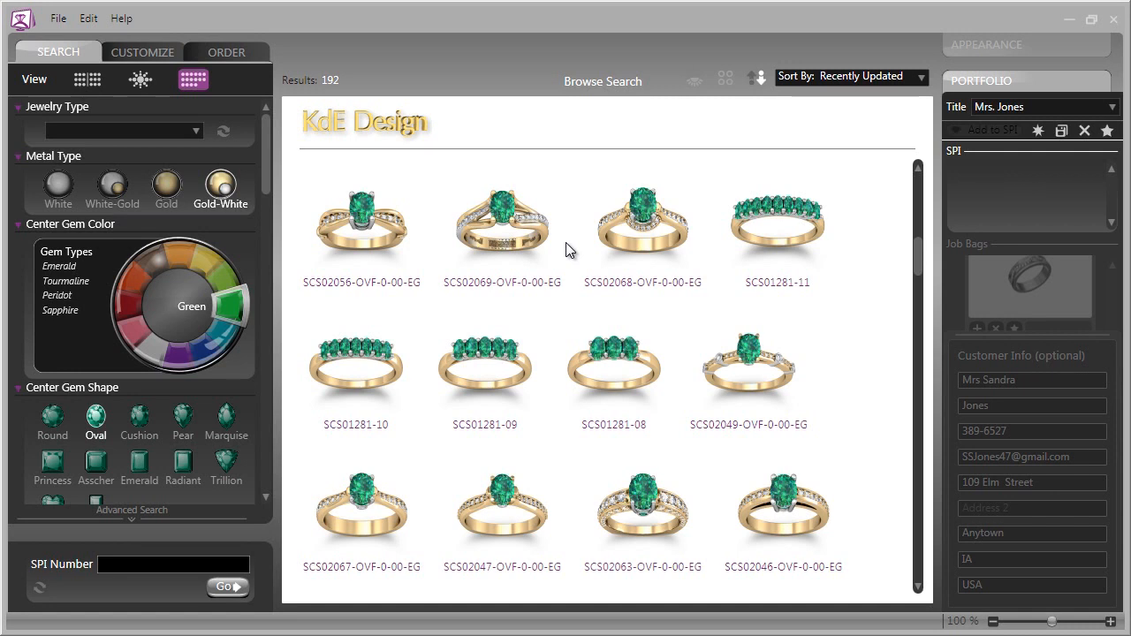
pyautogui.moveTo(592, 272)
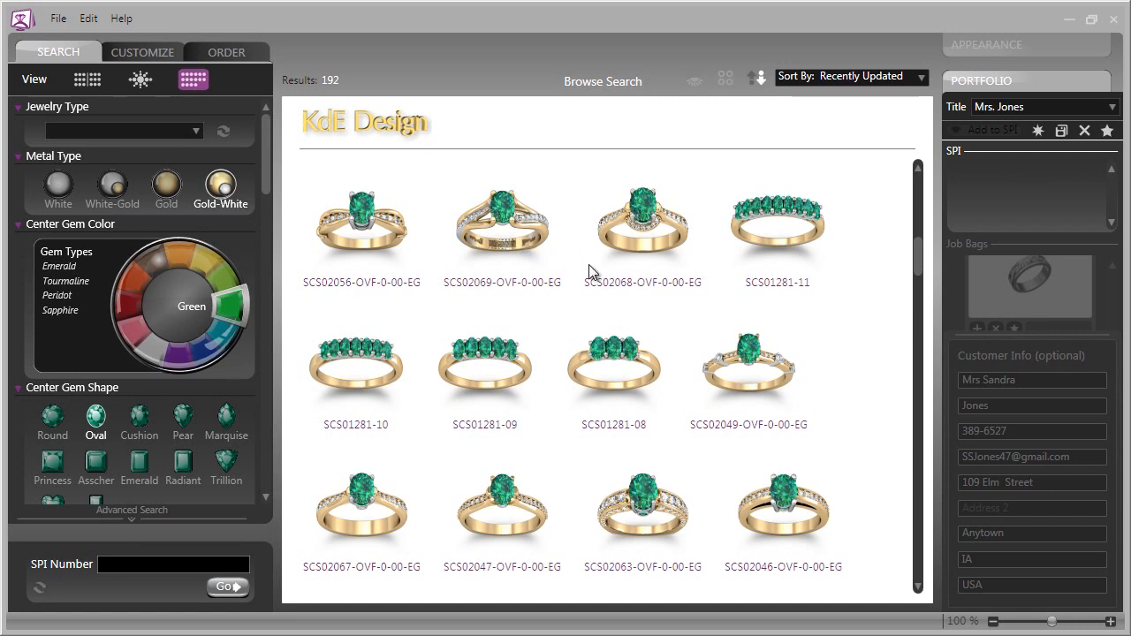
pyautogui.moveTo(526, 237)
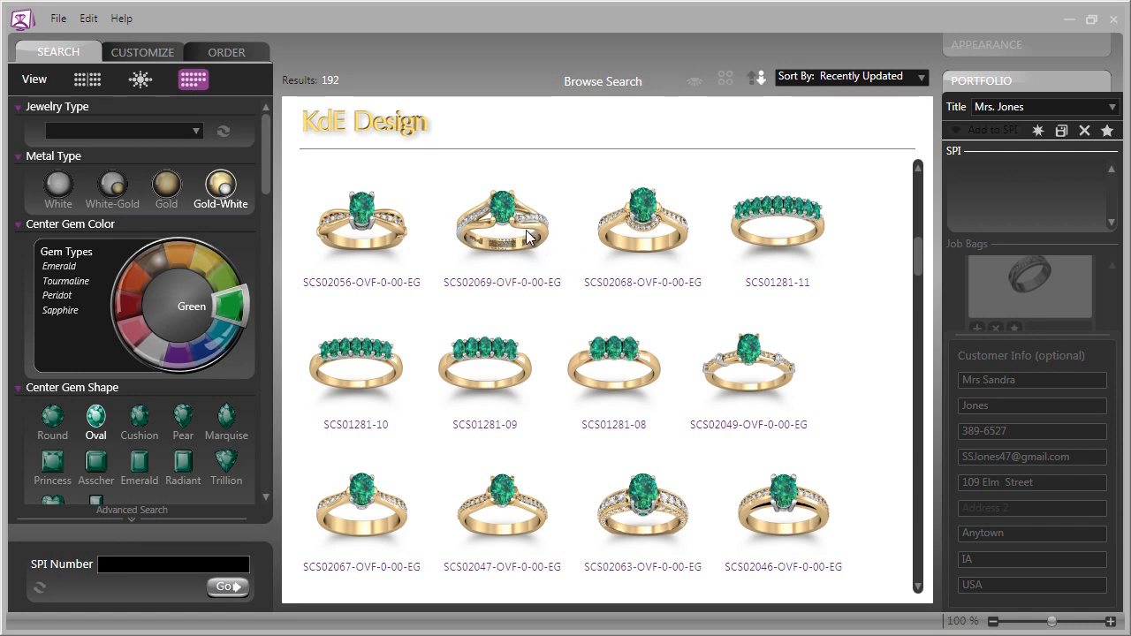
# - Select ring SCS02069-OVF-0-00-EG and add it to Mrs. Jones' SPI portfolio
pyautogui.click(502, 216)
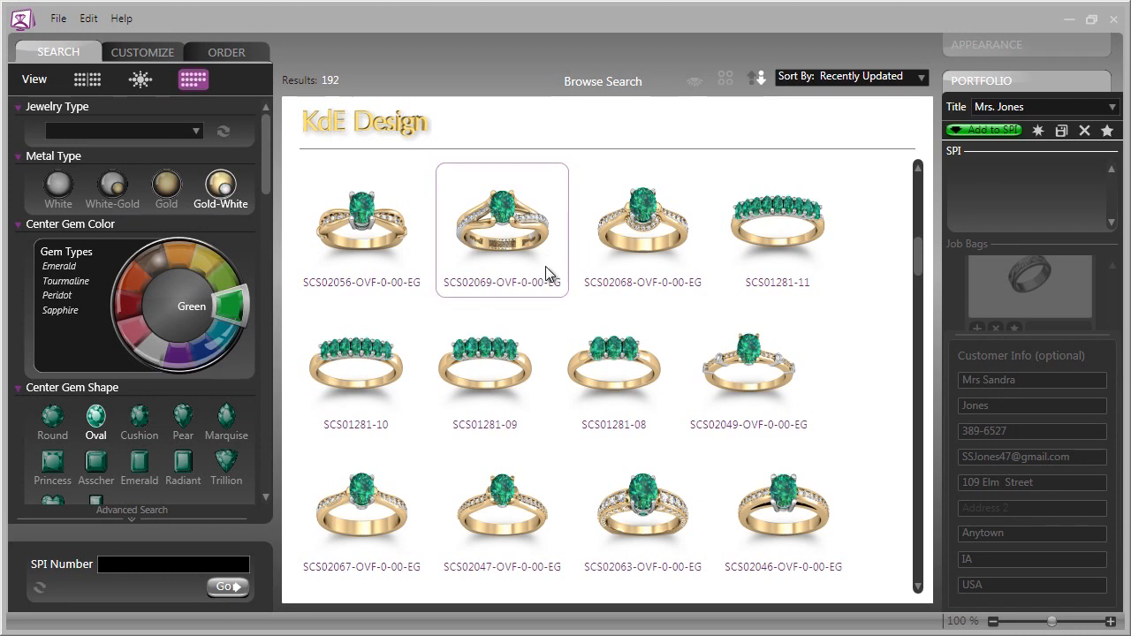
pyautogui.moveTo(982, 131)
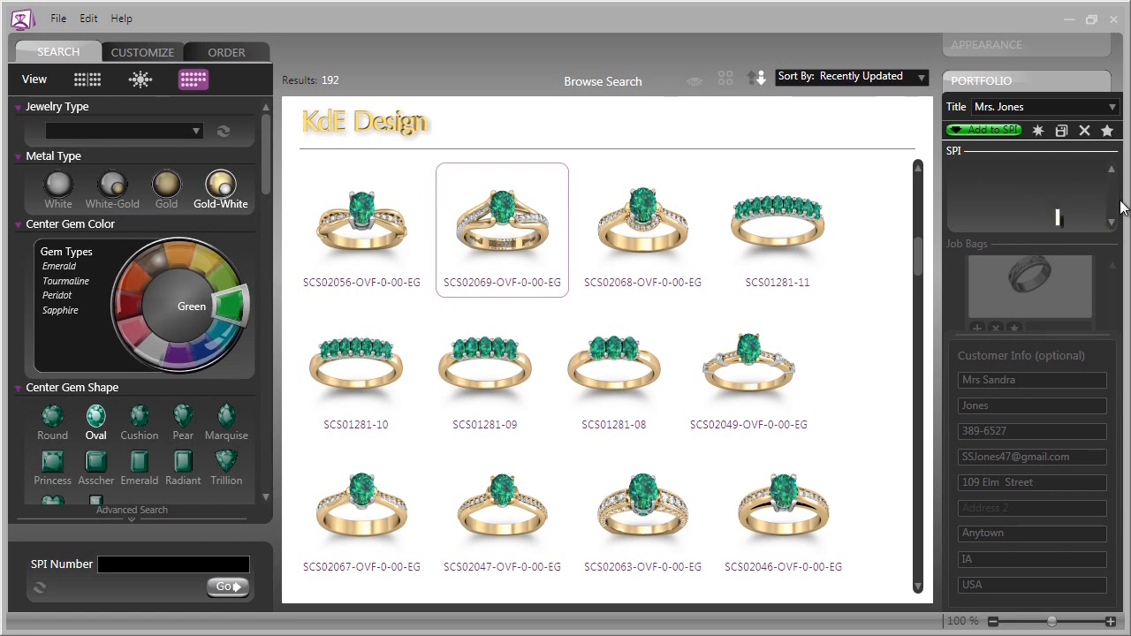
pyautogui.moveTo(988, 133)
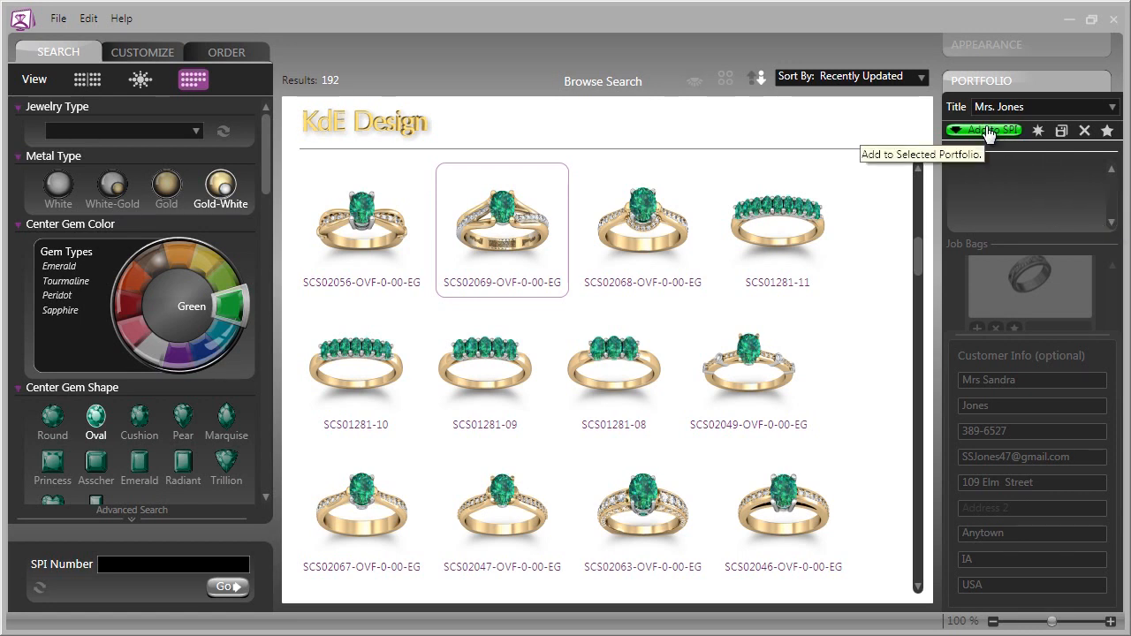
pyautogui.click(982, 131)
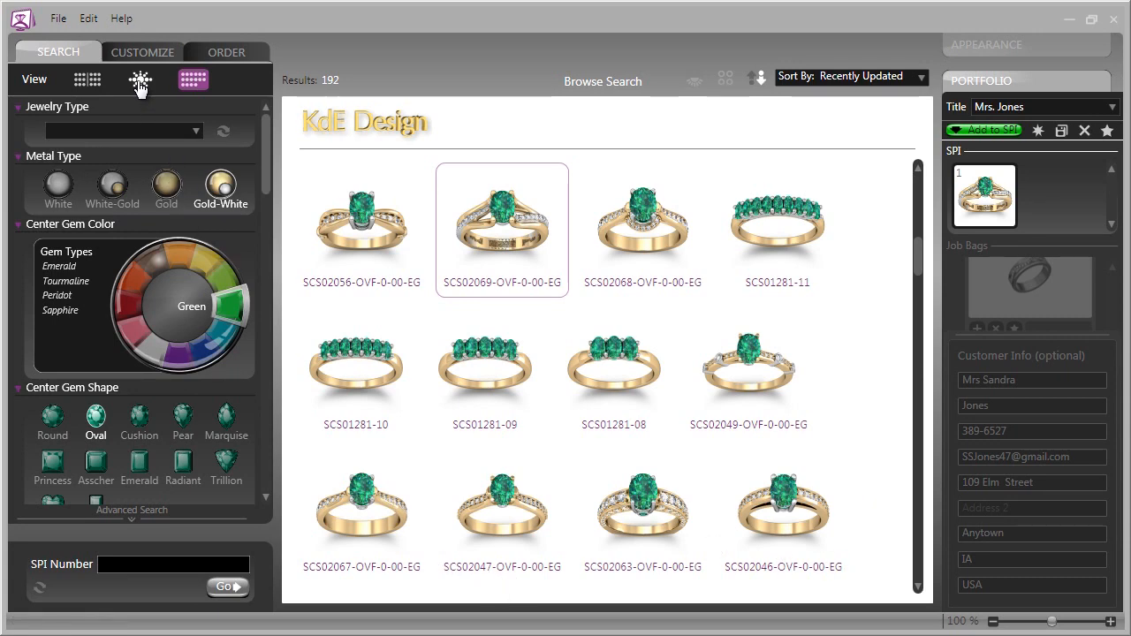
# - Switch to Visual Search and add the centred emerald-cut ring as a second SPI design
pyautogui.click(140, 78)
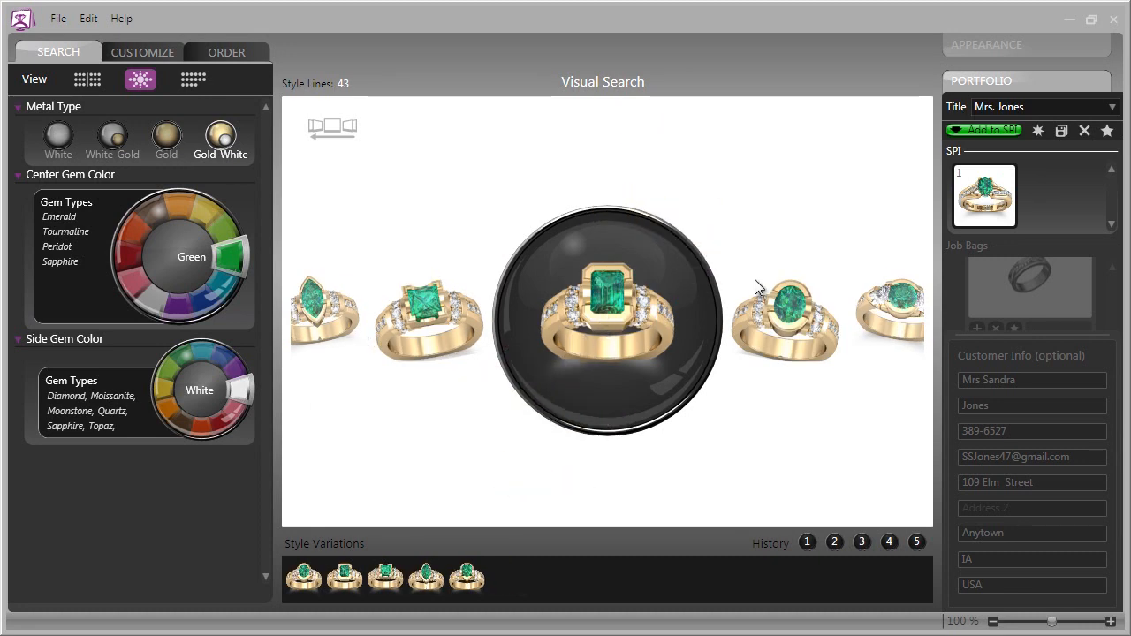
pyautogui.click(983, 131)
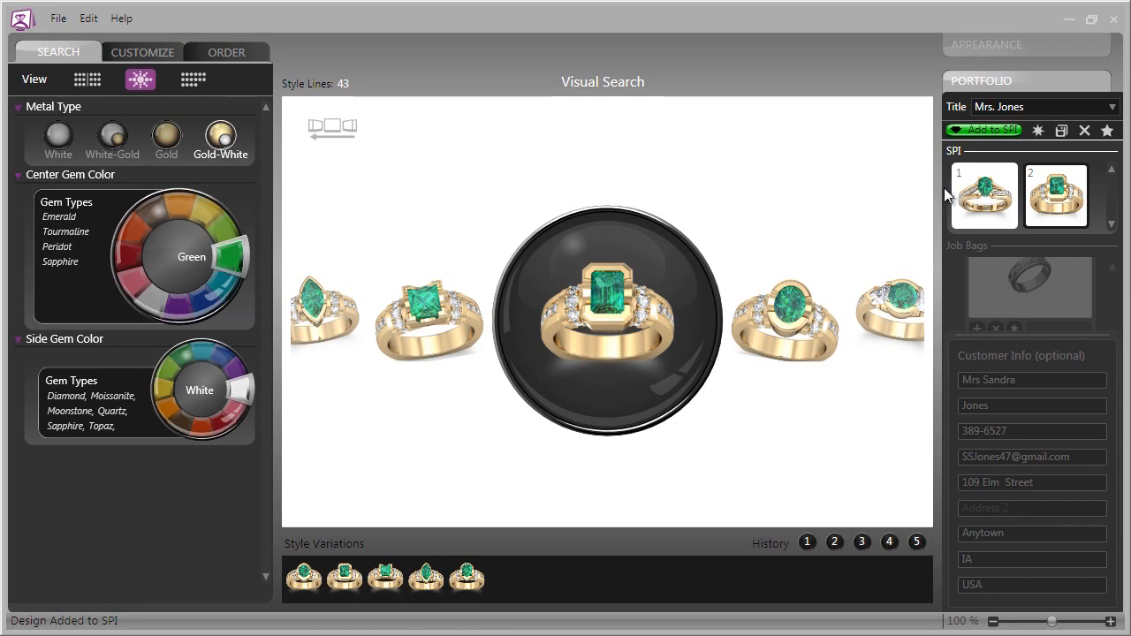
pyautogui.moveTo(903, 204)
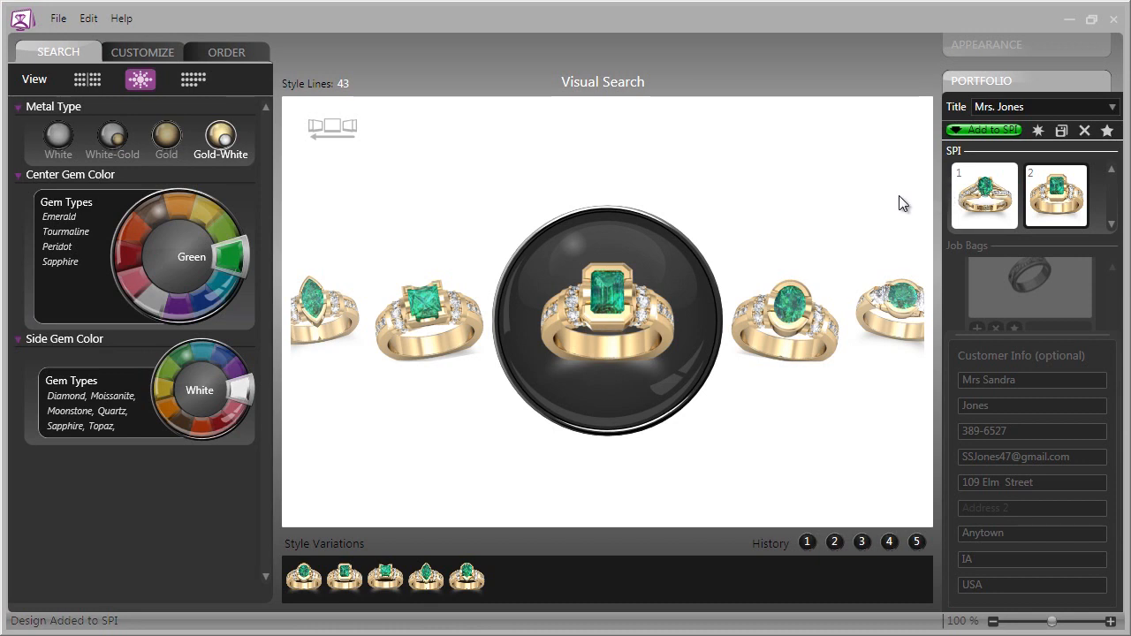
pyautogui.moveTo(1049, 243)
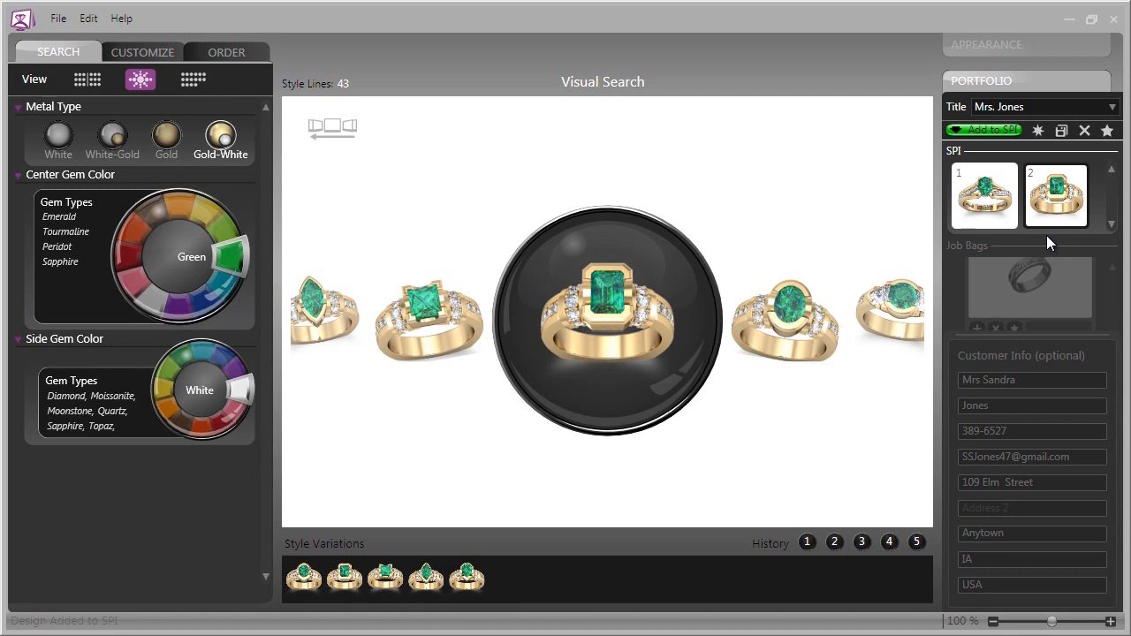
pyautogui.moveTo(813, 371)
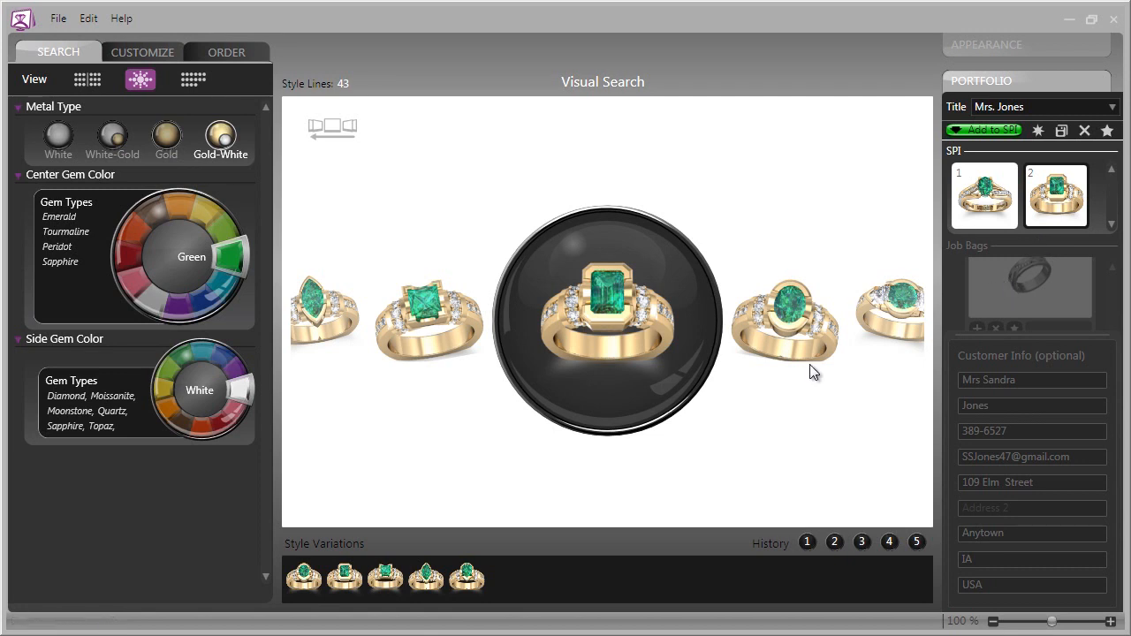
pyautogui.moveTo(689, 475)
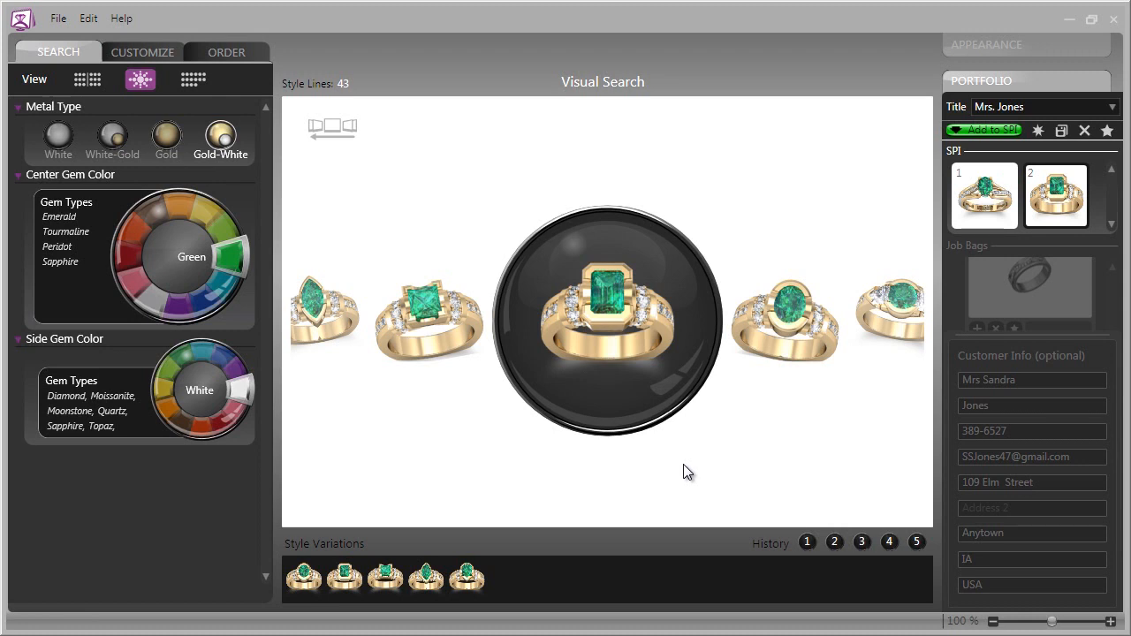
pyautogui.moveTo(686, 470)
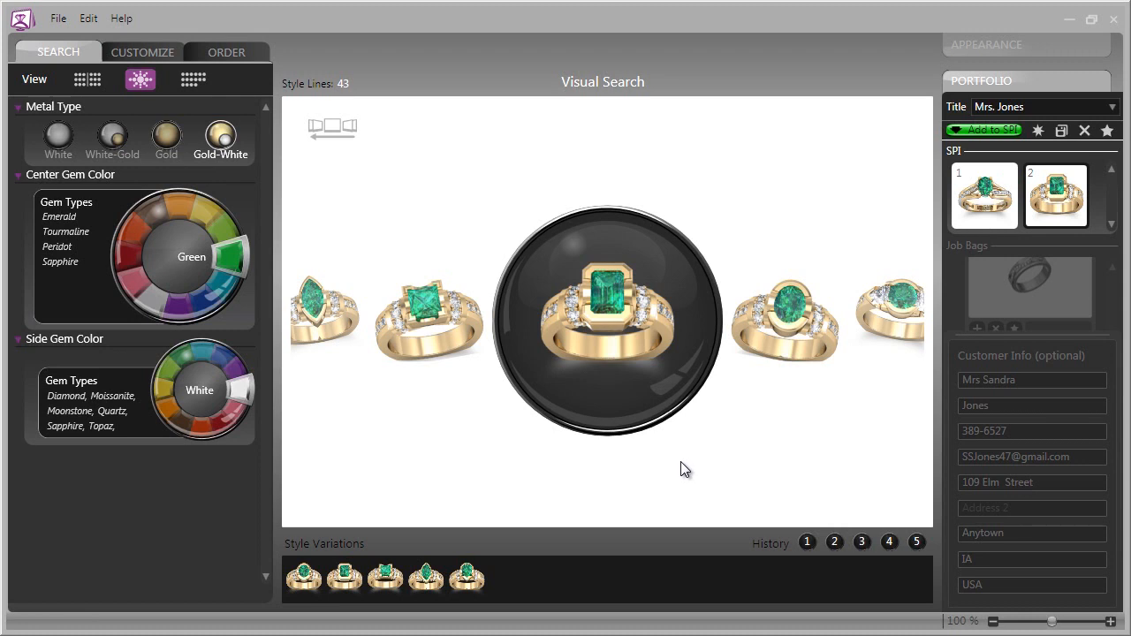
pyautogui.moveTo(689, 466)
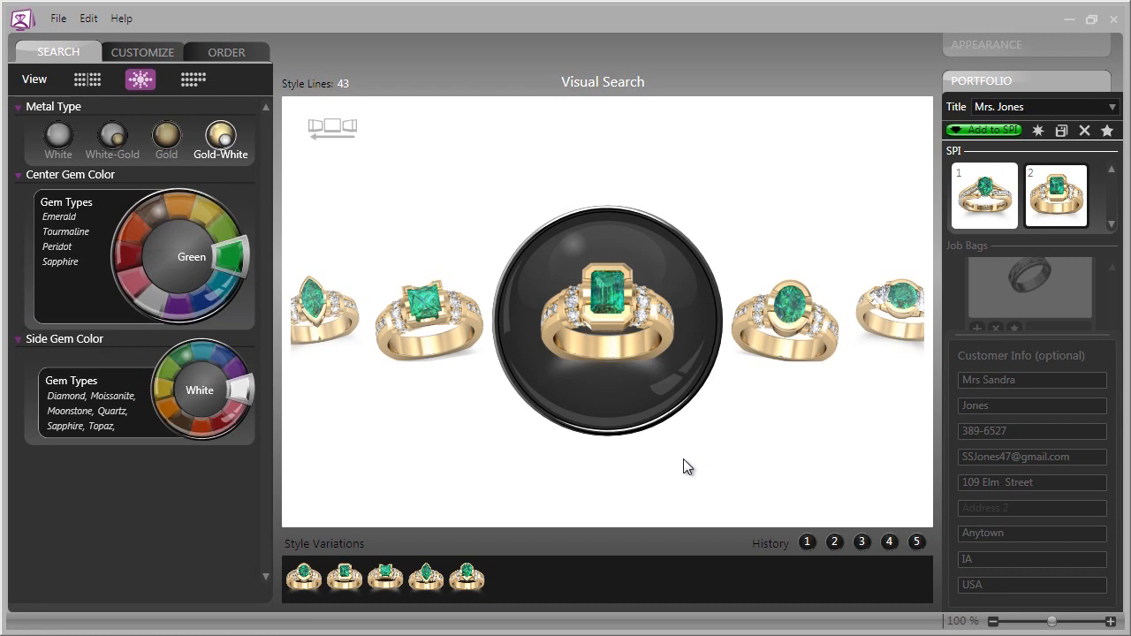
pyautogui.moveTo(138, 575)
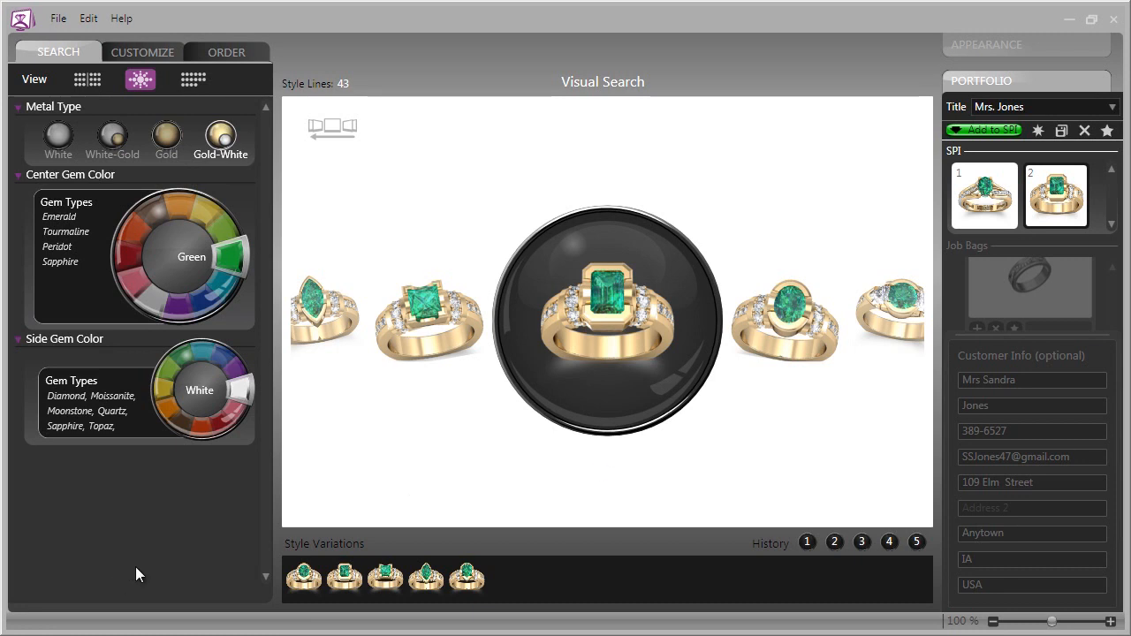
pyautogui.moveTo(168, 556)
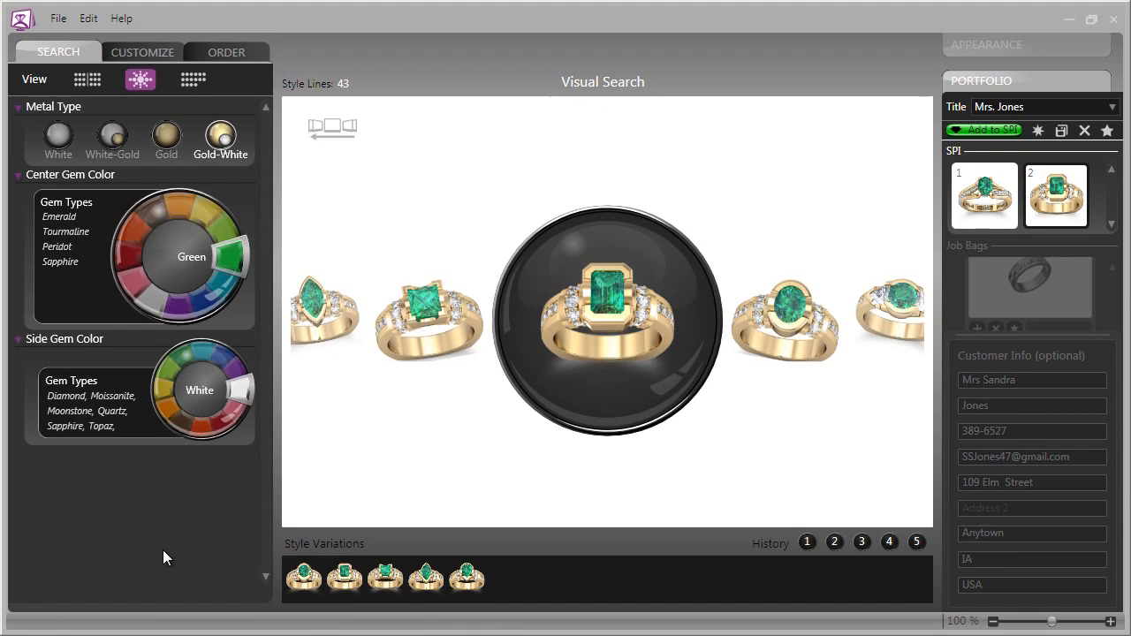